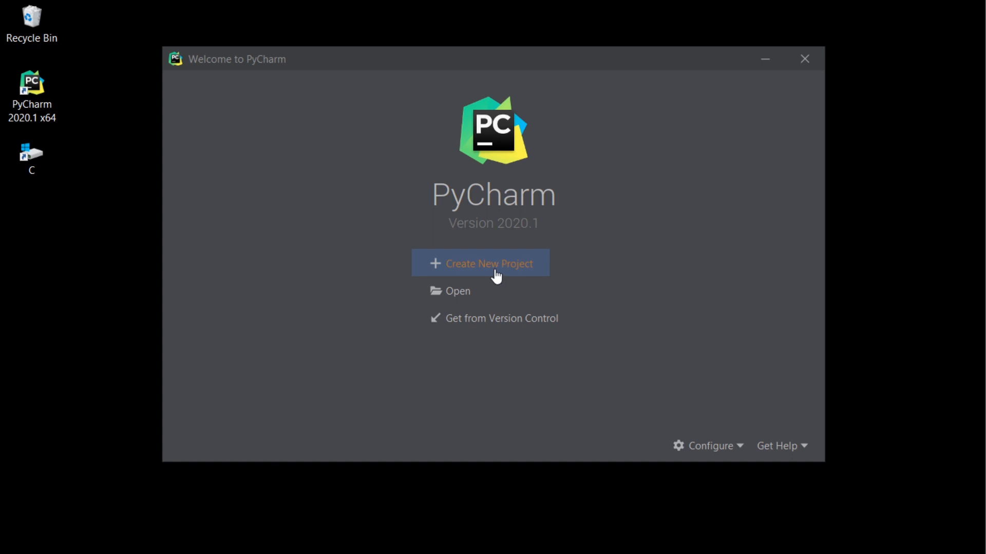
Create a new Django project named django_api_react with a new virtualenv
{"action": "left_click", "coordinate": [480, 263]}
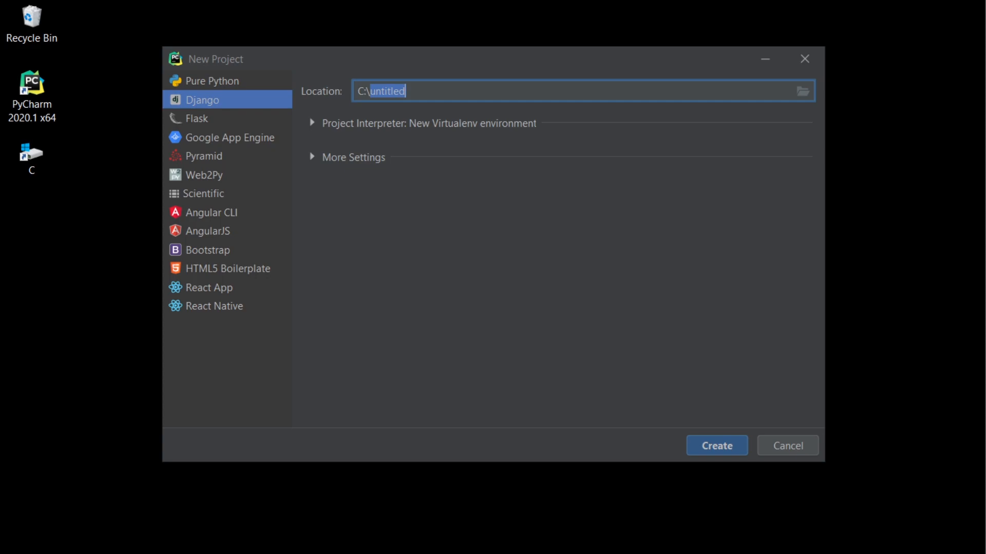
{"action": "left_click", "coordinate": [312, 124]}
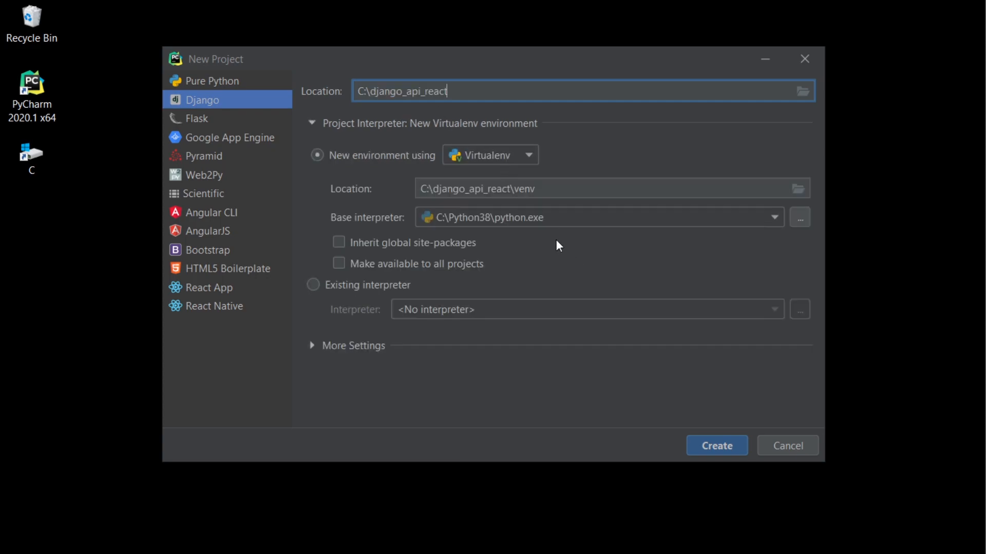
{"action": "mouse_move", "coordinate": [596, 301]}
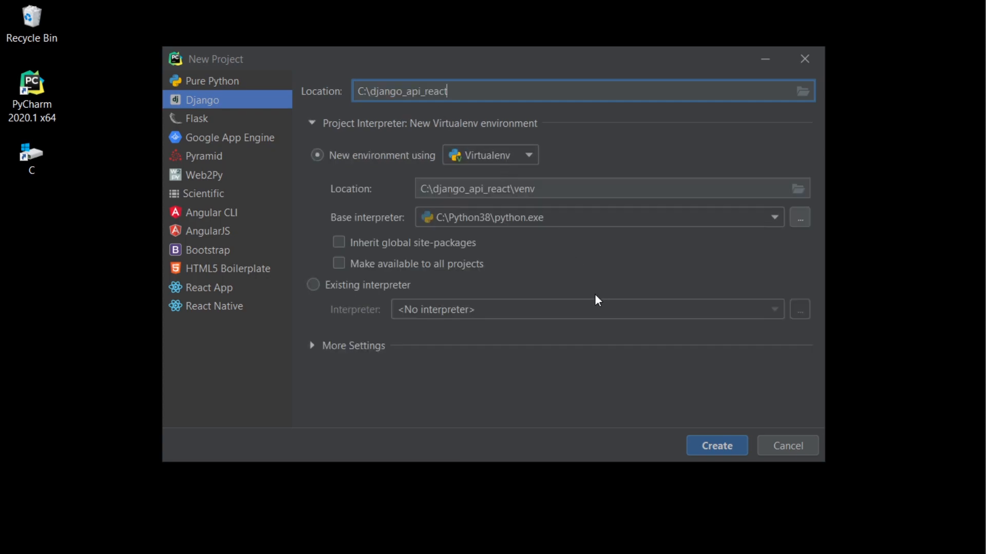
{"action": "mouse_move", "coordinate": [723, 446]}
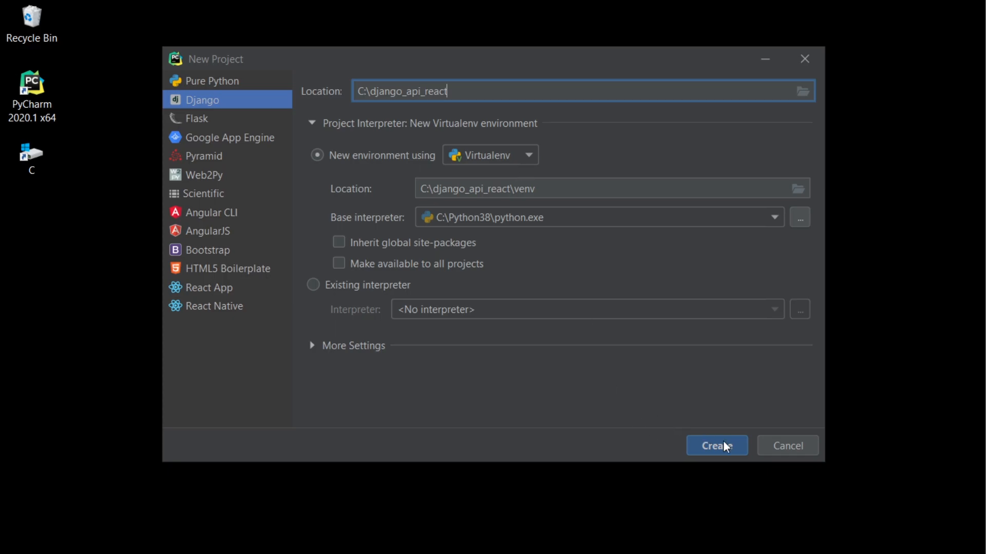
{"action": "left_click", "coordinate": [715, 446]}
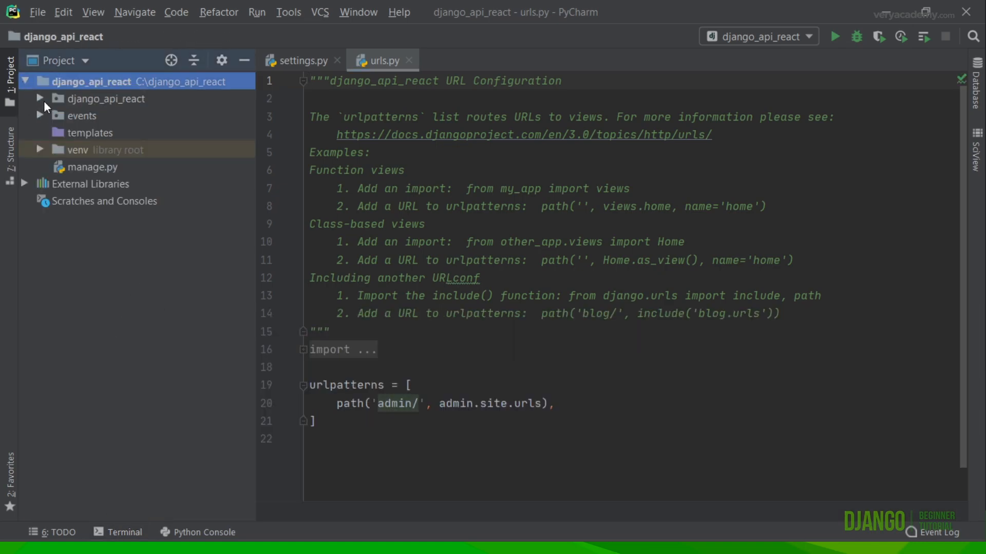
Show the Events model with title and details fields in the events app's models.py
{"action": "left_click", "coordinate": [84, 116]}
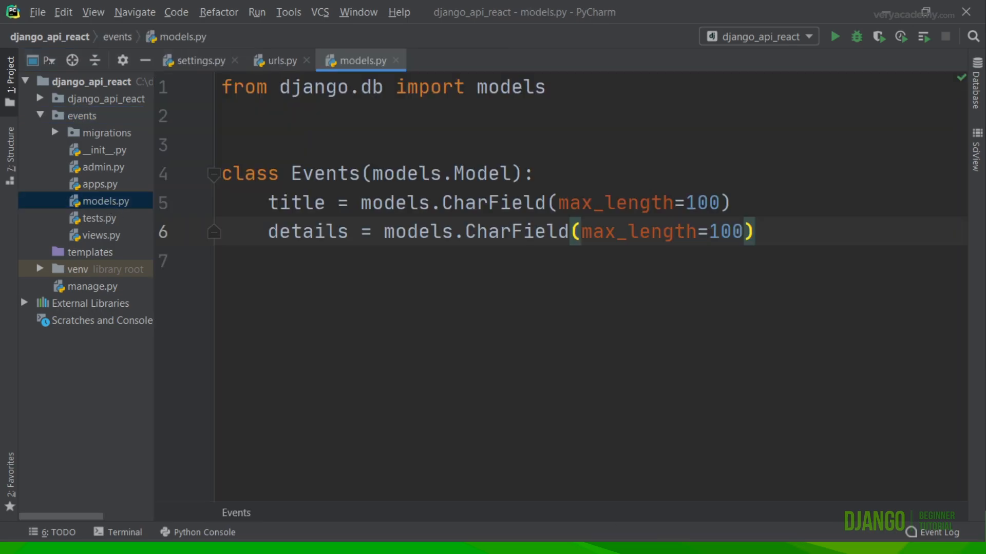
{"action": "mouse_move", "coordinate": [352, 155]}
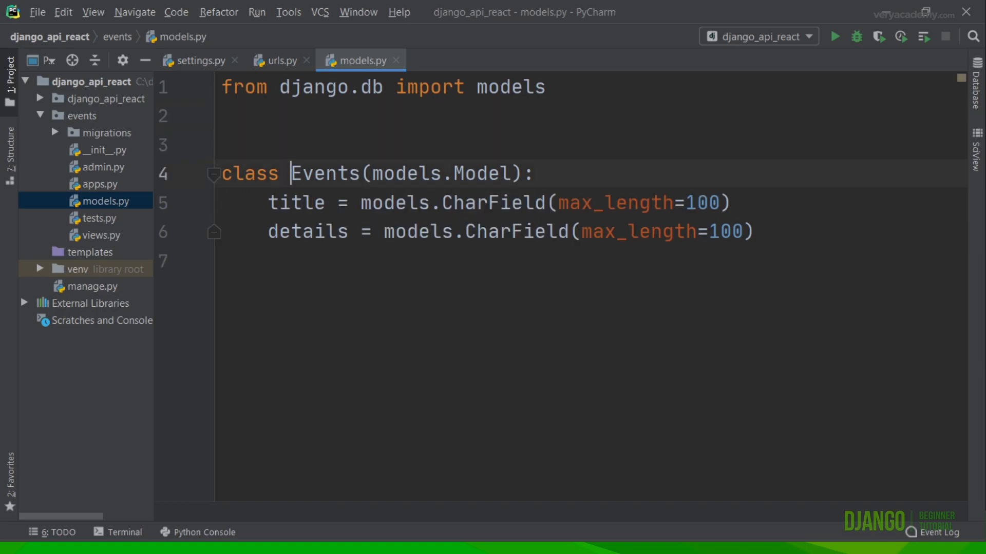
{"action": "double_click", "coordinate": [323, 174]}
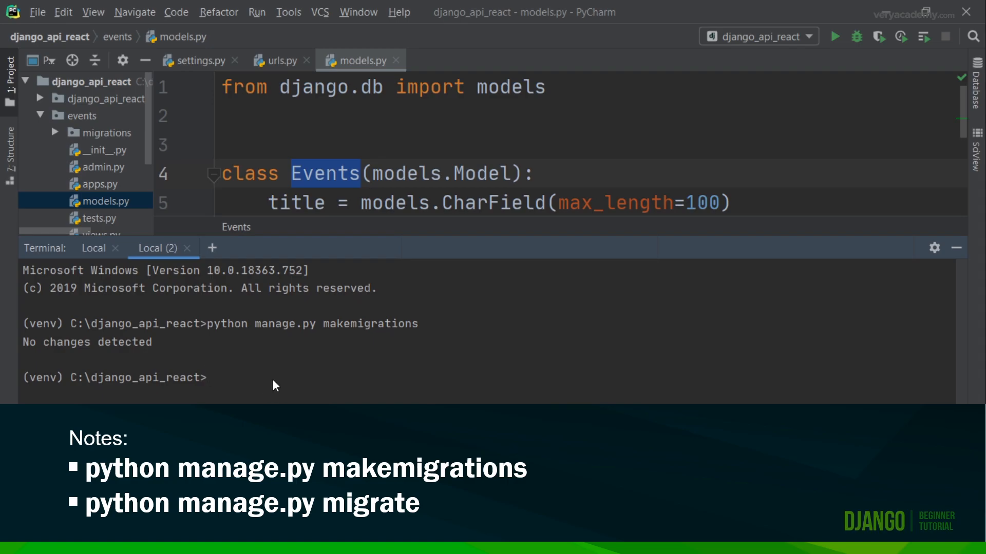
Run python manage.py makemigrations in the terminal and review its output
{"action": "type", "text": "python manage.py makemigrations"}
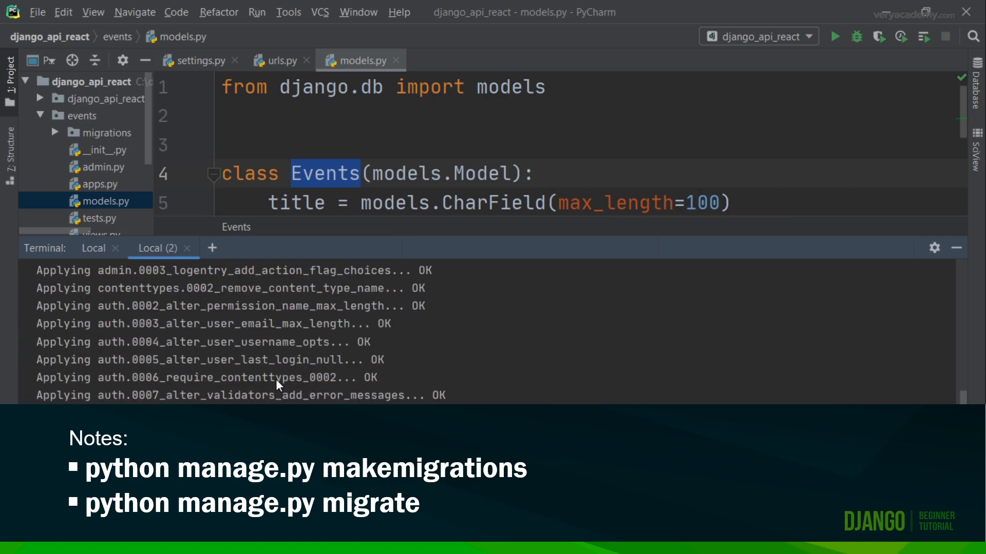
{"action": "scroll", "scroll_direction": "down", "scroll_amount": 3}
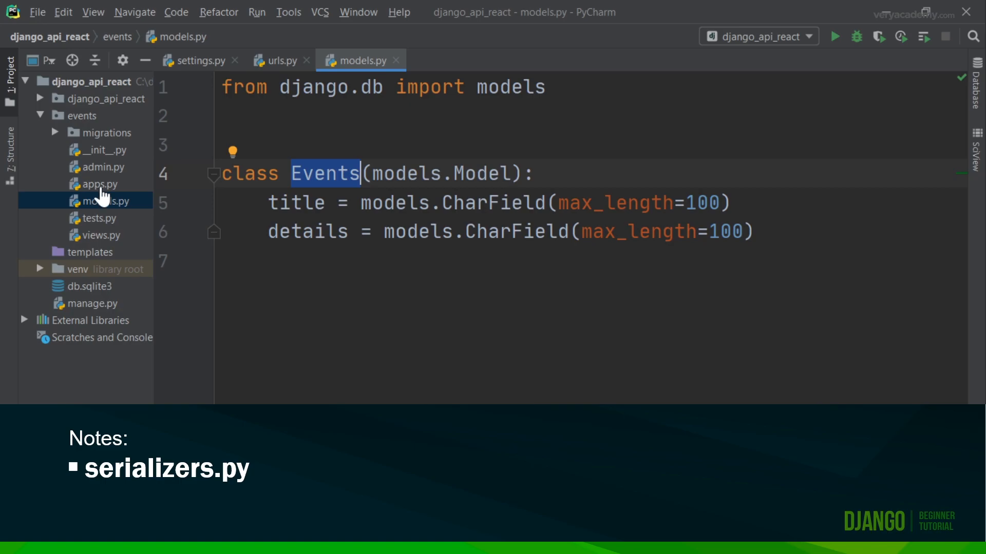
Add an empty serializers.py file to the events app
{"action": "left_click", "coordinate": [82, 115]}
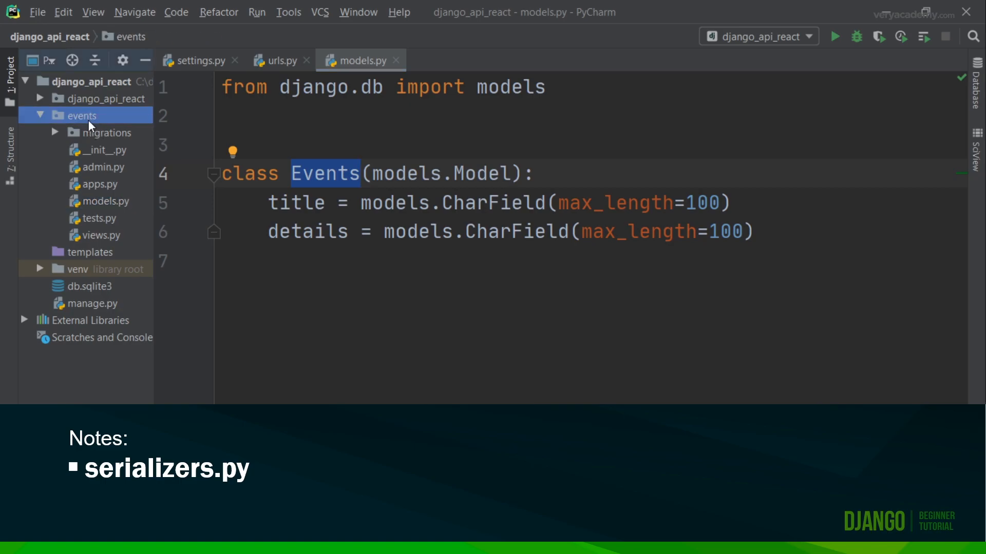
{"action": "right_click", "coordinate": [82, 115]}
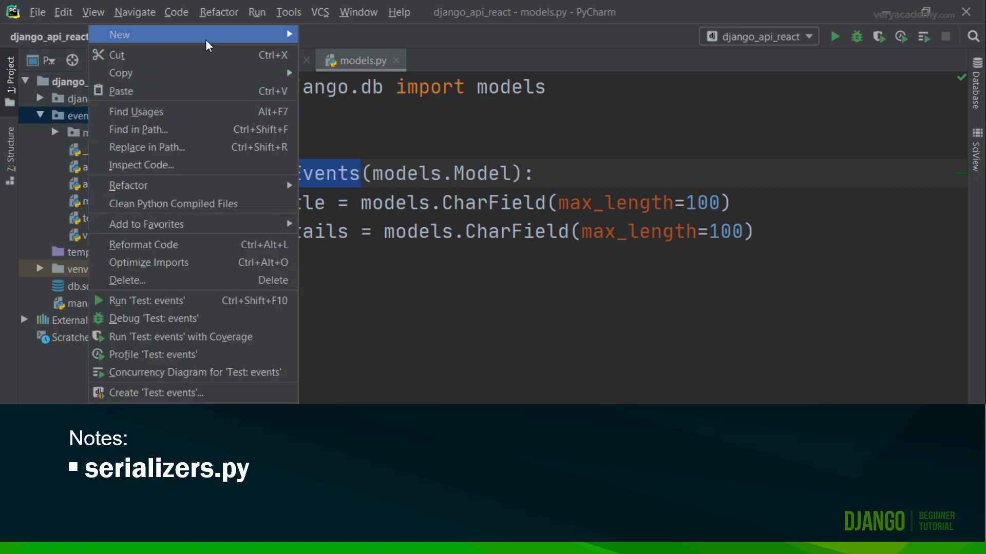
{"action": "left_click", "coordinate": [120, 34]}
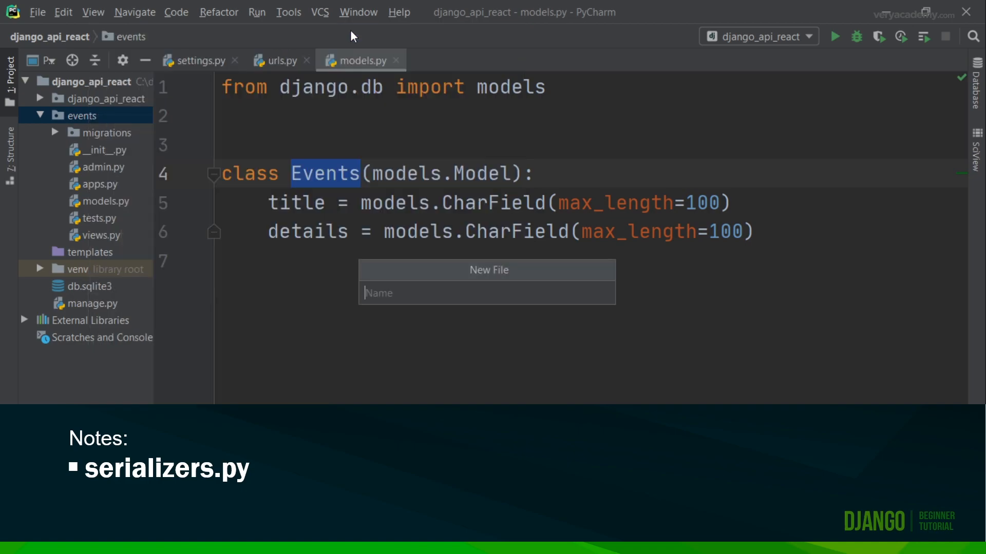
{"action": "type", "text": "serializers.py"}
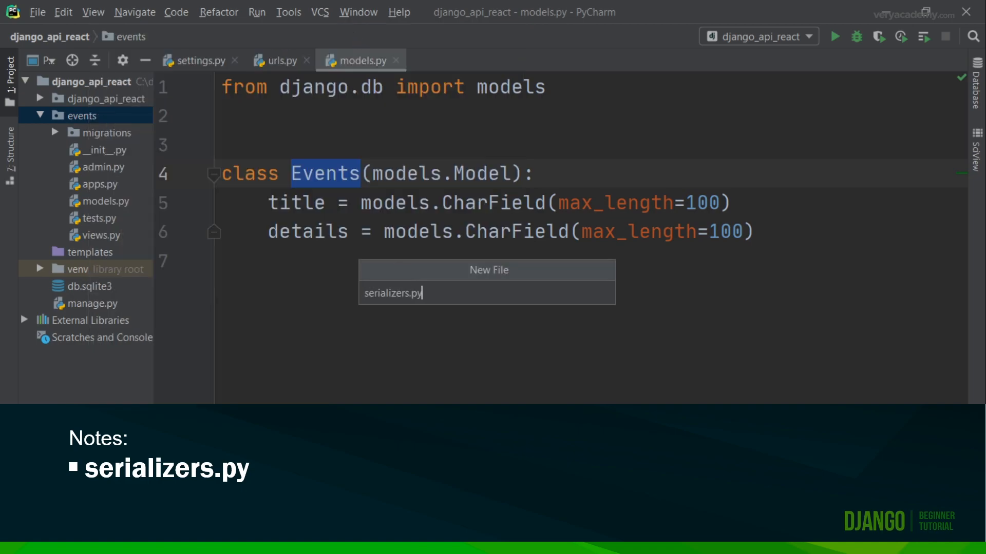
{"action": "key", "text": "Enter"}
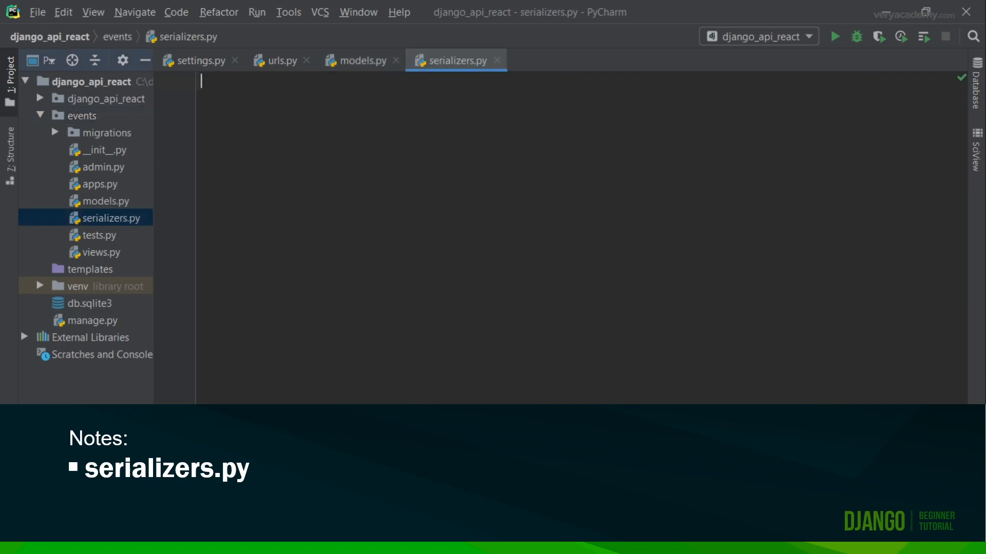
Import rest_framework serializers and the Events model into serializers.py
{"action": "type", "text": "from rest_framework import serializers"}
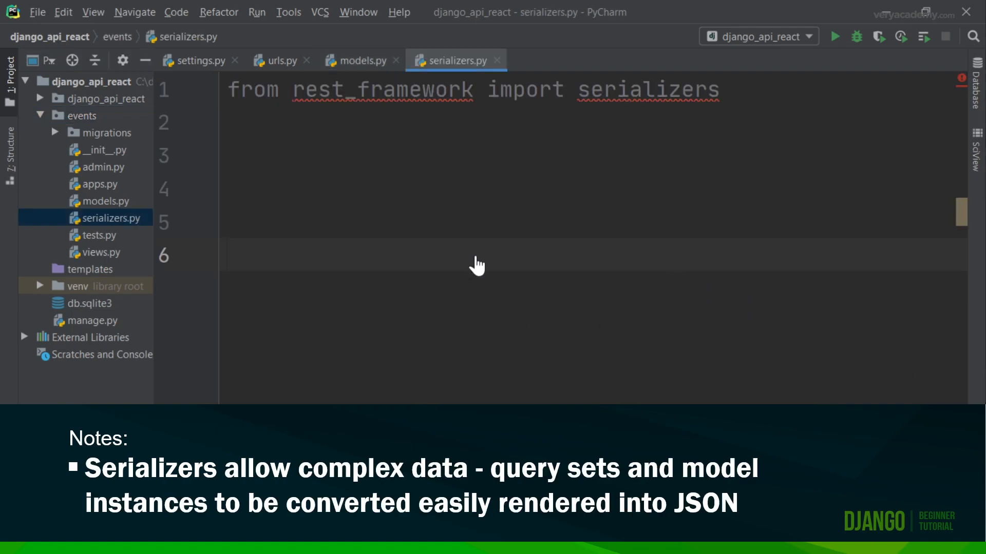
{"action": "mouse_move", "coordinate": [434, 287]}
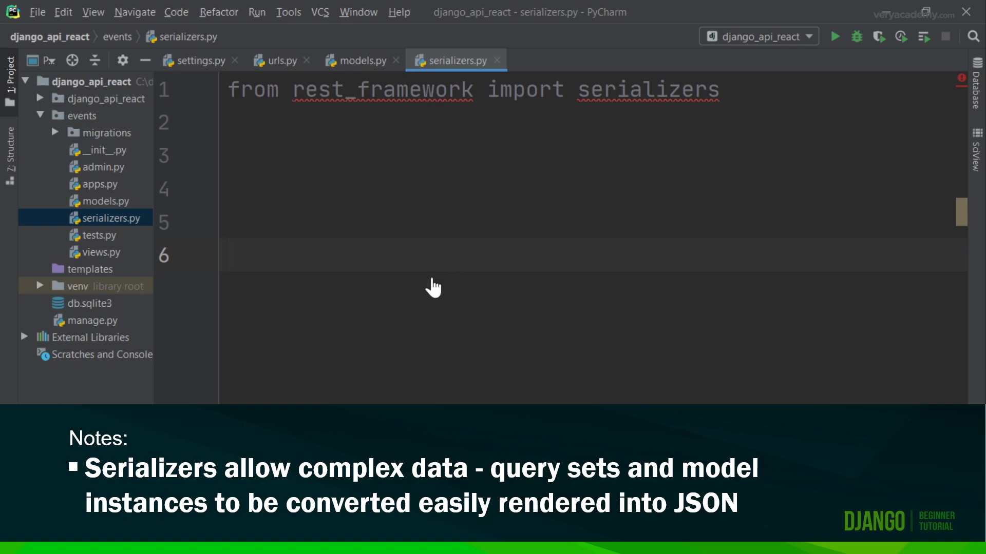
{"action": "mouse_move", "coordinate": [418, 271]}
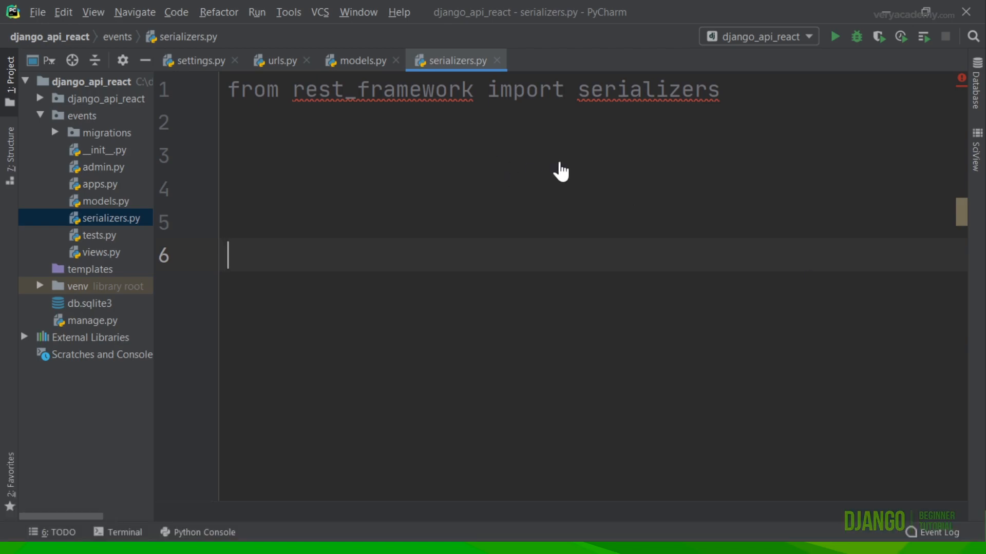
{"action": "mouse_move", "coordinate": [326, 154]}
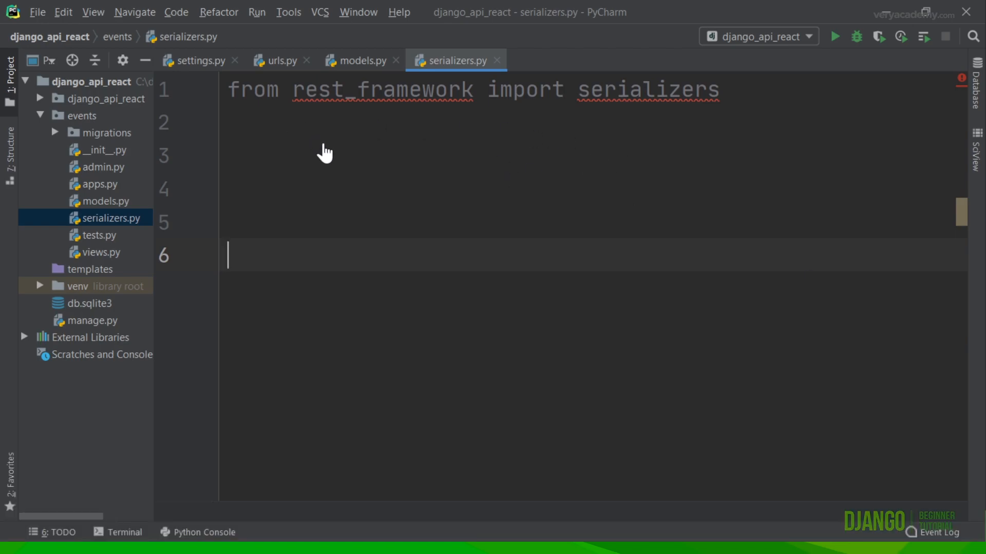
{"action": "left_click", "coordinate": [719, 90]}
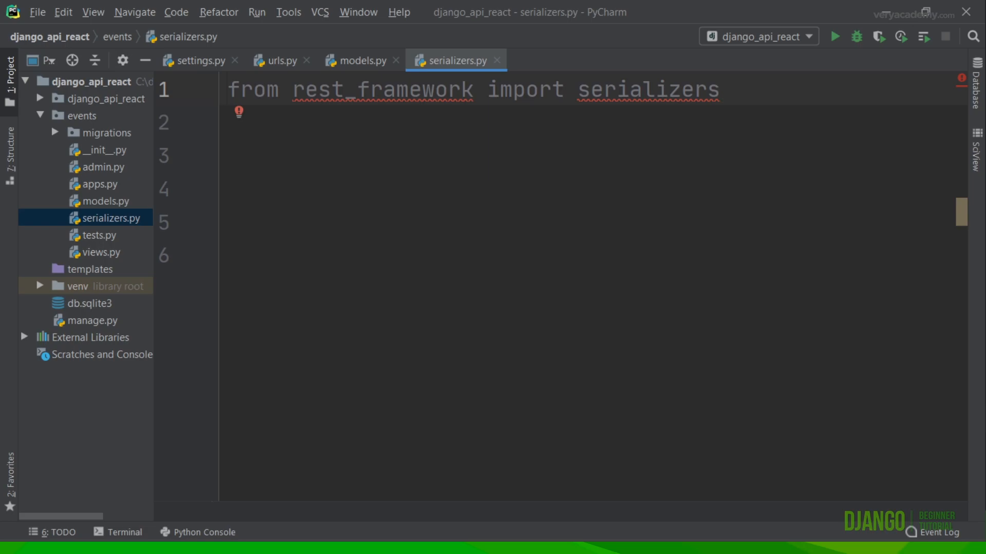
{"action": "left_click", "coordinate": [718, 89]}
{"action": "type", "text": "from .models import Events"}
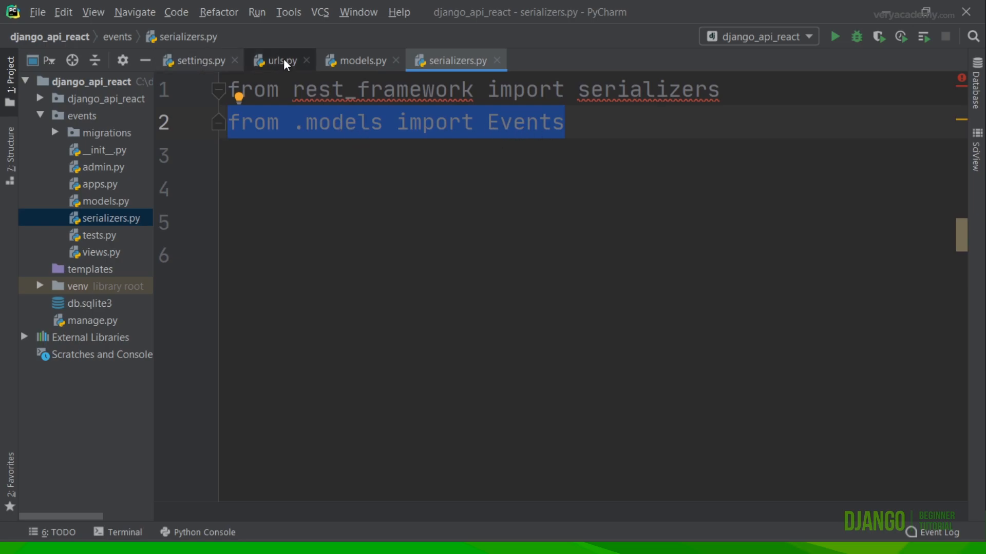
{"action": "left_click", "coordinate": [357, 61]}
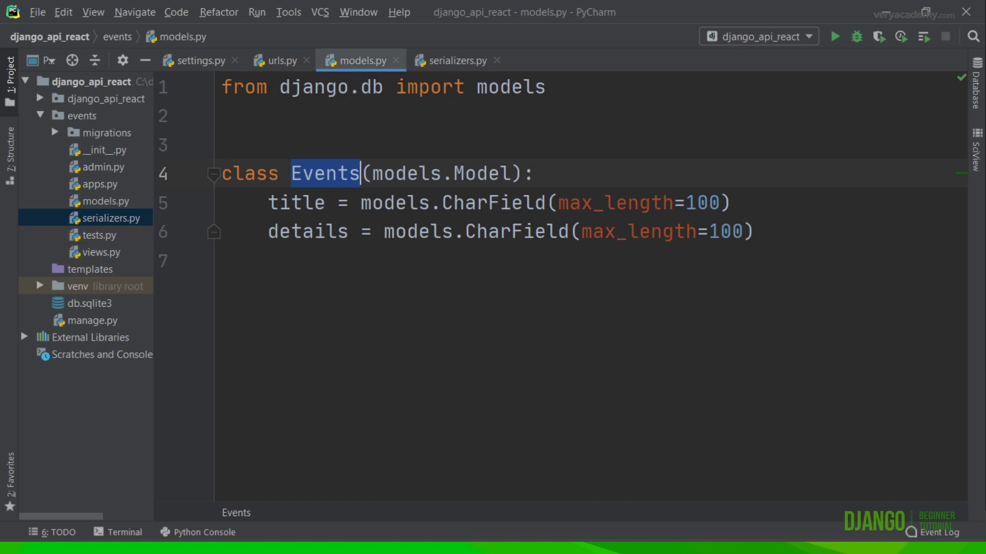
{"action": "left_click", "coordinate": [449, 61]}
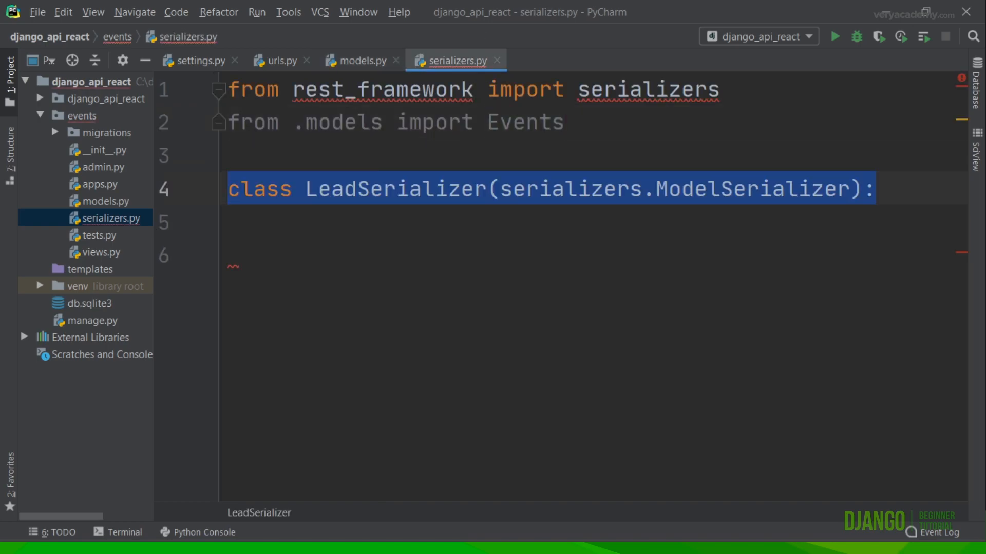
{"action": "mouse_move", "coordinate": [702, 207]}
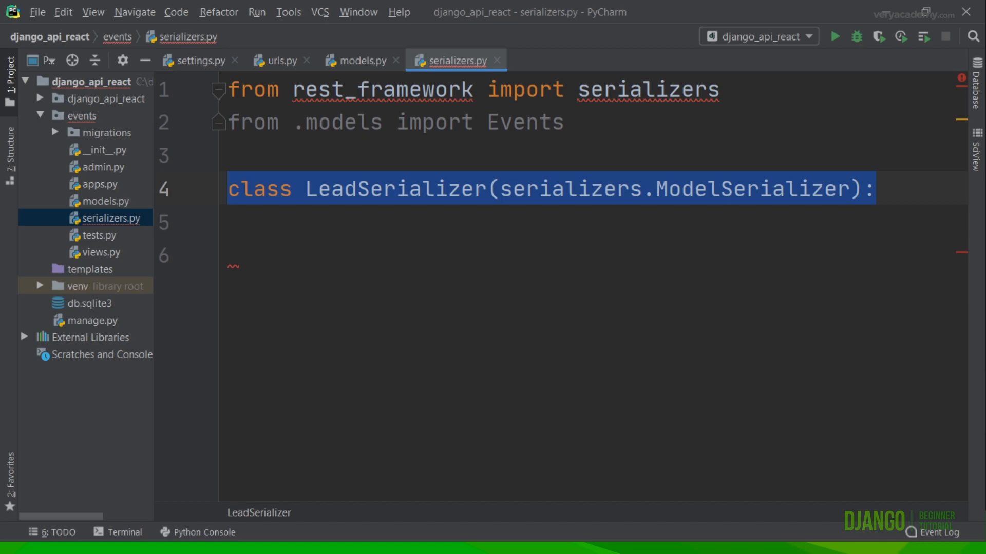
Define LeadSerializer's Meta with model Events and fields title and details
{"action": "left_click", "coordinate": [251, 221]}
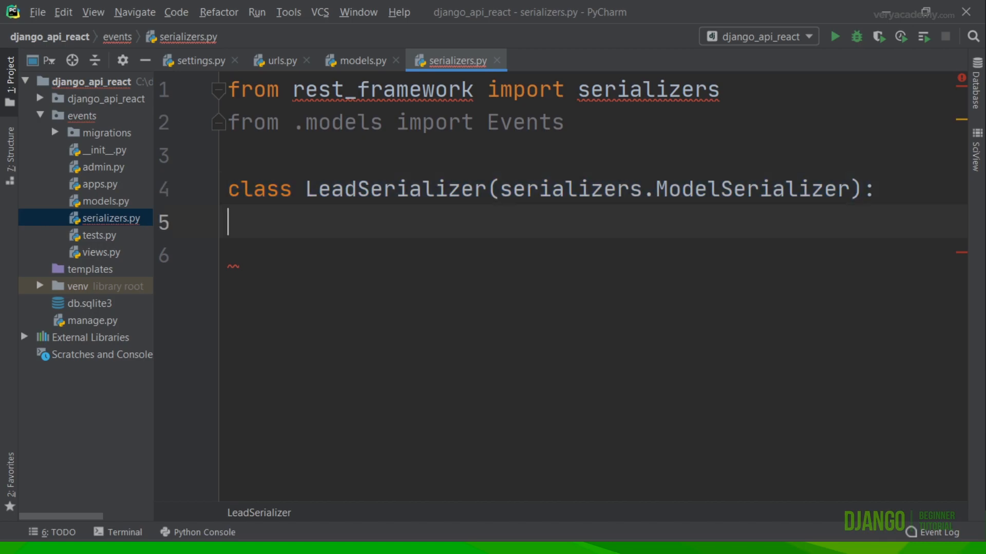
{"action": "type", "text": "class Meta:"}
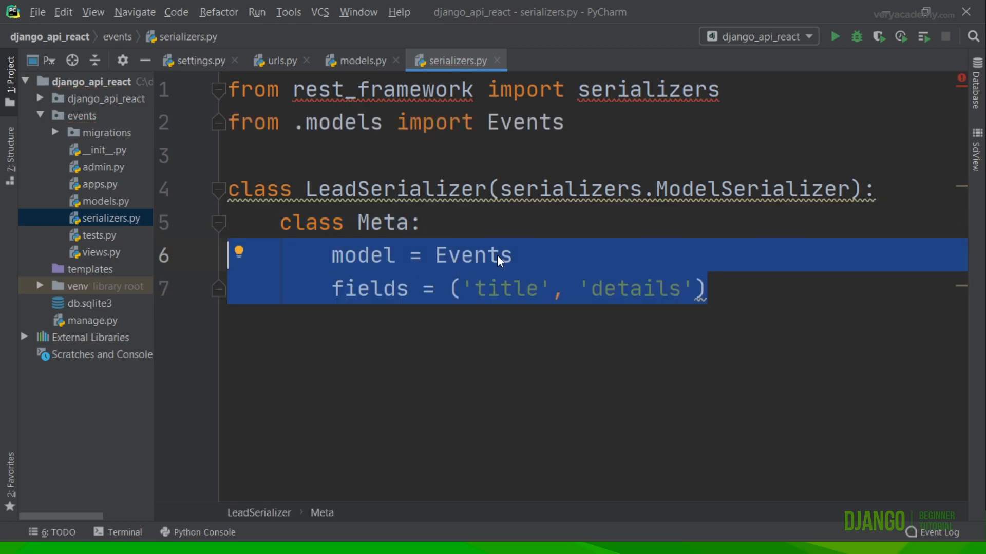
{"action": "left_click", "coordinate": [356, 61]}
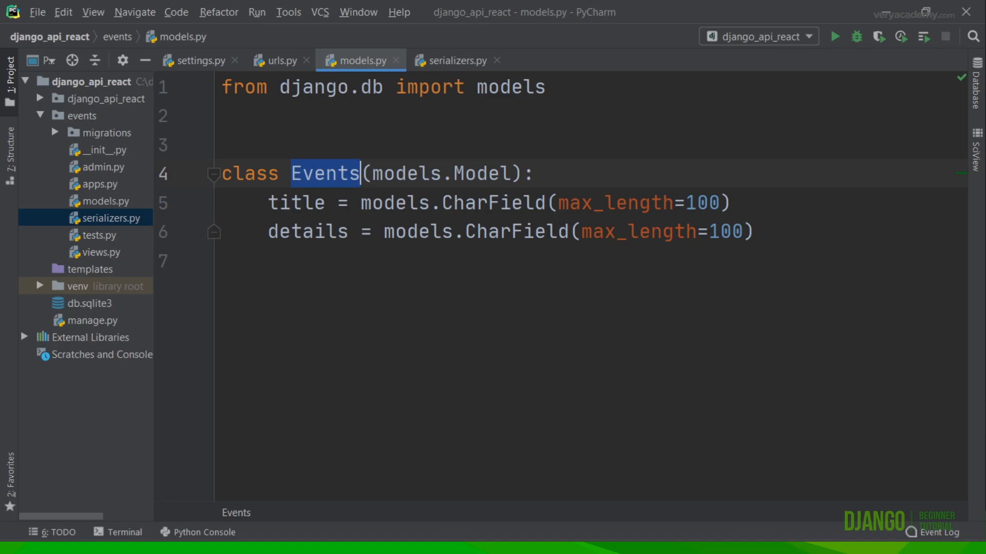
{"action": "left_click", "coordinate": [452, 60]}
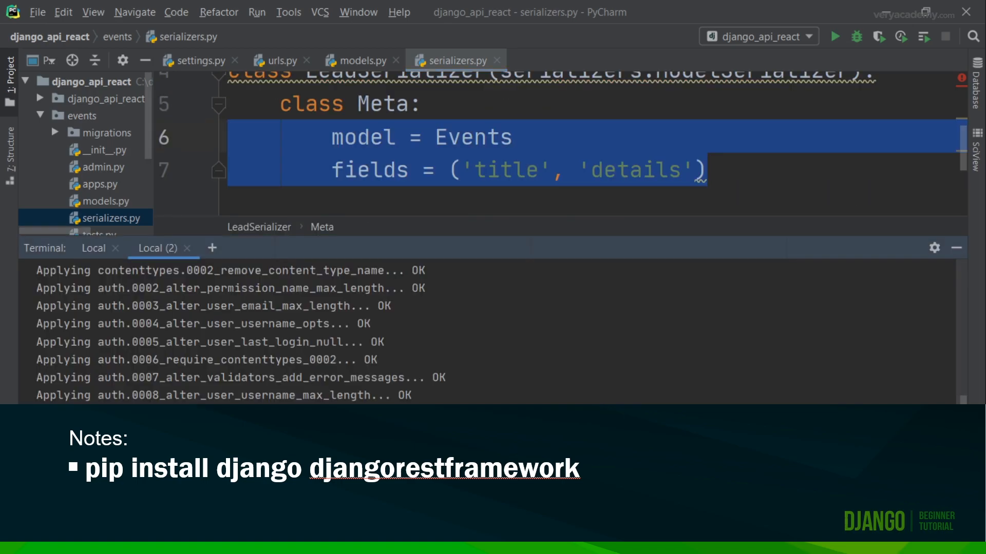
Review the completed LeadSerializer exposing title and details
{"action": "scroll", "scroll_direction": "down", "scroll_amount": 3}
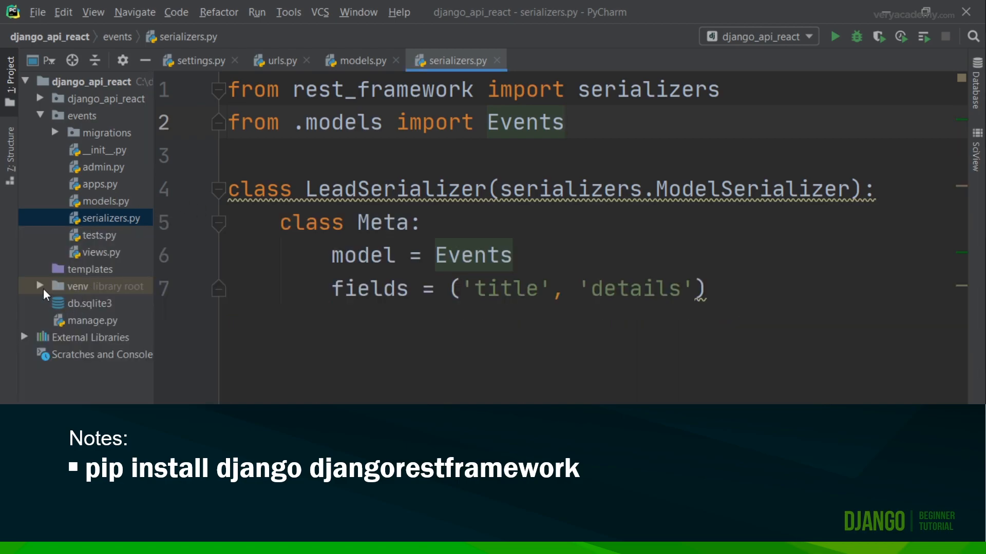
Add 'events' to INSTALLED_APPS in settings.py
{"action": "left_click", "coordinate": [40, 98]}
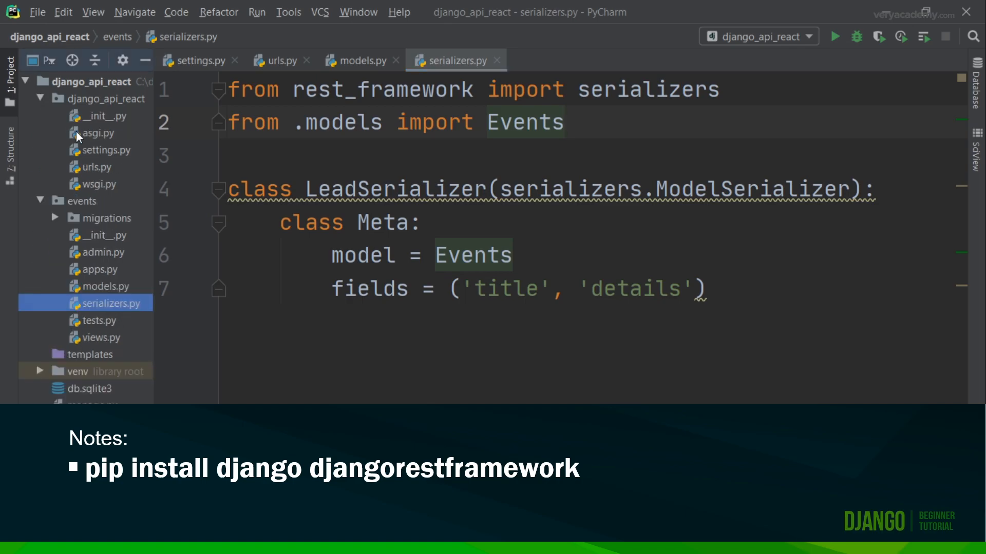
{"action": "left_click", "coordinate": [198, 60]}
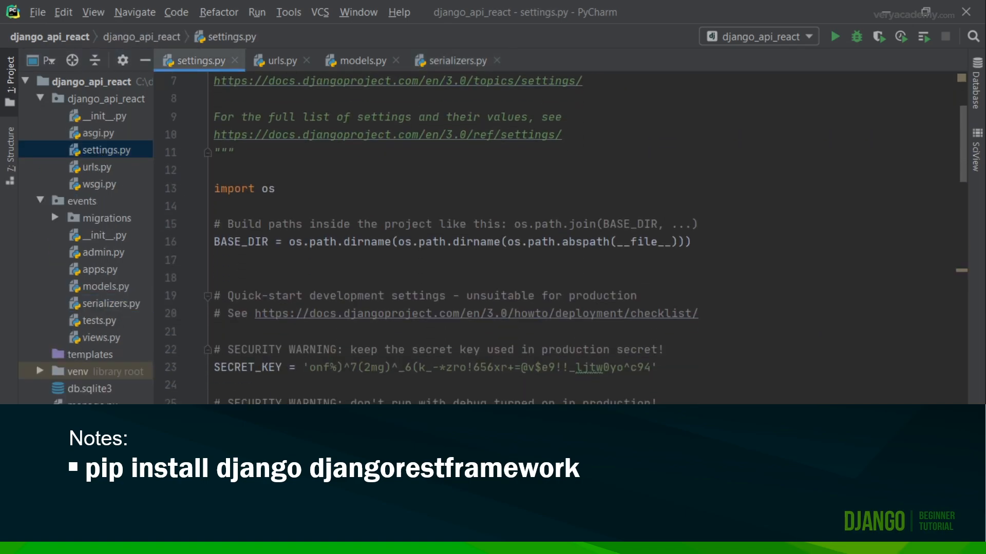
{"action": "scroll", "scroll_direction": "down", "scroll_amount": 3}
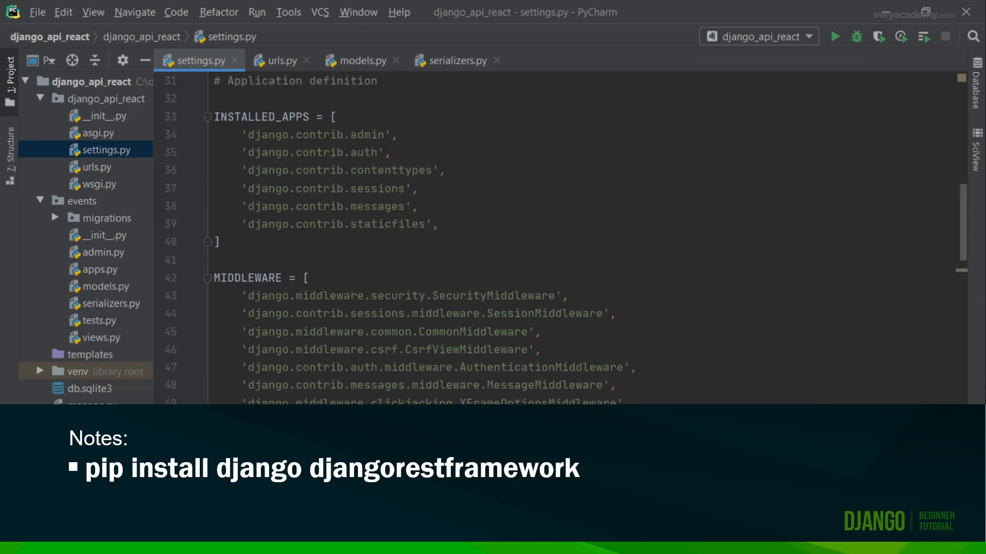
{"action": "left_click", "coordinate": [438, 224]}
{"action": "type", "text": "'"}
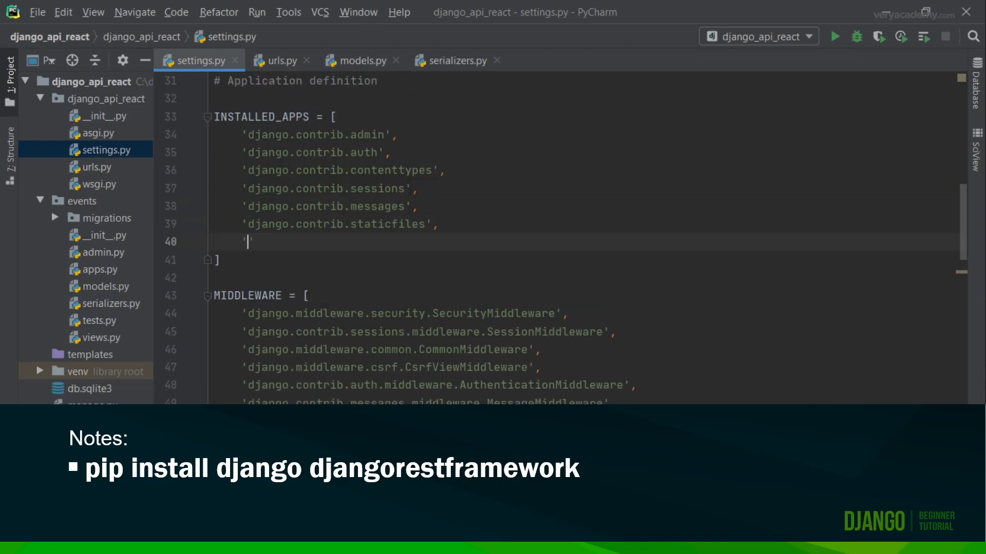
{"action": "type", "text": "events"}
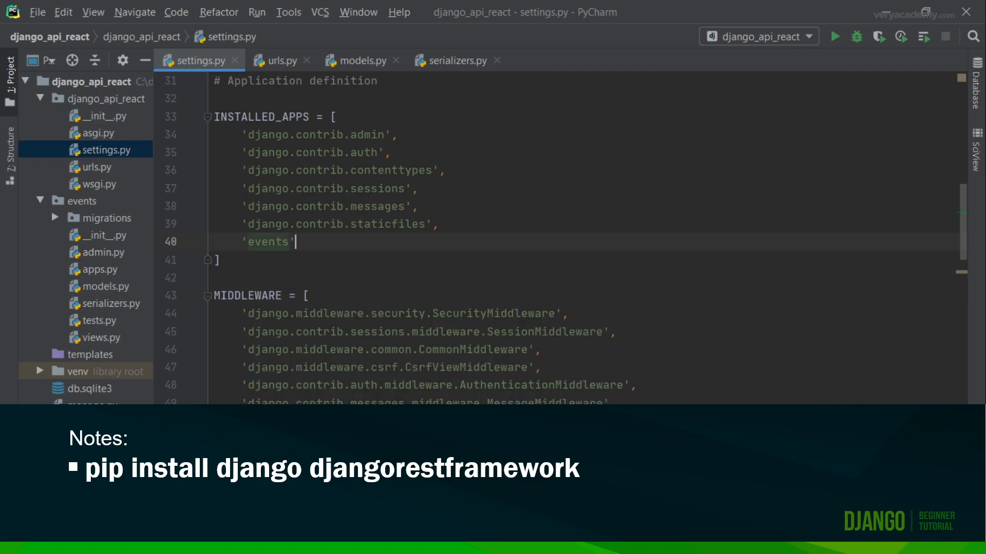
{"action": "type", "text": ","}
{"action": "key", "text": "Enter"}
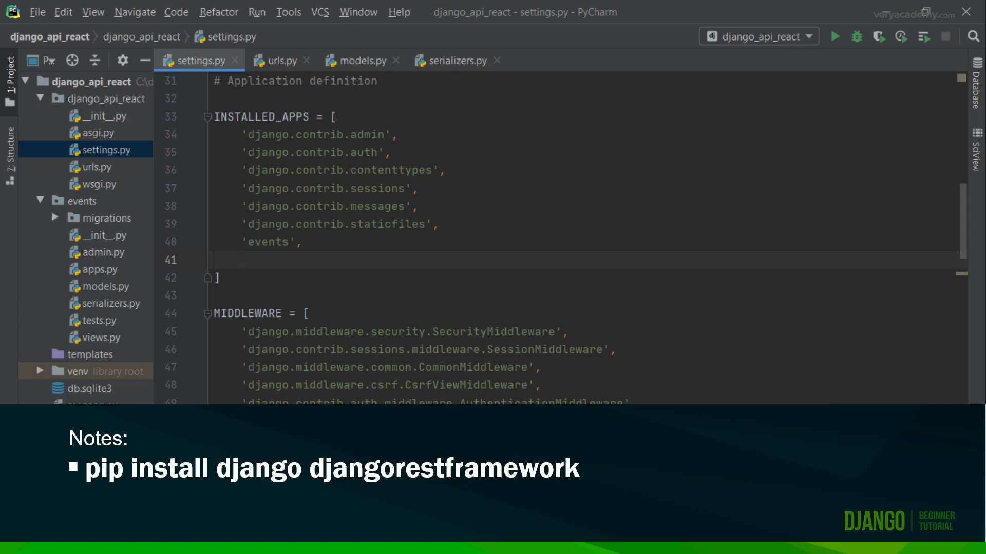
Add 'rest_framework' to INSTALLED_APPS after 'events'
{"action": "left_click", "coordinate": [240, 259]}
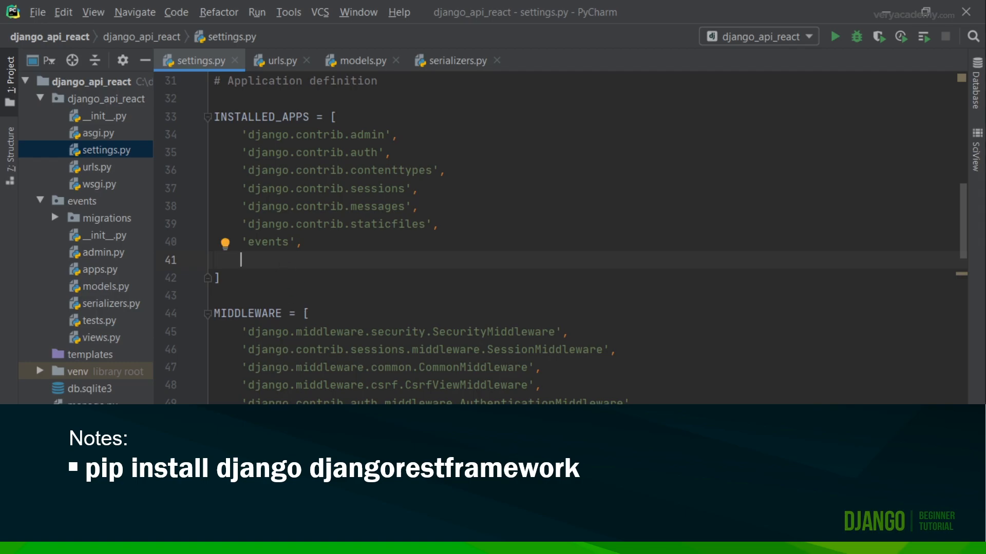
{"action": "type", "text": "'"}
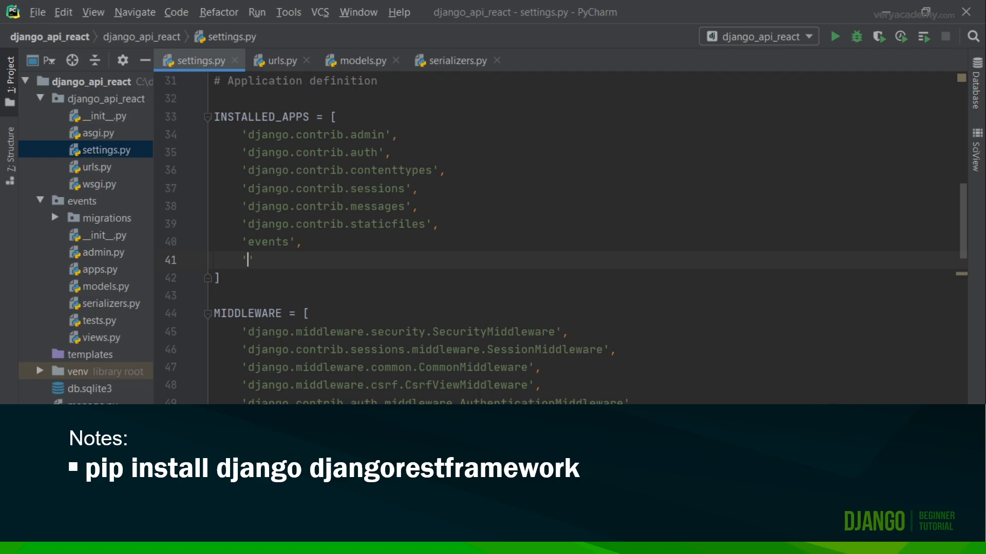
{"action": "type", "text": "rest_framework"}
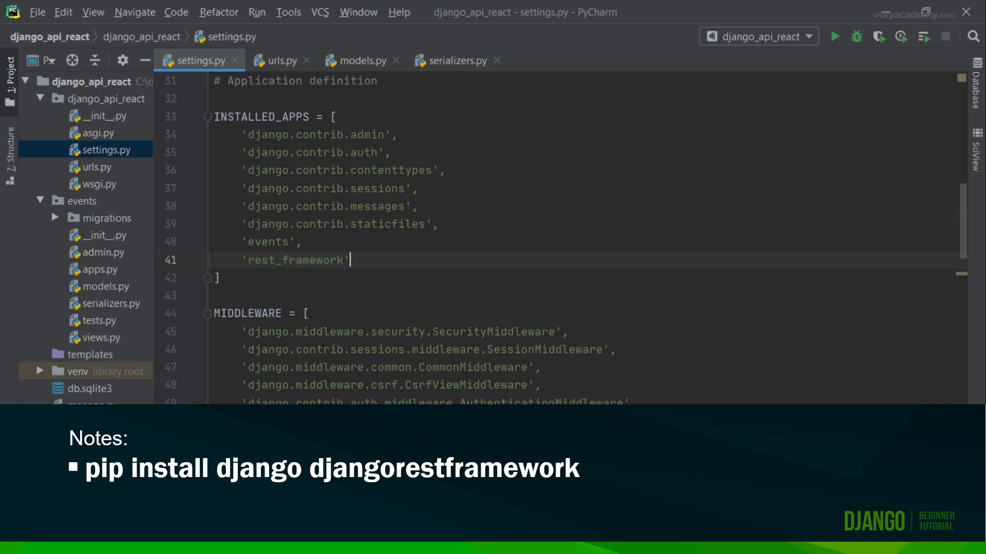
{"action": "type", "text": ","}
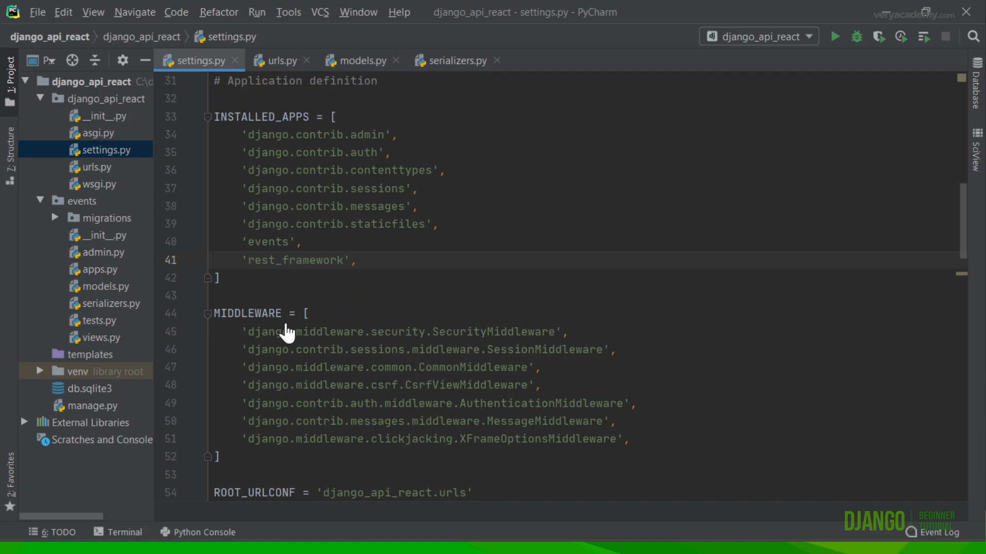
{"action": "left_click", "coordinate": [100, 338]}
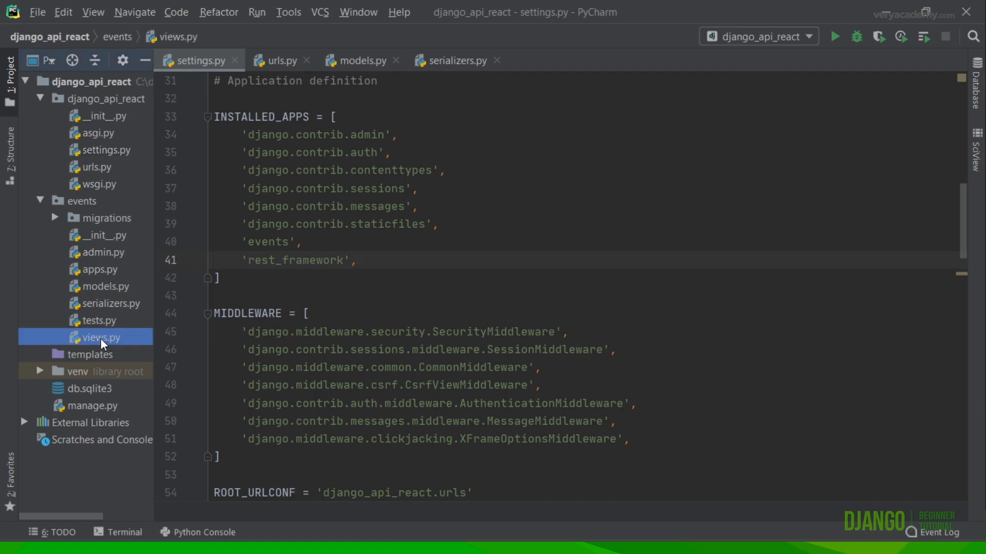
Review the LeadListCreate ListCreateAPIView using Events objects and LeadSerializer in views.py
{"action": "double_click", "coordinate": [97, 337]}
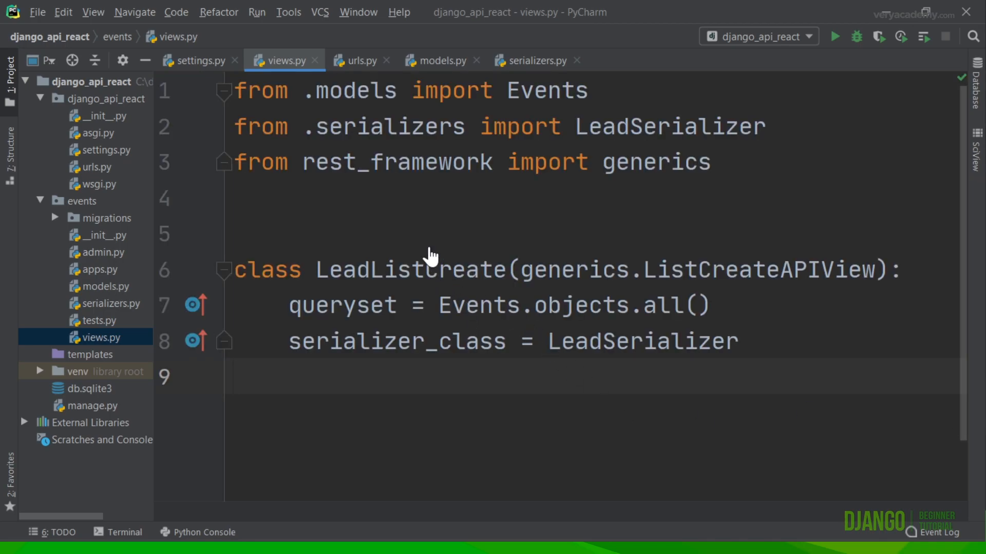
{"action": "mouse_move", "coordinate": [622, 308]}
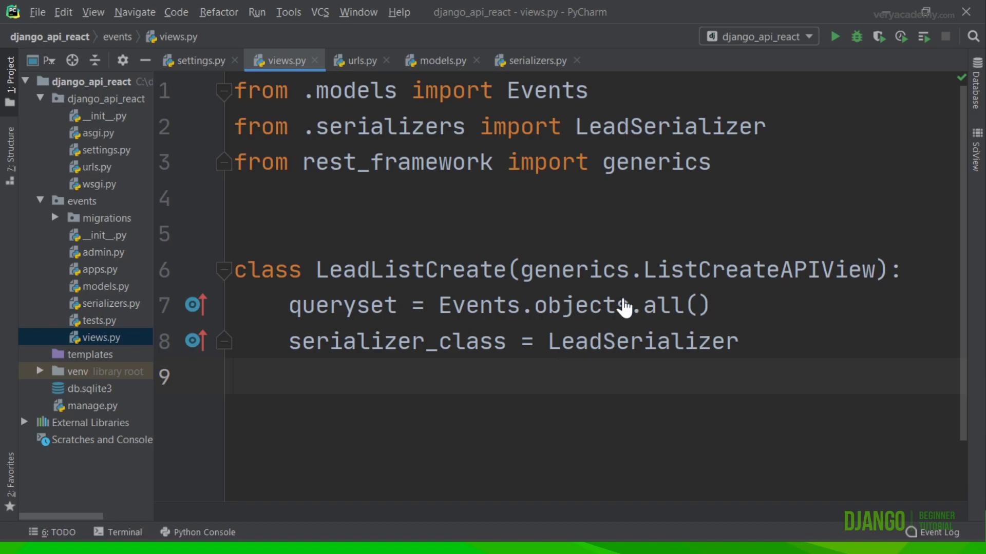
{"action": "mouse_move", "coordinate": [799, 284]}
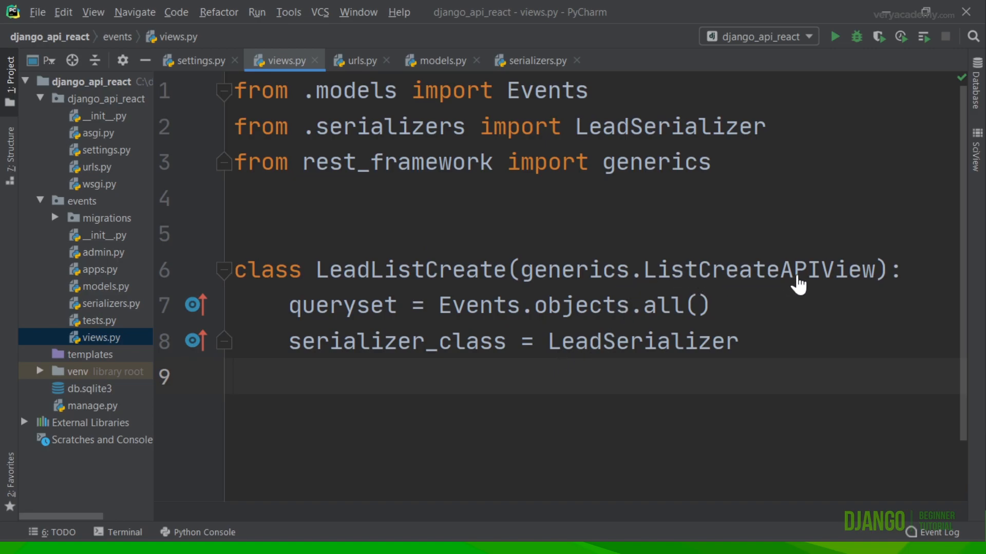
{"action": "mouse_move", "coordinate": [878, 270]}
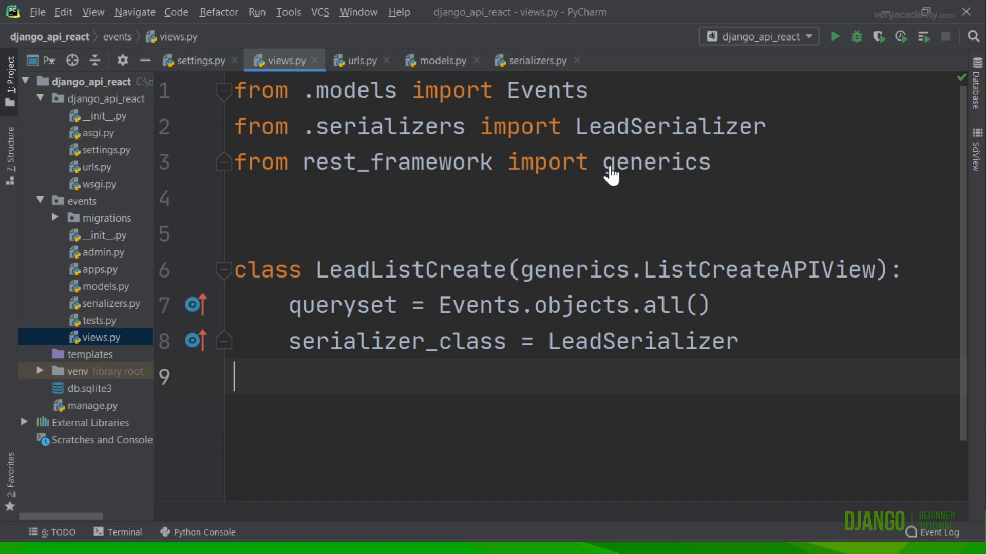
{"action": "mouse_move", "coordinate": [510, 175]}
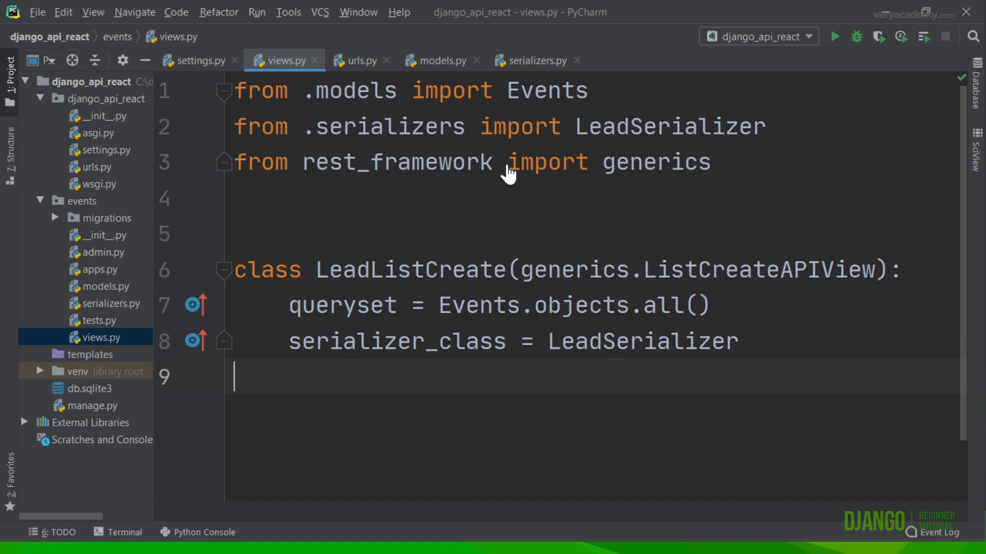
{"action": "mouse_move", "coordinate": [464, 316]}
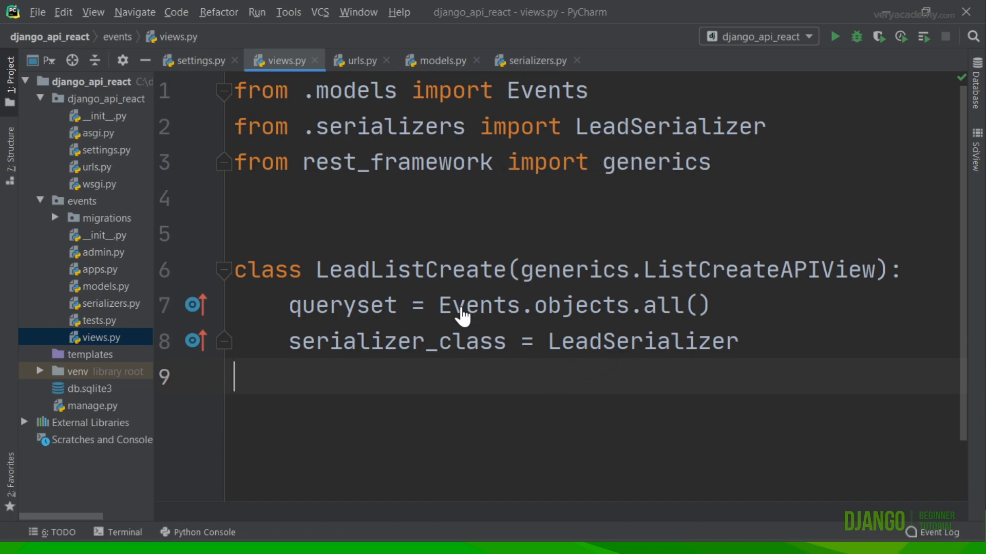
{"action": "mouse_move", "coordinate": [515, 343]}
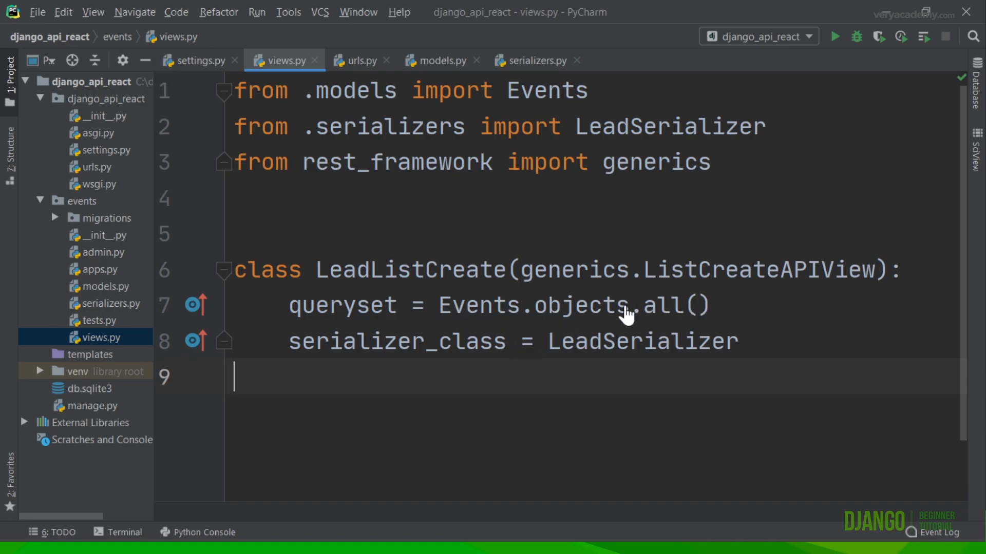
{"action": "mouse_move", "coordinate": [717, 332]}
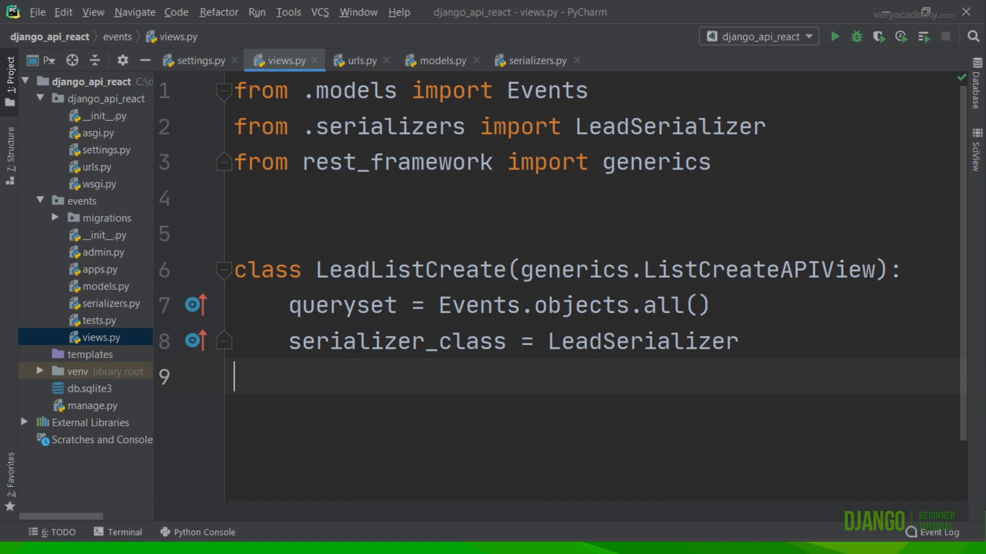
{"action": "mouse_move", "coordinate": [656, 397]}
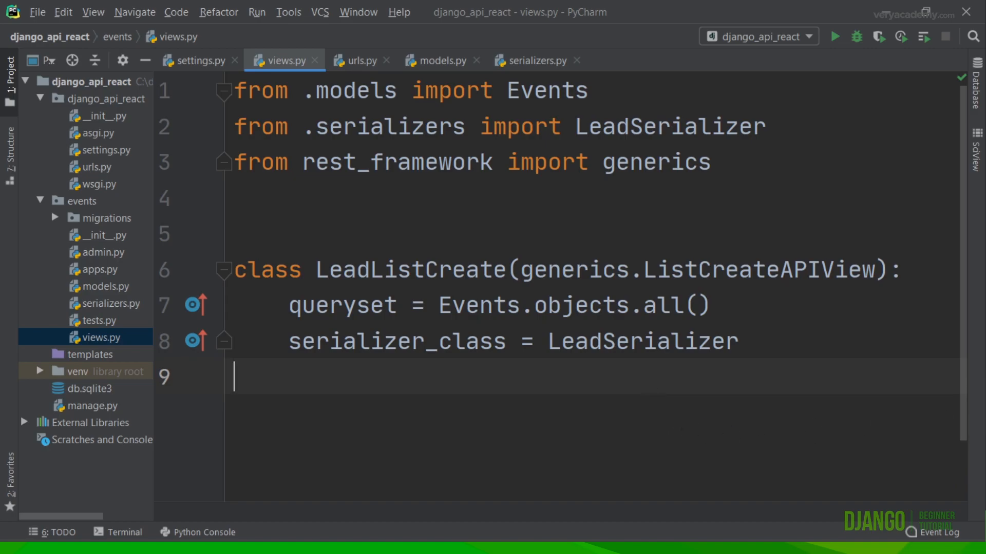
{"action": "mouse_move", "coordinate": [312, 296]}
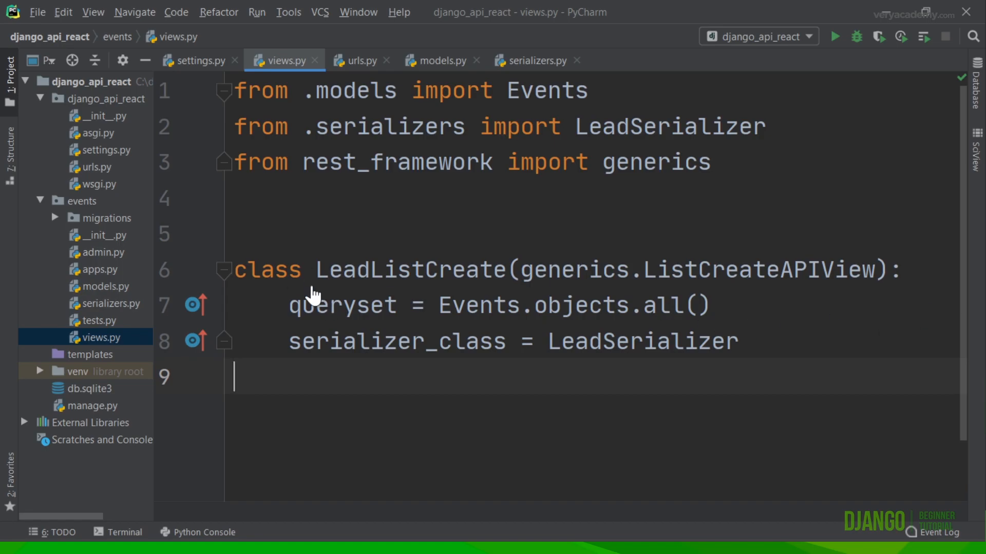
{"action": "mouse_move", "coordinate": [113, 95]}
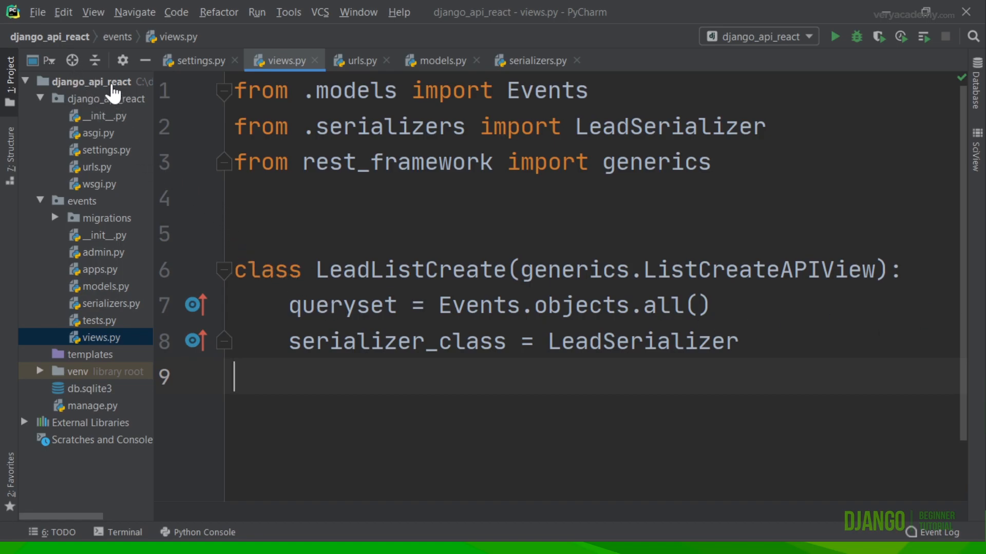
{"action": "mouse_move", "coordinate": [105, 169]}
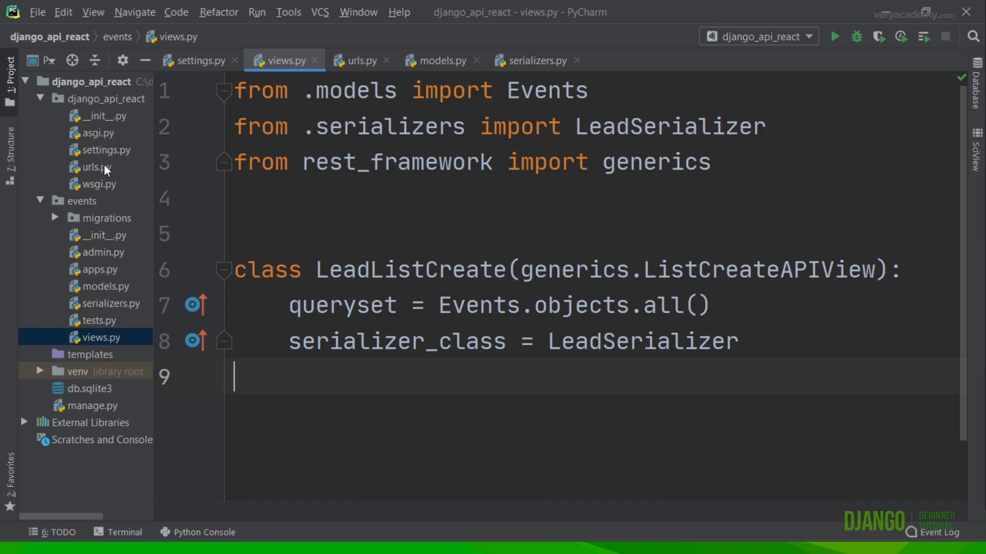
Import include and route the root path to events.urls in the project urls.py
{"action": "left_click", "coordinate": [97, 166]}
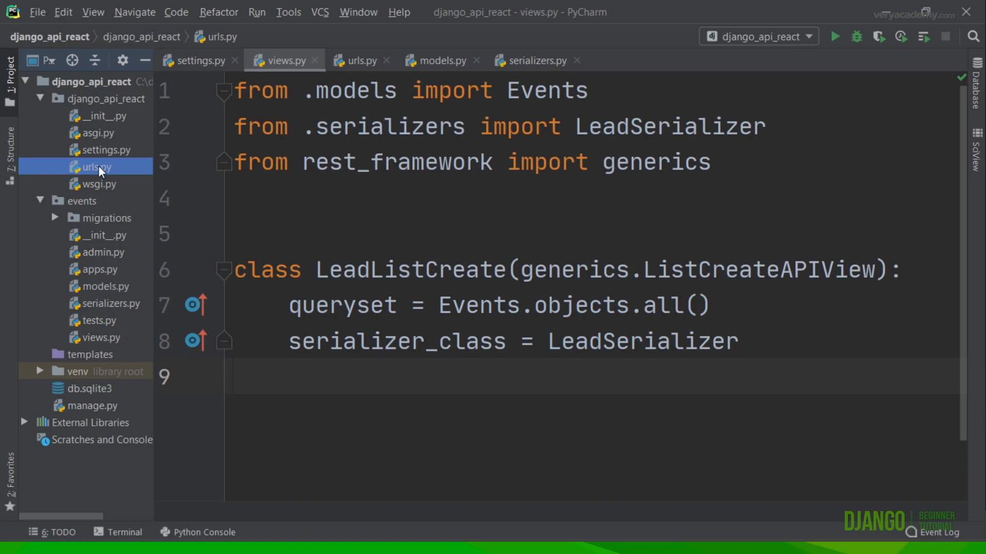
{"action": "left_click", "coordinate": [358, 60]}
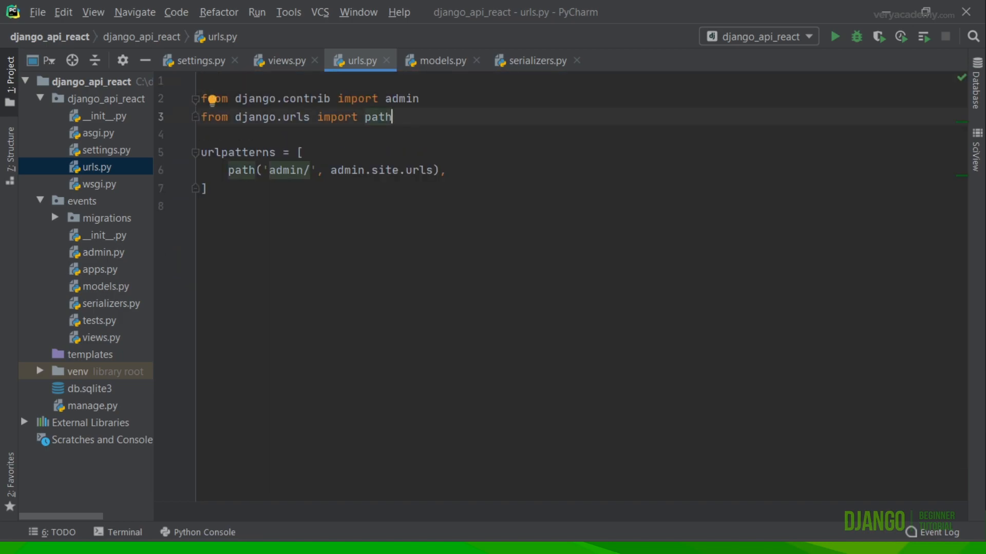
{"action": "type", "text": ", include"}
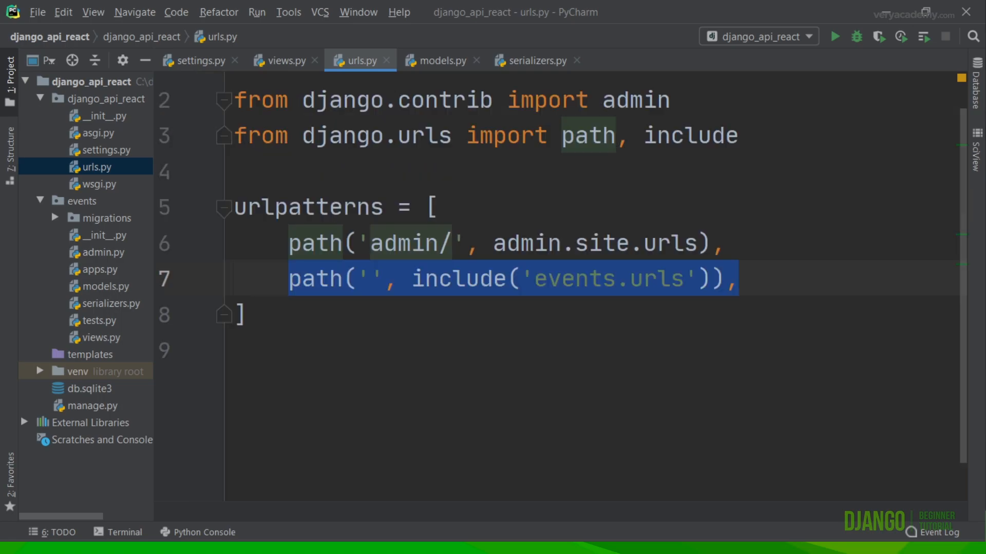
{"action": "mouse_move", "coordinate": [353, 289]}
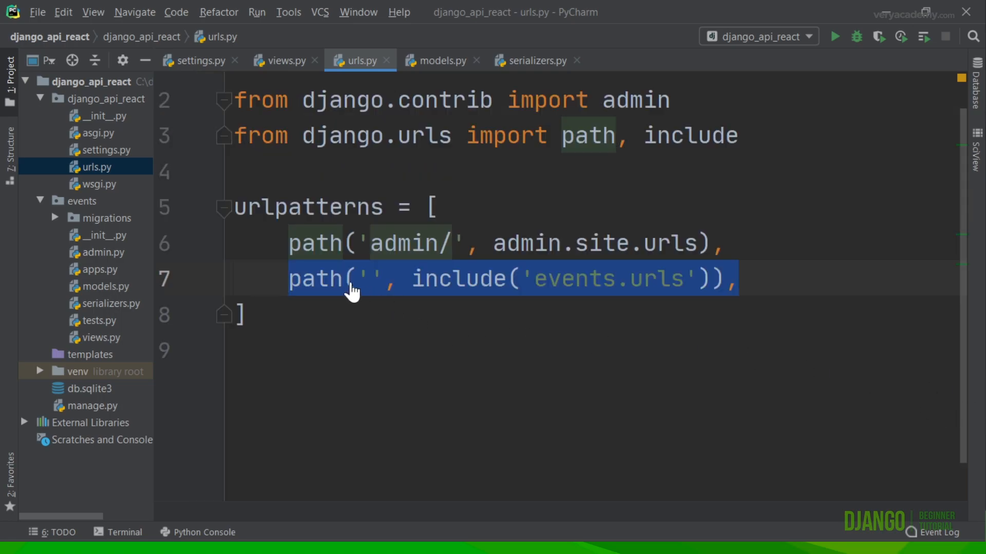
{"action": "mouse_move", "coordinate": [622, 309]}
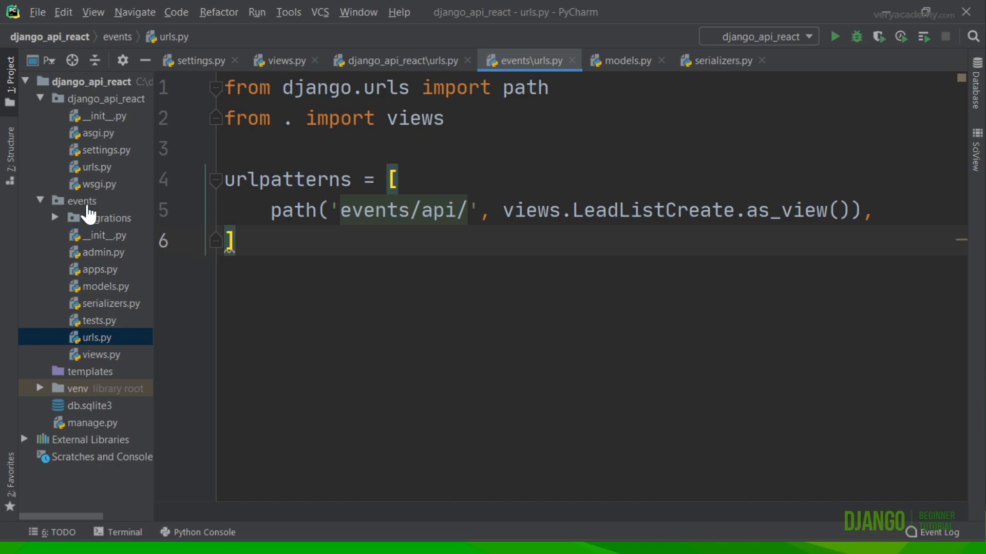
{"action": "left_click", "coordinate": [82, 200]}
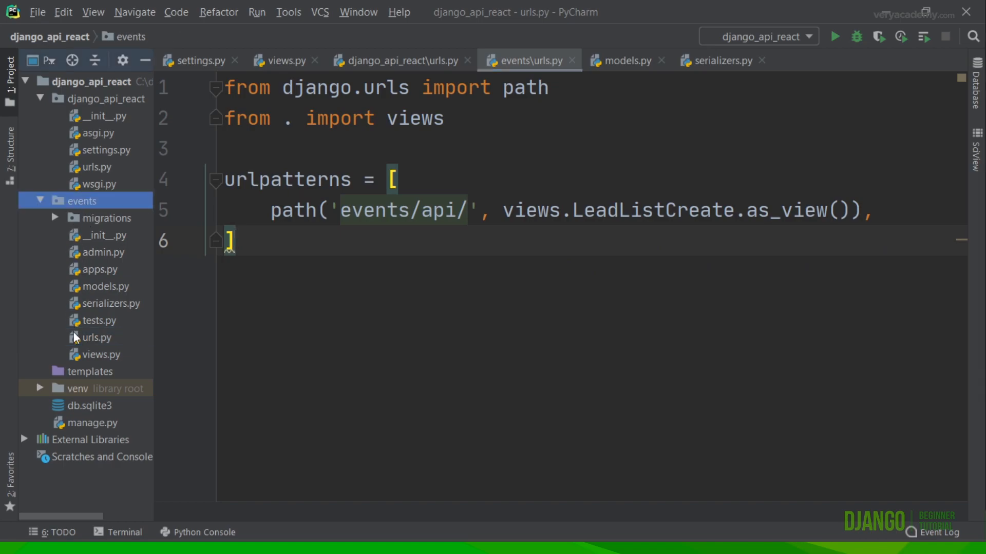
{"action": "left_click", "coordinate": [99, 338]}
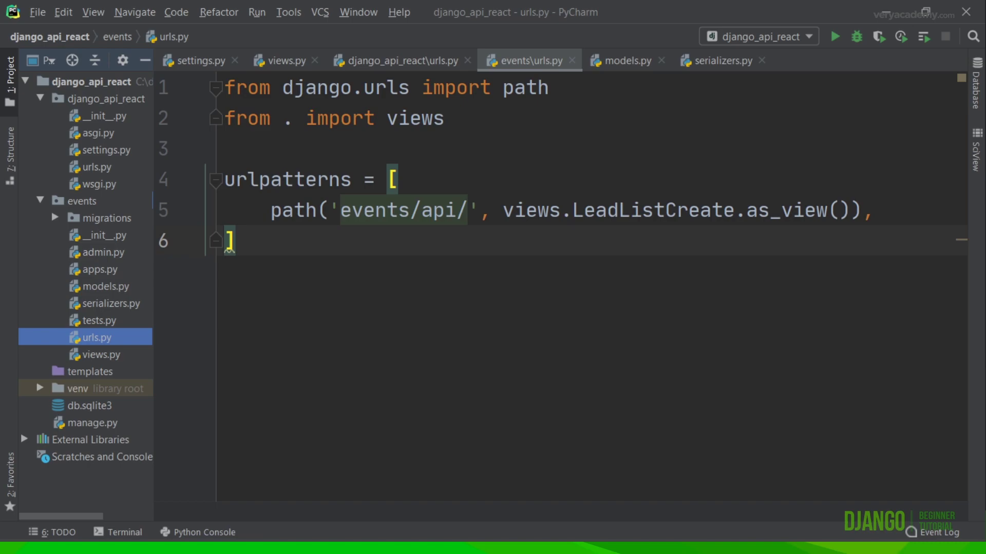
{"action": "left_click", "coordinate": [442, 118]}
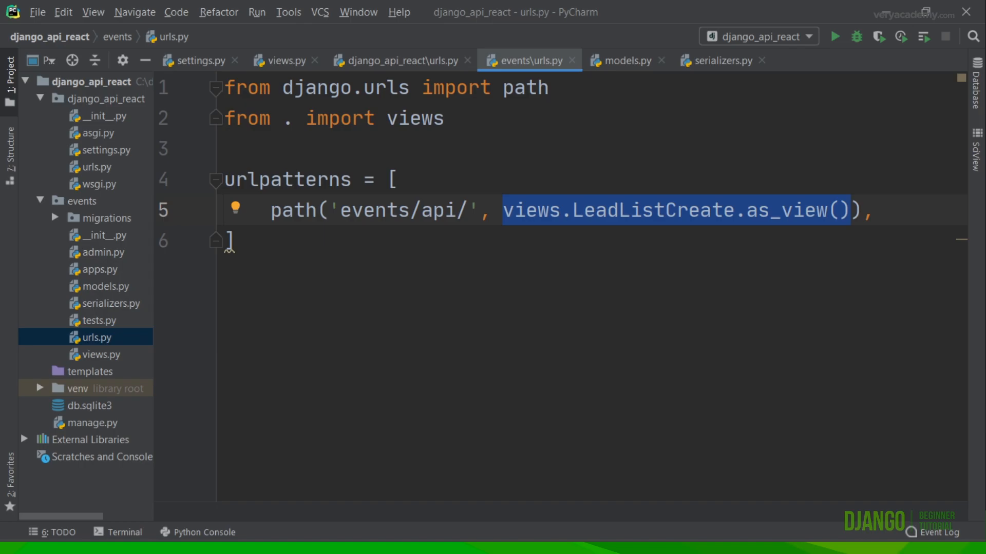
{"action": "mouse_move", "coordinate": [175, 531]}
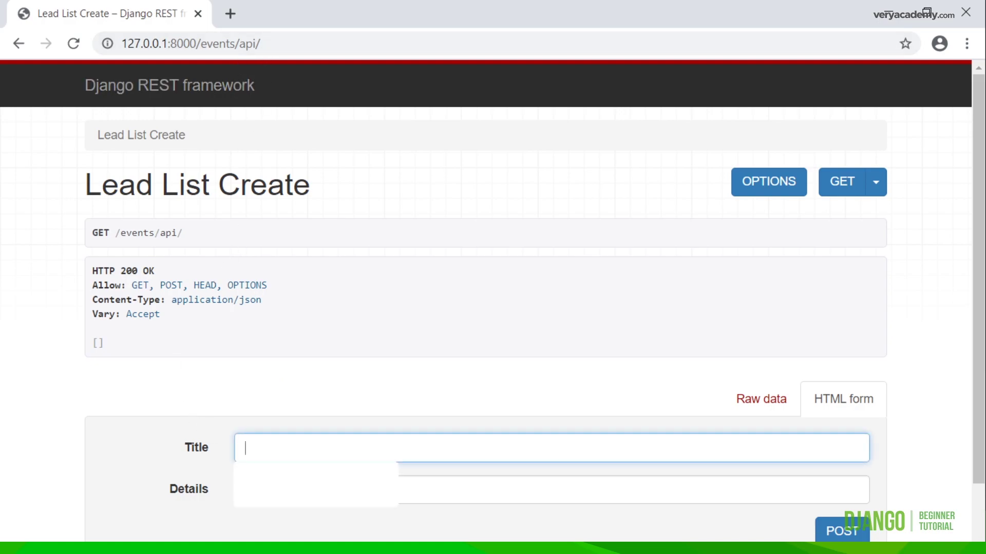
POST an event titled New Event with details New Details via the browsable API form
{"action": "type", "text": "New Event"}
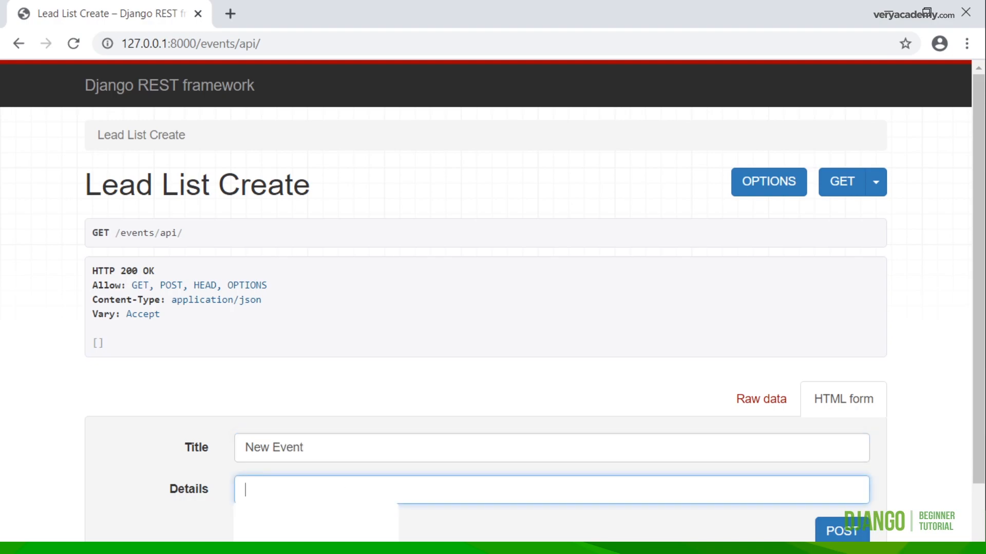
{"action": "type", "text": "New"}
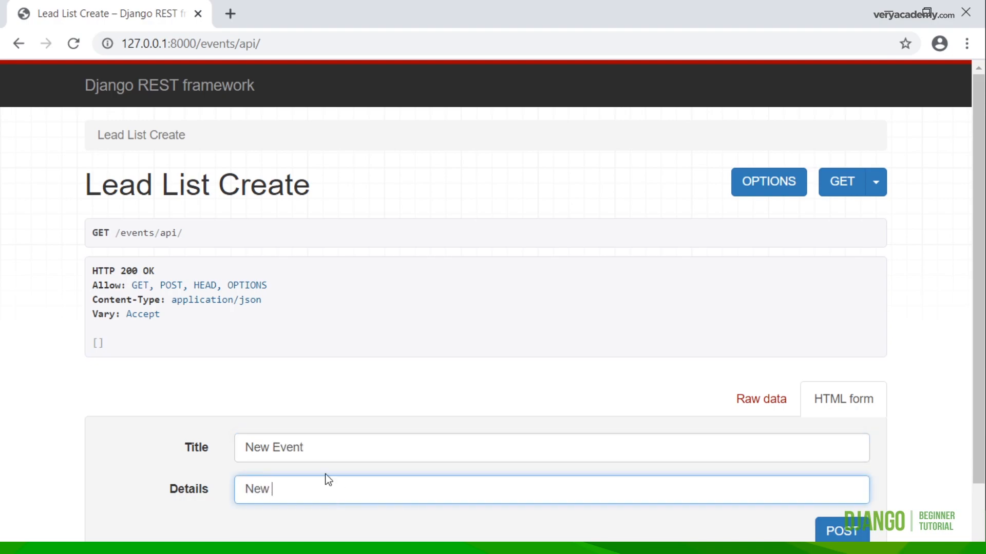
{"action": "type", "text": "Details"}
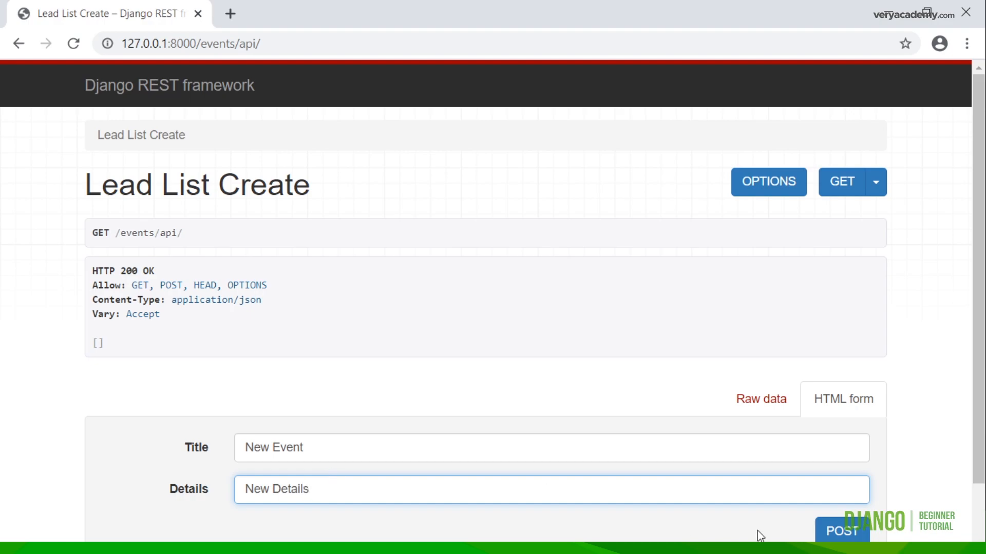
{"action": "left_click", "coordinate": [841, 531]}
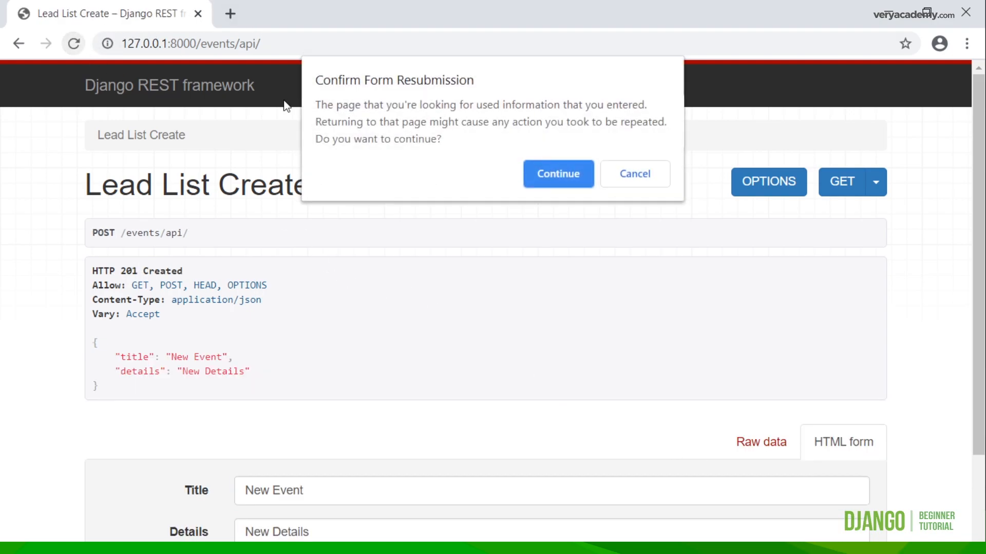
{"action": "left_click", "coordinate": [634, 173]}
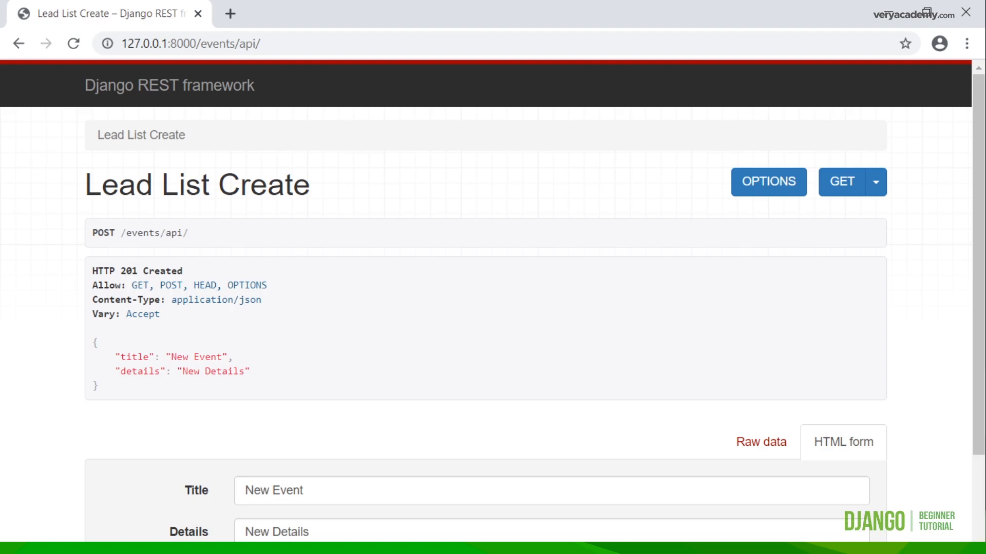
{"action": "mouse_move", "coordinate": [176, 334]}
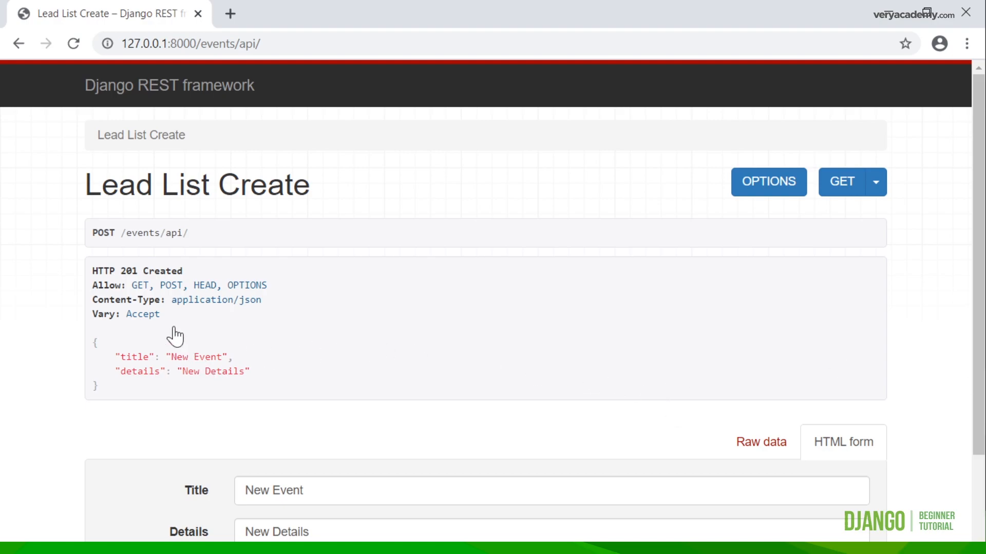
{"action": "mouse_move", "coordinate": [174, 528]}
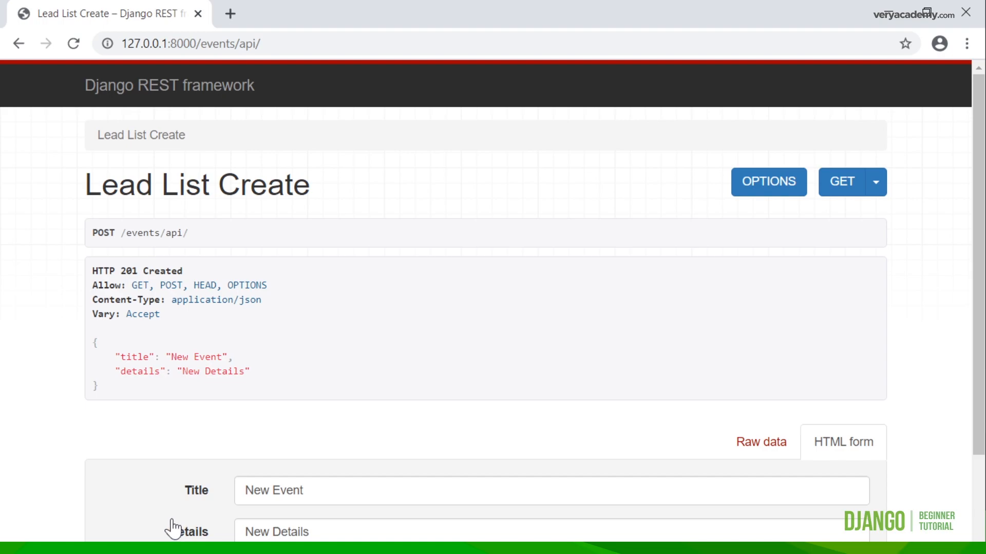
{"action": "mouse_move", "coordinate": [254, 369]}
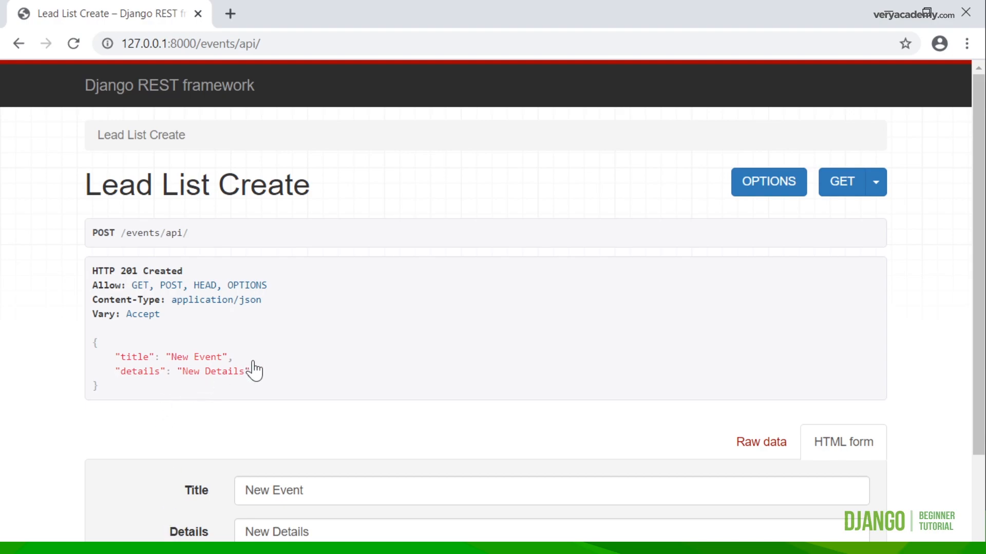
{"action": "mouse_move", "coordinate": [252, 370]}
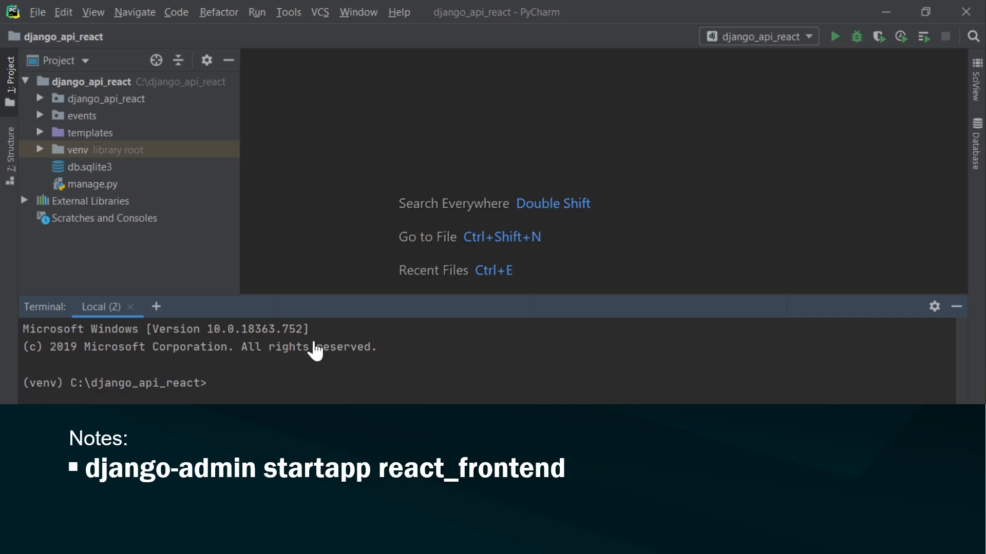
{"action": "mouse_move", "coordinate": [279, 387]}
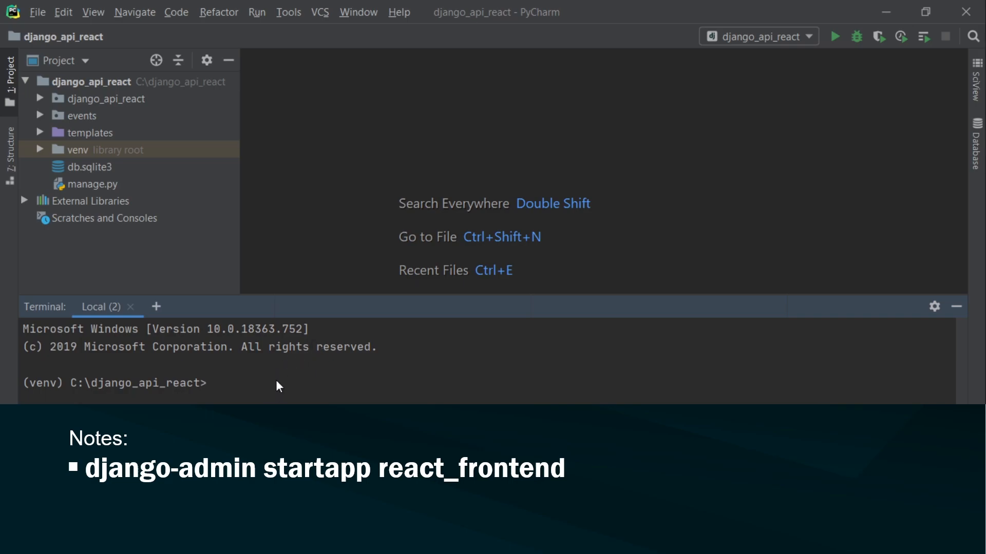
Create a new Django app react_frontend with django-admin startapp in the terminal
{"action": "type", "text": "django-admin startapp react_frontend"}
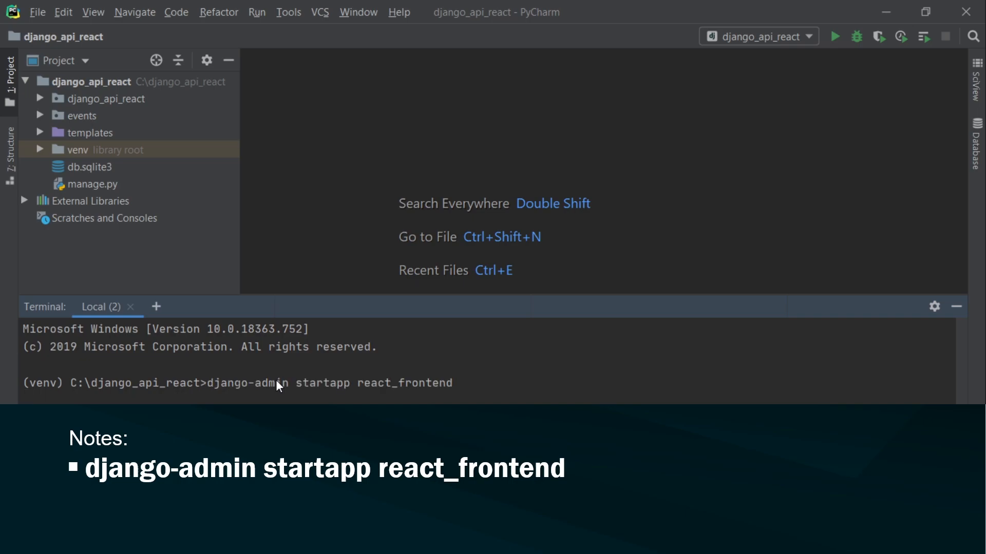
{"action": "mouse_move", "coordinate": [18, 103]}
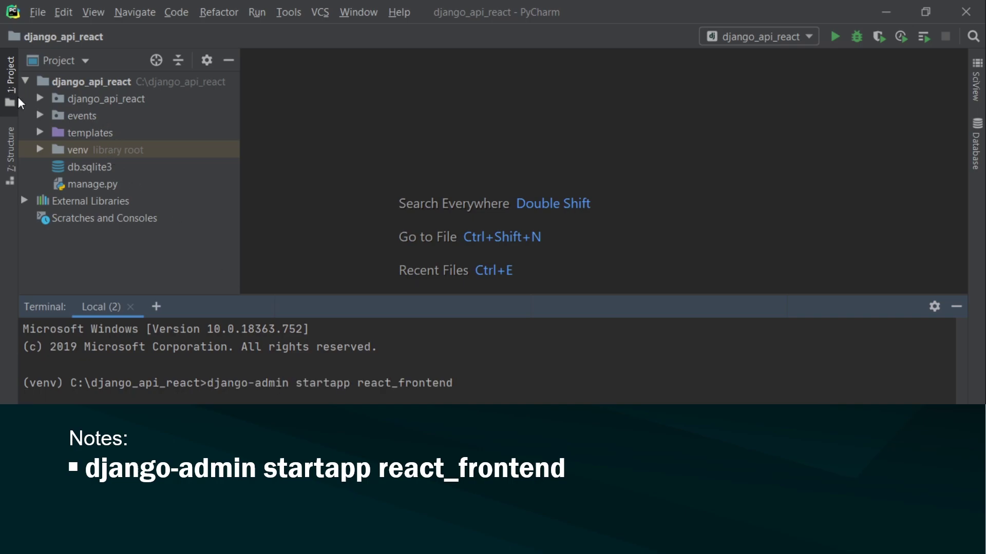
{"action": "mouse_move", "coordinate": [74, 124]}
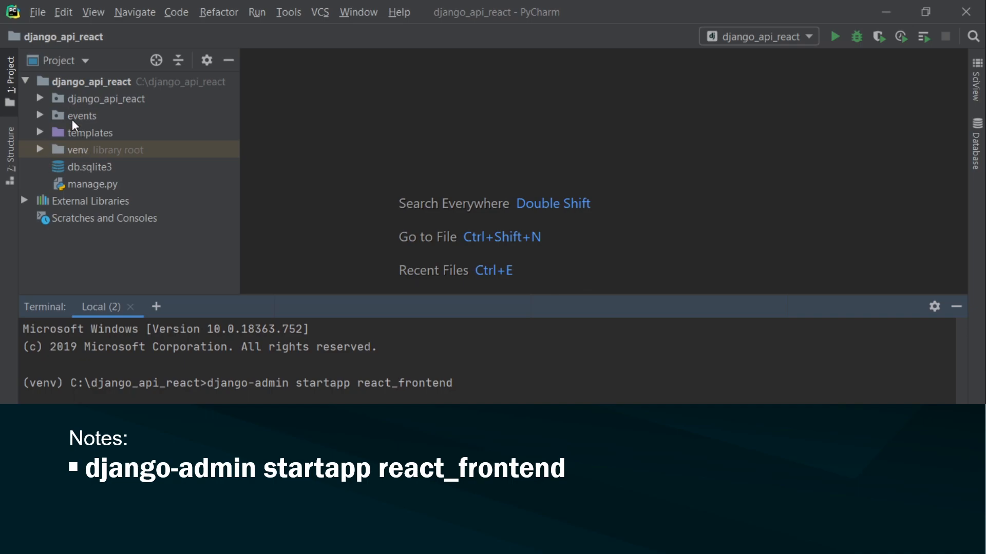
{"action": "mouse_move", "coordinate": [39, 116]}
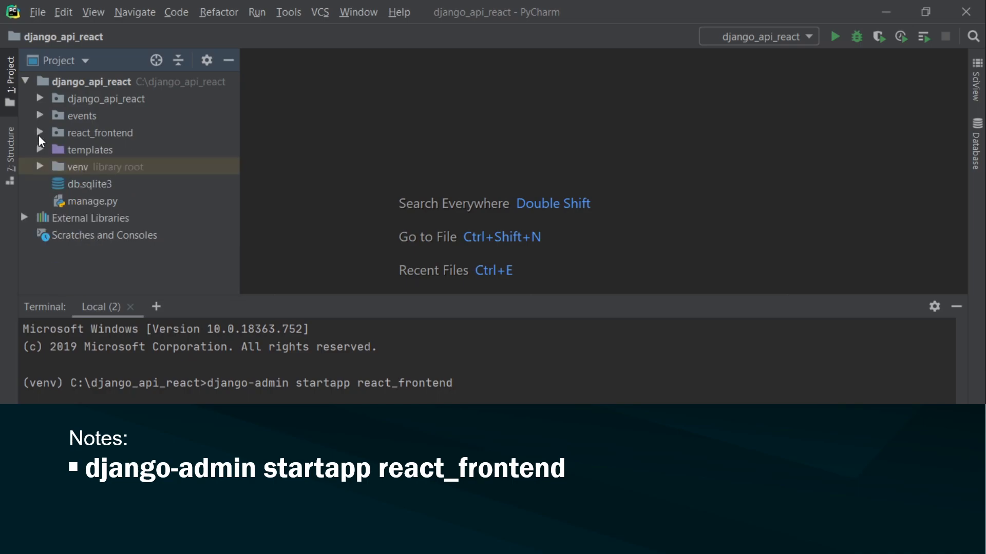
Expand react_frontend, add src, static and templates folders, and cd into it in the terminal
{"action": "left_click", "coordinate": [40, 132]}
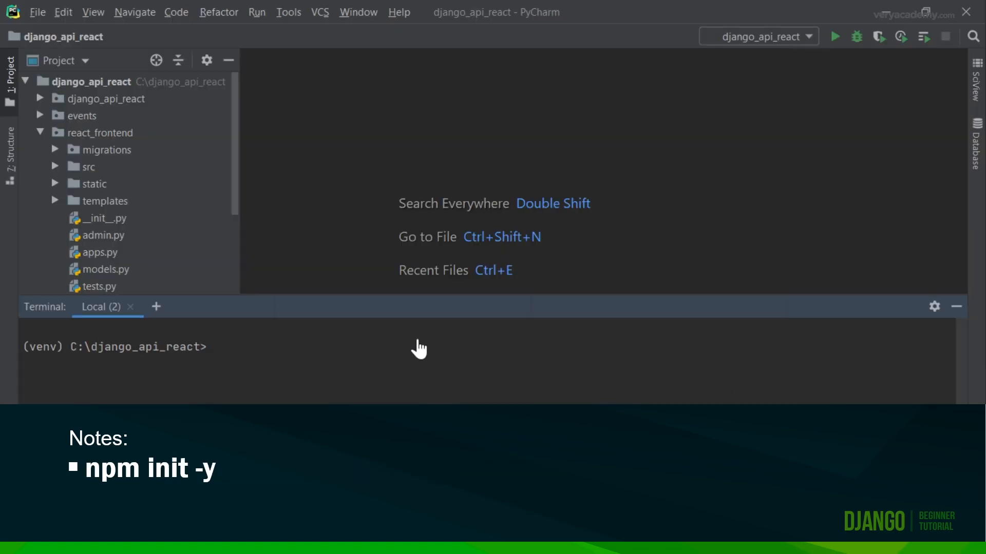
{"action": "mouse_move", "coordinate": [296, 357]}
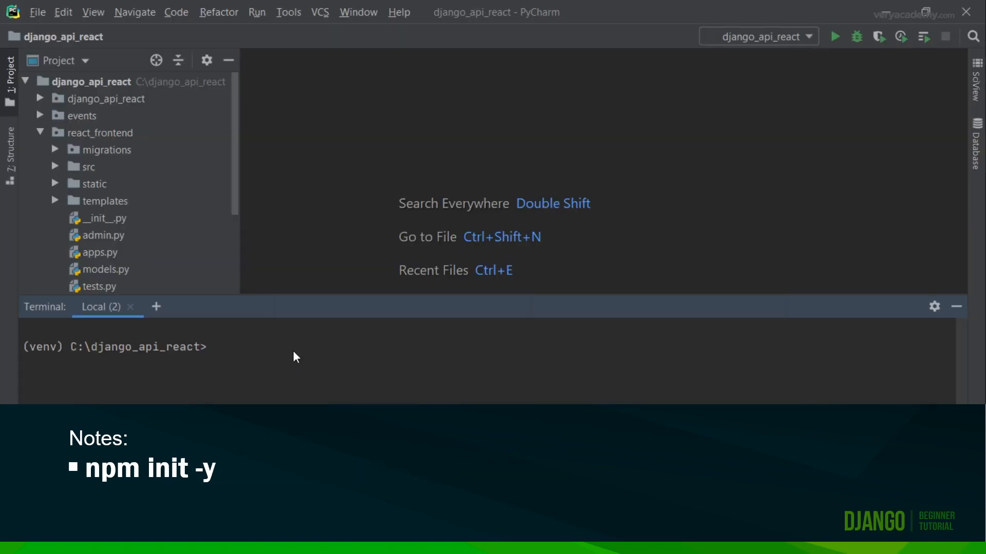
{"action": "type", "text": "cd react_frontend"}
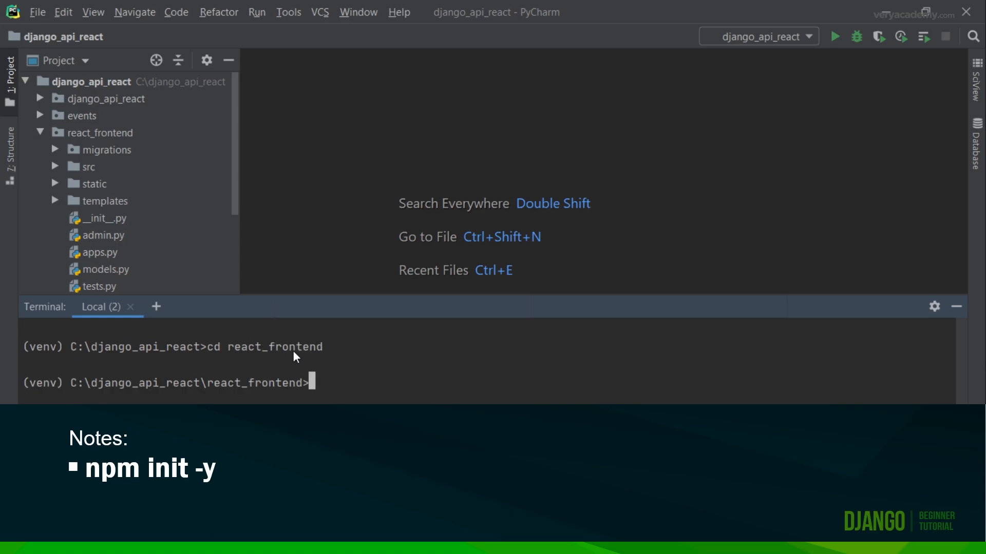
Run npm init -y in react_frontend so a package.json appears in the Project tree
{"action": "type", "text": "npm init"}
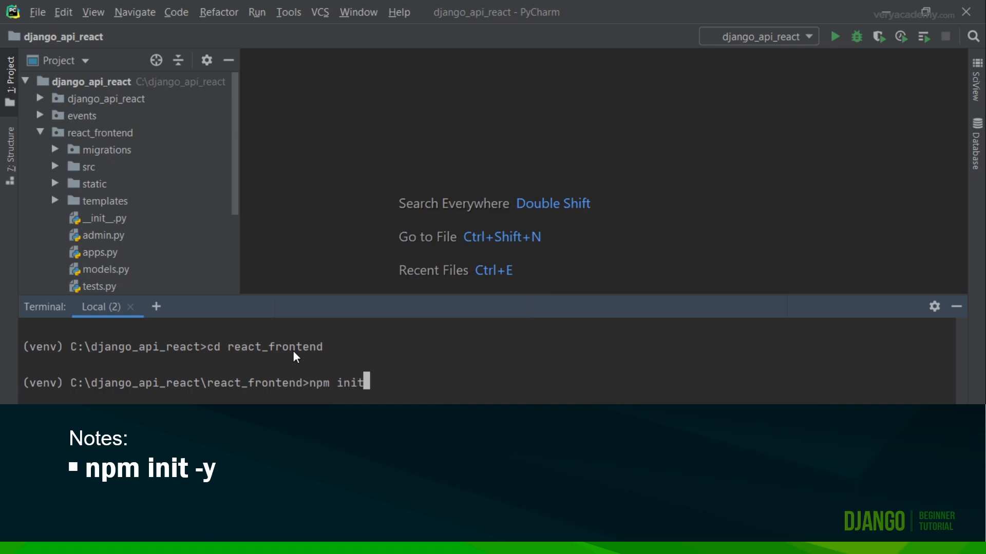
{"action": "type", "text": "-"}
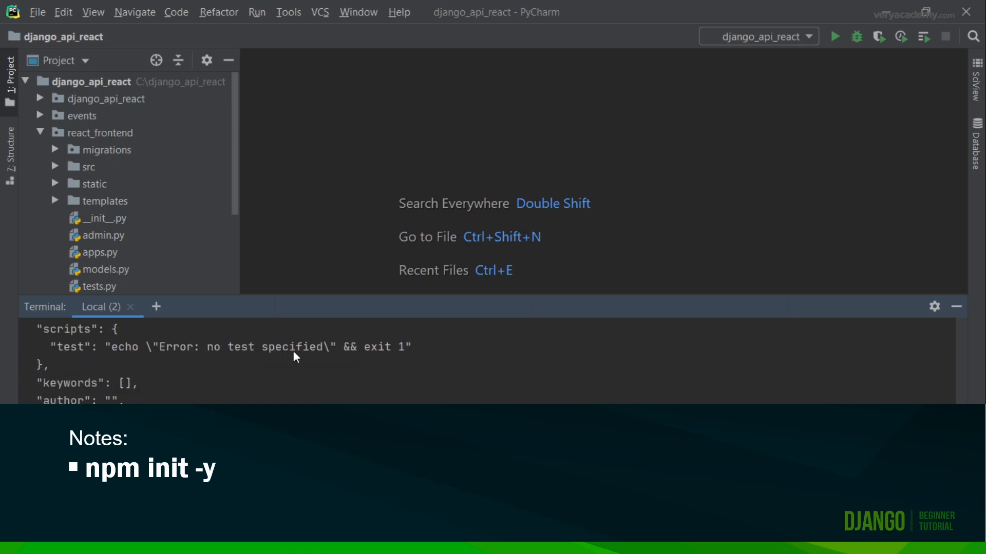
{"action": "scroll", "scroll_direction": "down", "scroll_amount": 3}
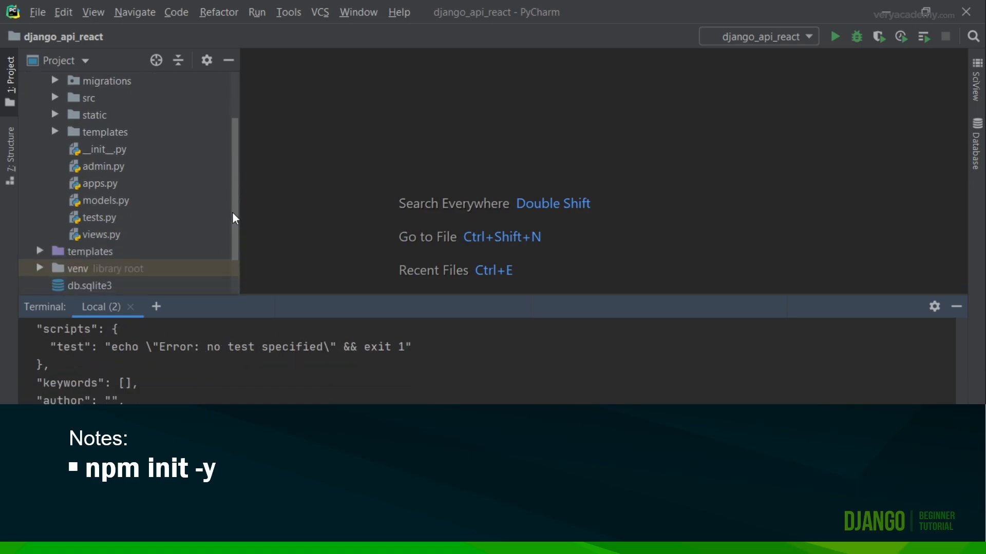
{"action": "scroll", "scroll_direction": "up", "scroll_amount": 3}
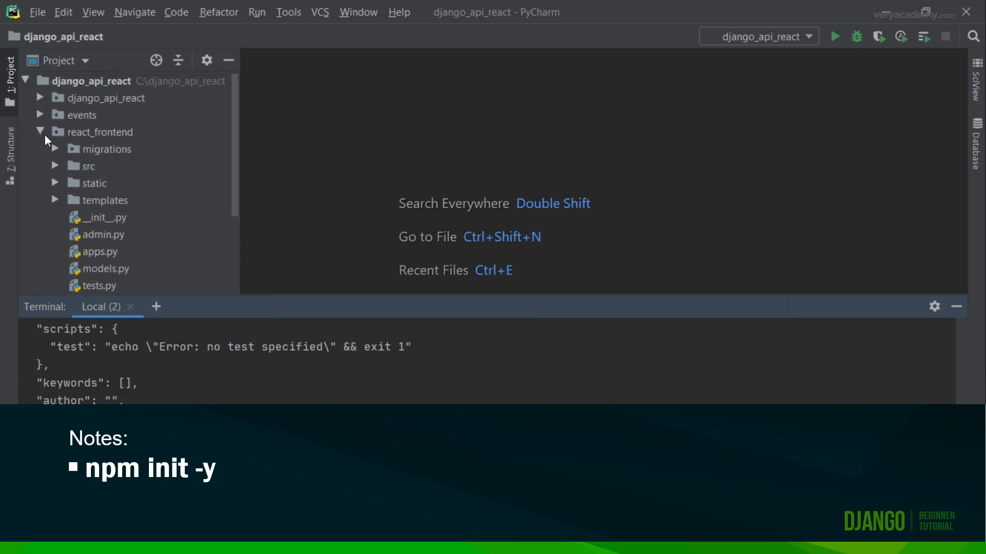
{"action": "scroll", "scroll_direction": "down", "scroll_amount": 3}
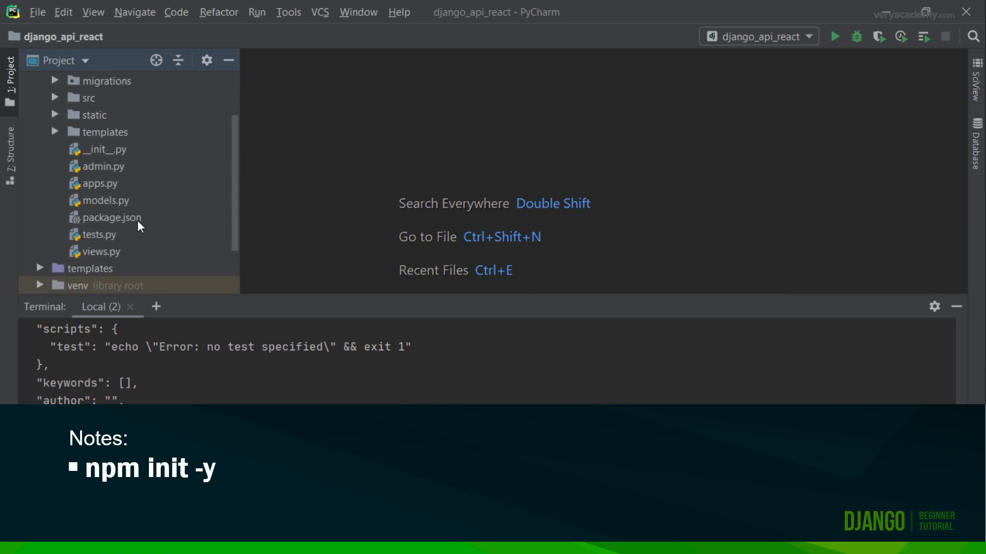
Add a dev script in package.json running webpack from ./src/index.js to ./static/frontend/main.js
{"action": "left_click", "coordinate": [112, 216]}
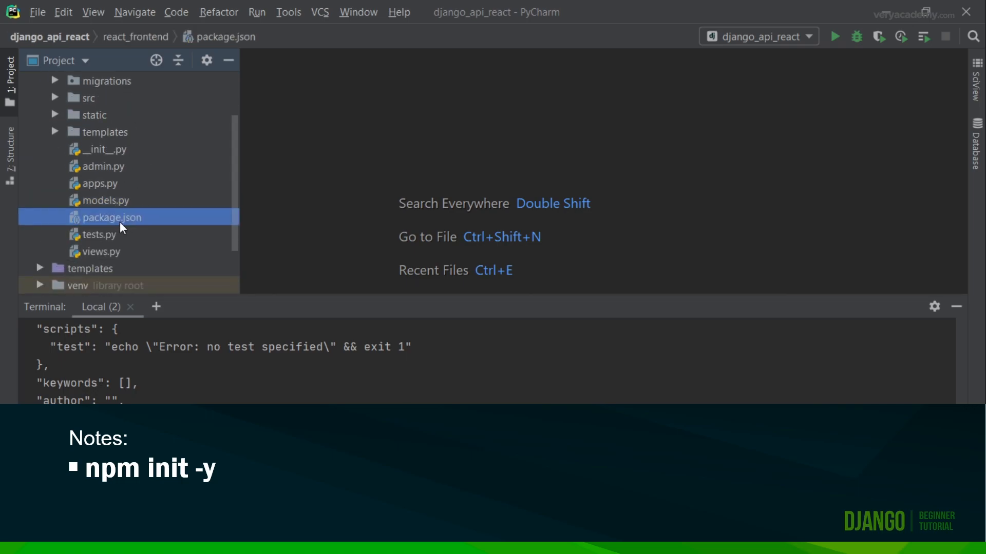
{"action": "double_click", "coordinate": [110, 217]}
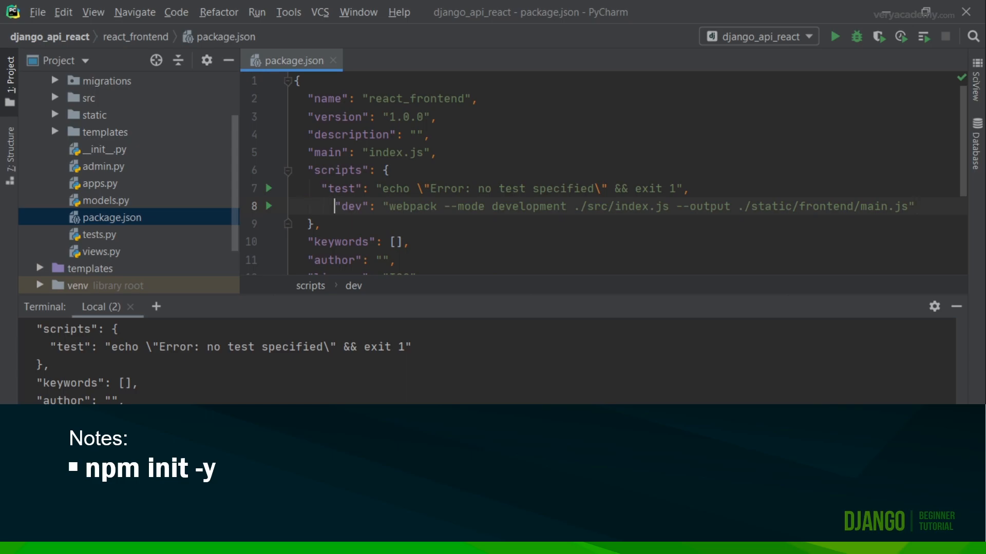
{"action": "left_click", "coordinate": [322, 206]}
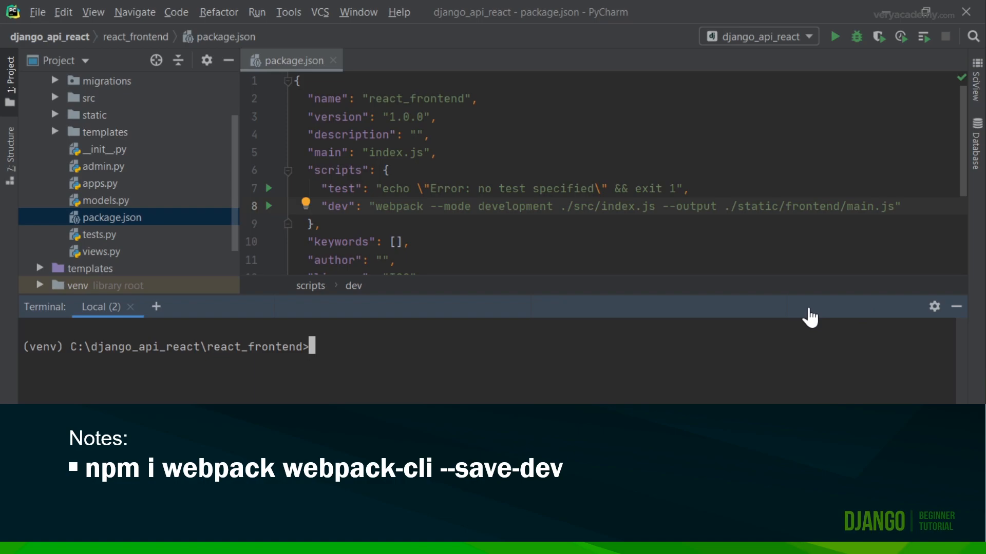
{"action": "mouse_move", "coordinate": [391, 354]}
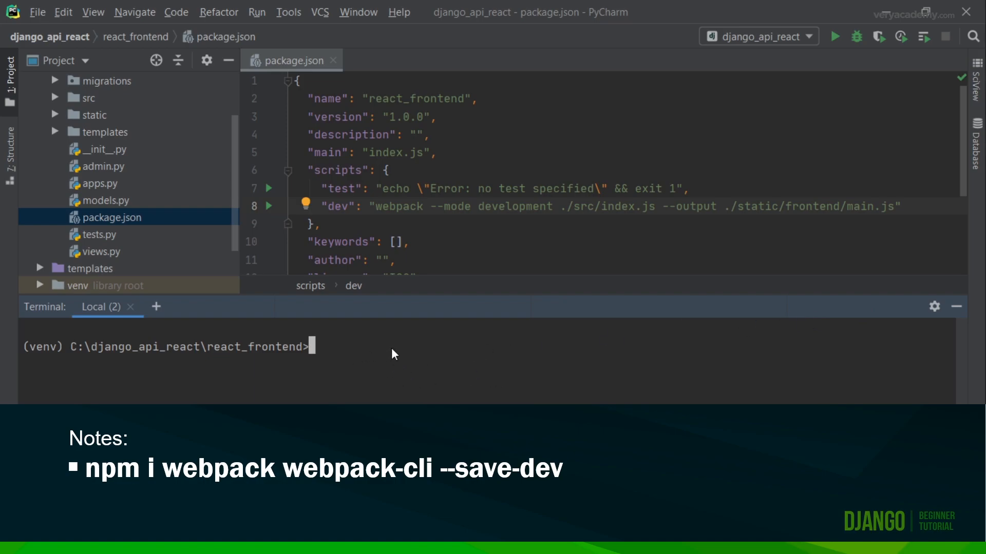
Install webpack, webpack-cli, the Babel packages, react and react-dom with npm i --save-dev
{"action": "type", "text": "npm i webpack webpack-cli --save-dev"}
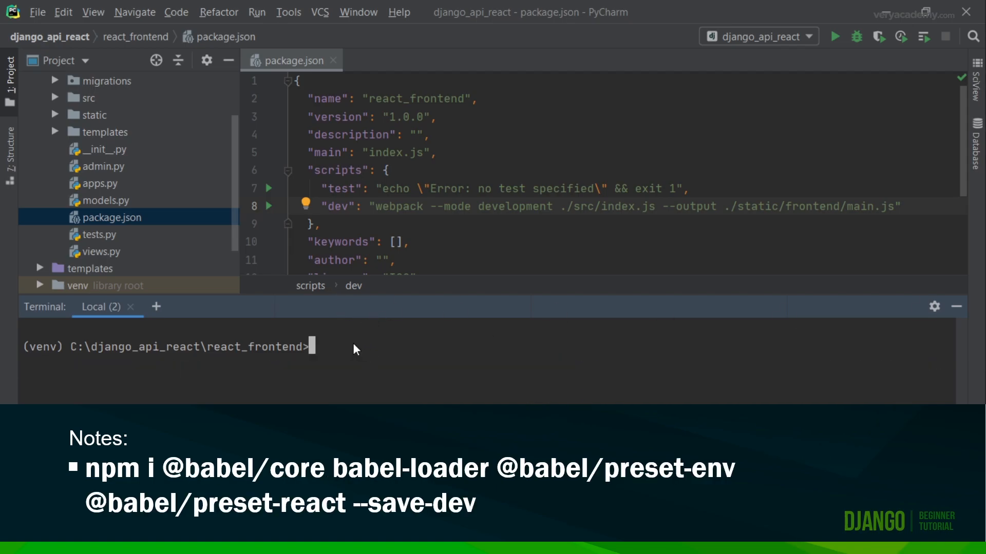
{"action": "type", "text": "npm i @babel/core babel-loader @babel/preset-env @babel/preset-react --save-dev"}
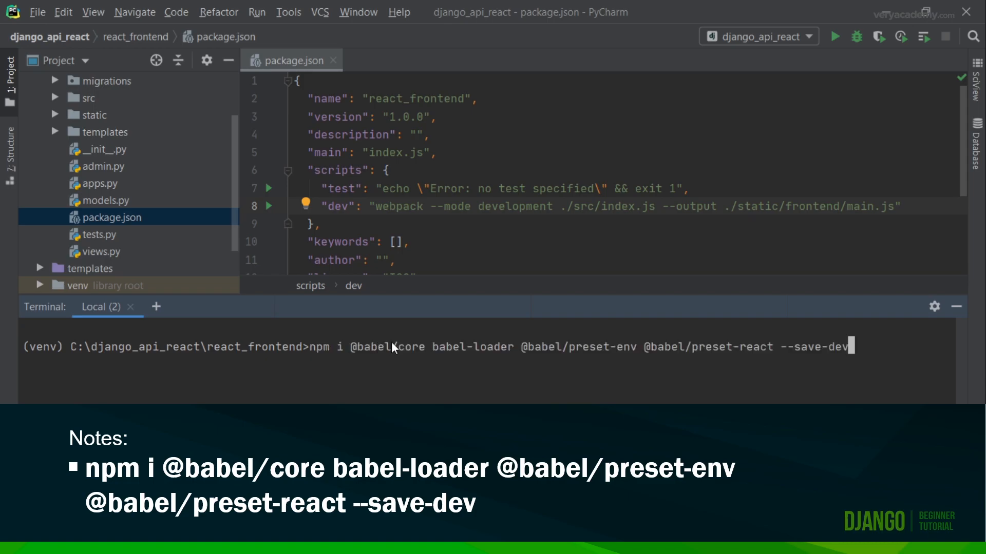
{"action": "key", "text": "Return"}
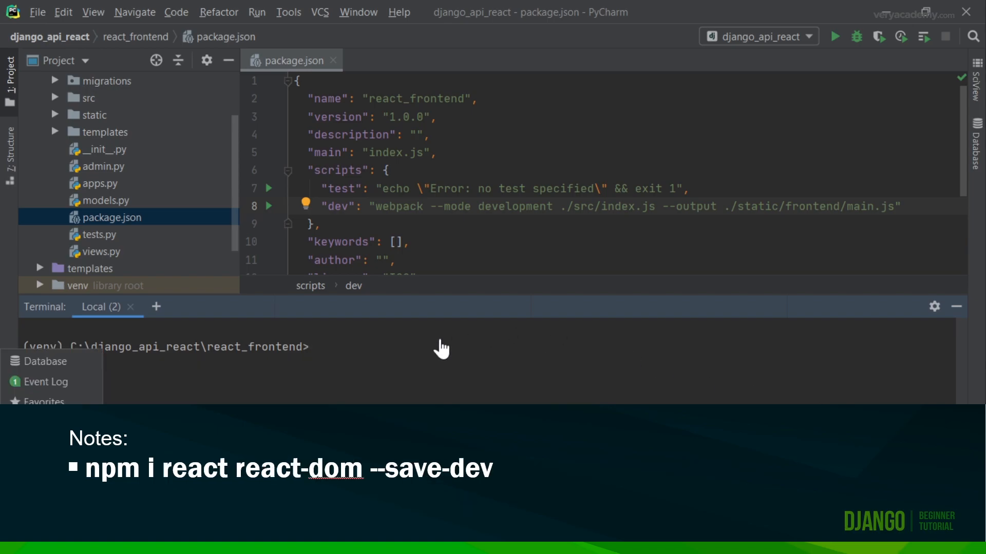
{"action": "mouse_move", "coordinate": [388, 349]}
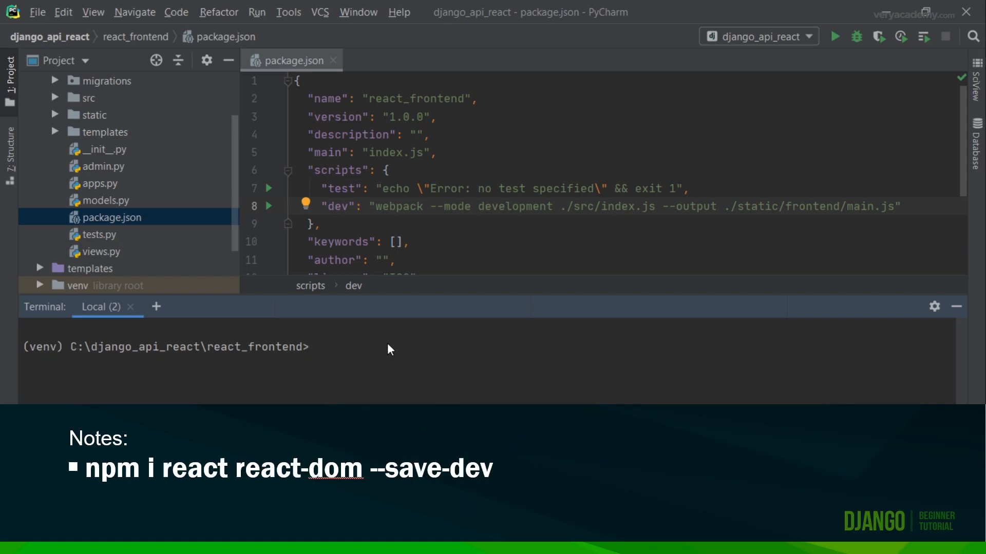
{"action": "type", "text": "npm i react react-dom --save-dev"}
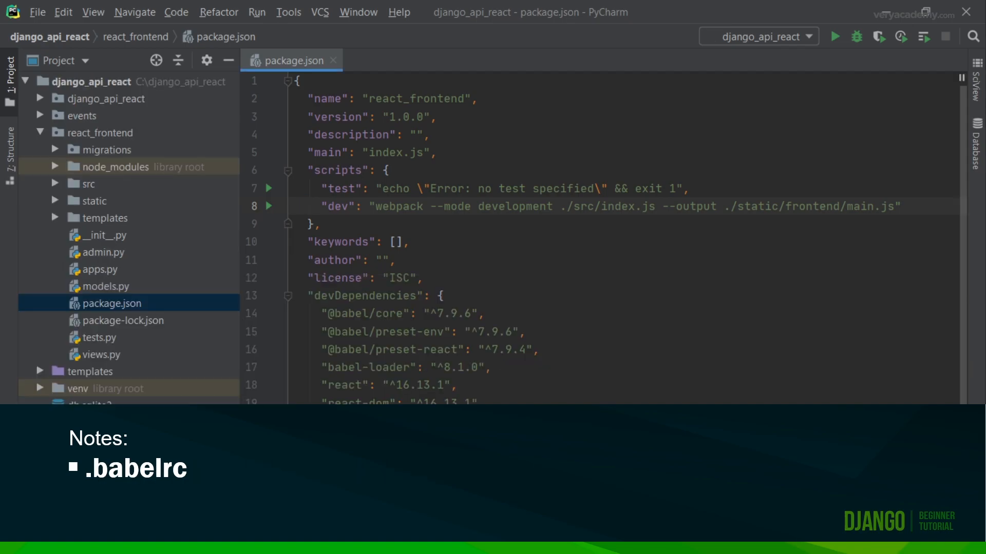
{"action": "mouse_move", "coordinate": [107, 237]}
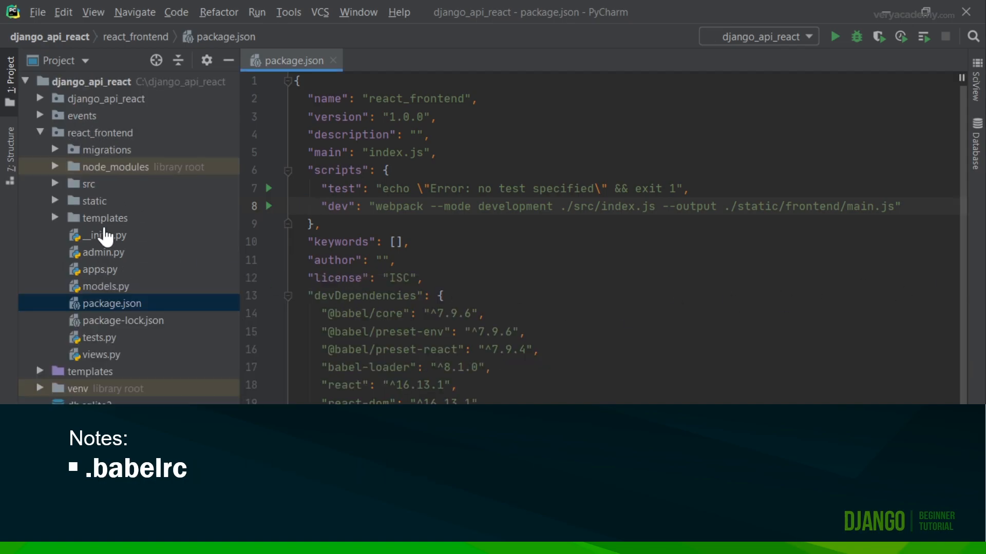
{"action": "mouse_move", "coordinate": [40, 137]}
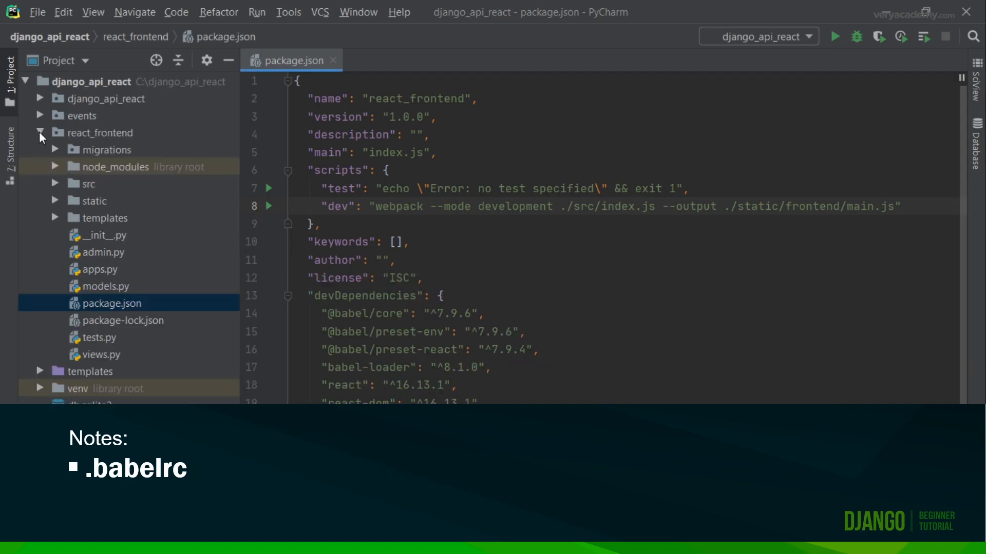
{"action": "left_click", "coordinate": [39, 132]}
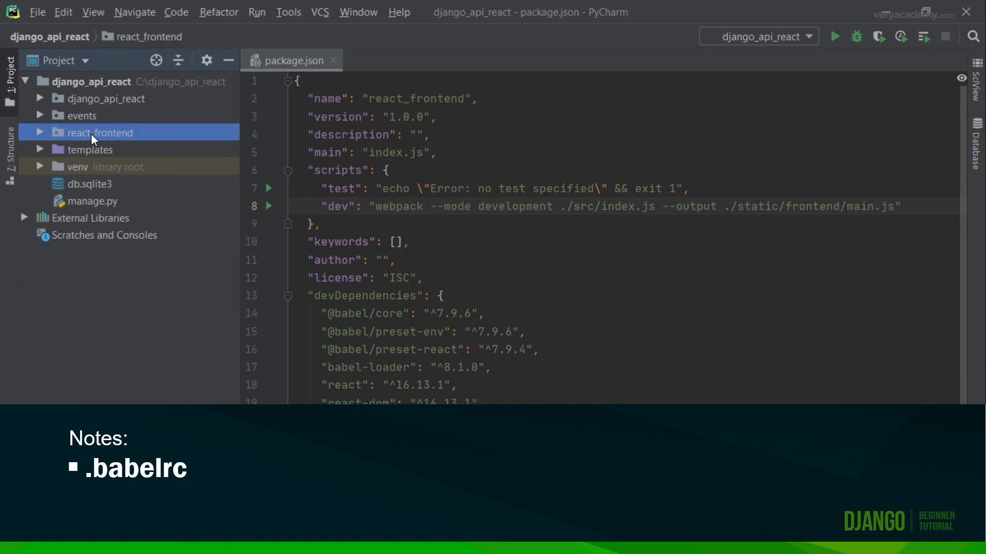
{"action": "left_click", "coordinate": [39, 132]}
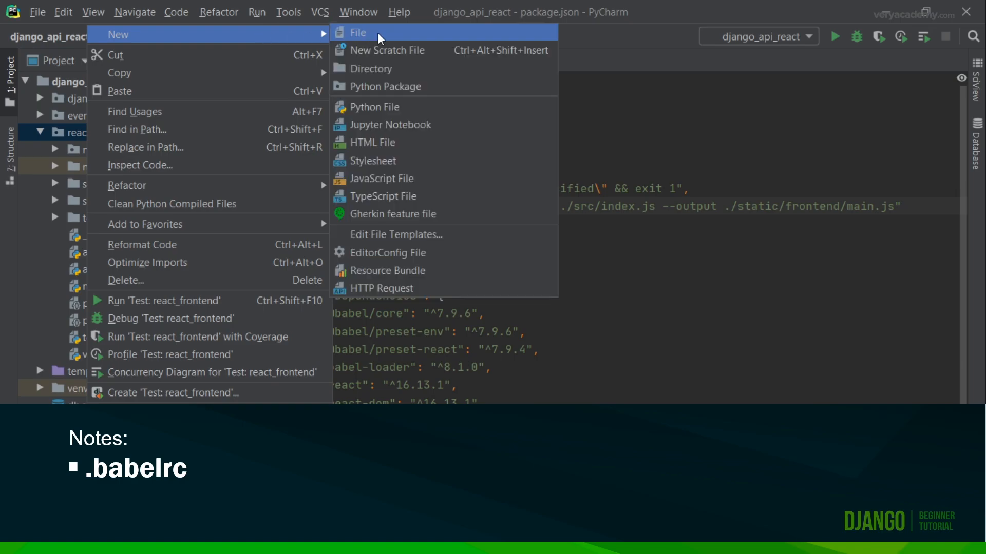
{"action": "mouse_move", "coordinate": [387, 38]}
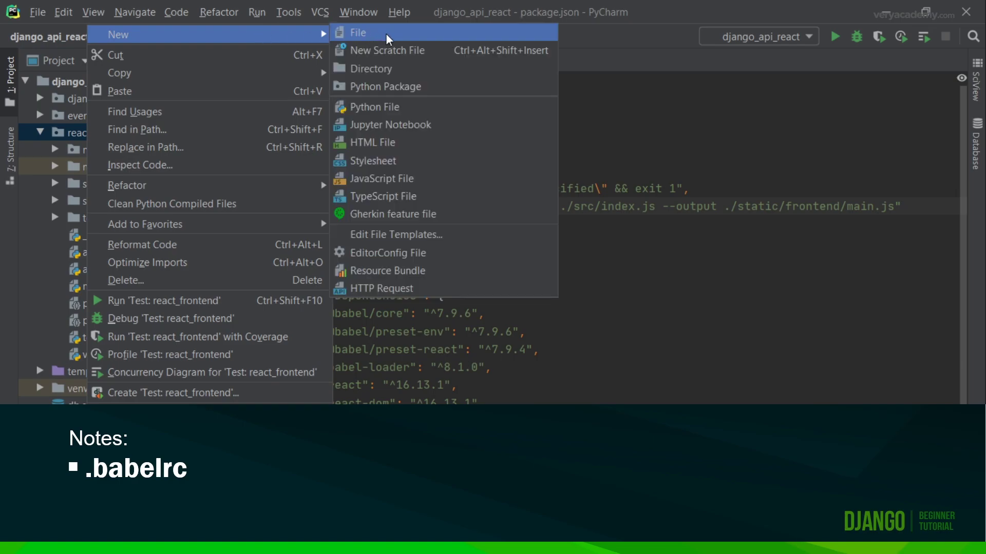
{"action": "left_click", "coordinate": [357, 32]}
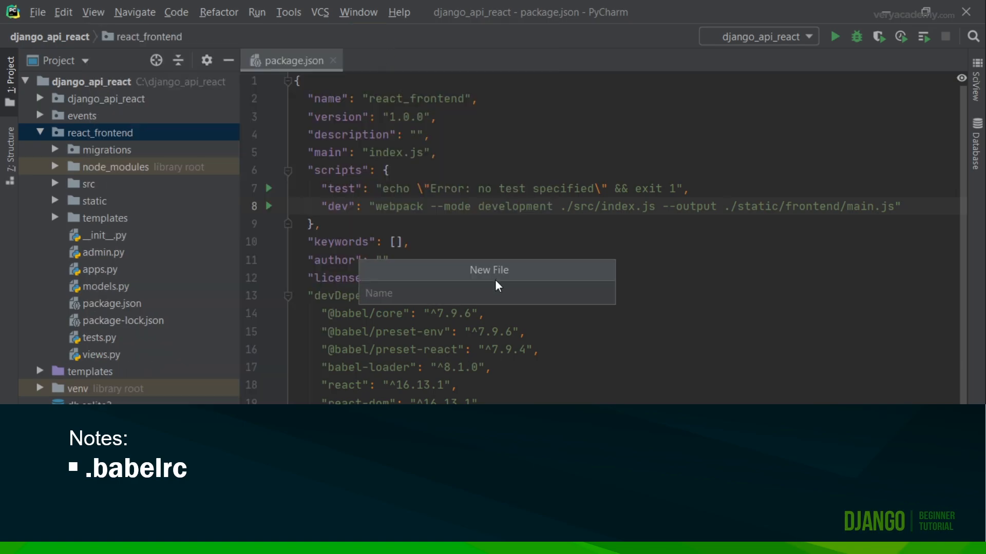
{"action": "type", "text": ".babe"}
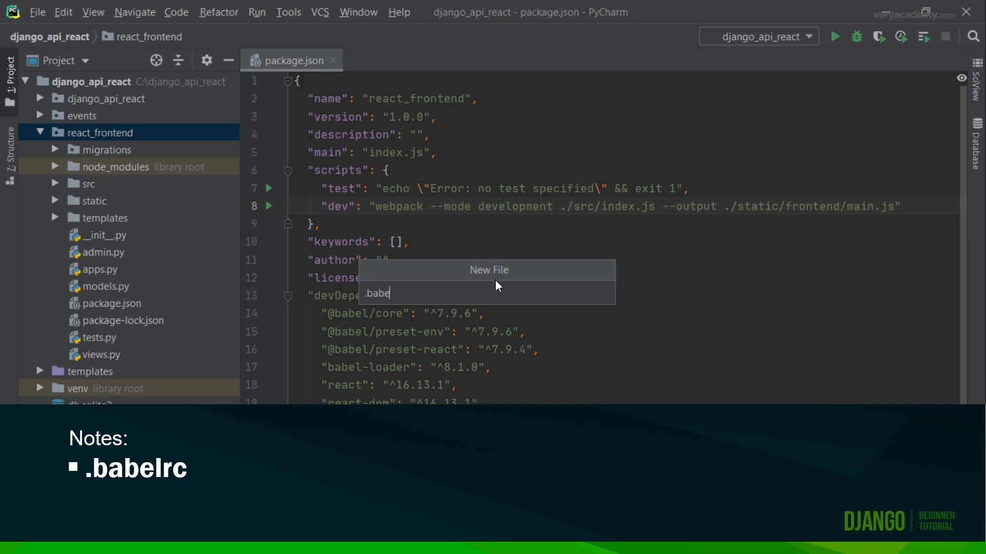
{"action": "type", "text": "lr"}
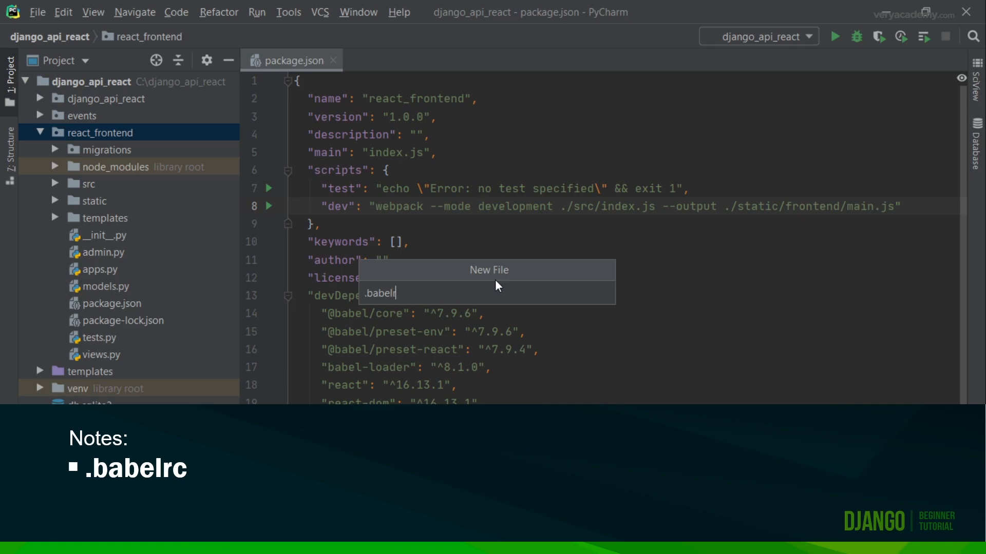
{"action": "key", "text": "enter"}
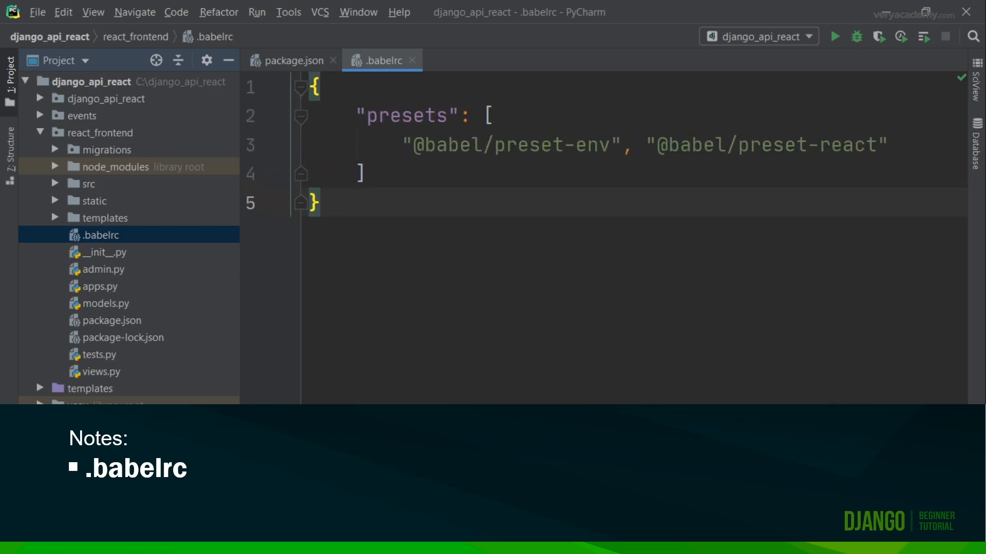
{"action": "left_click", "coordinate": [322, 203]}
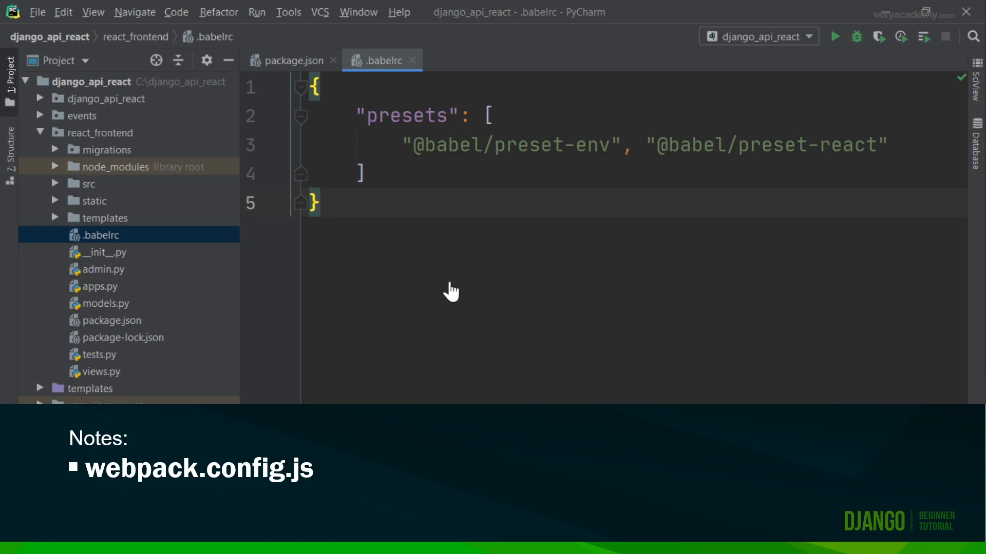
{"action": "mouse_move", "coordinate": [119, 136]}
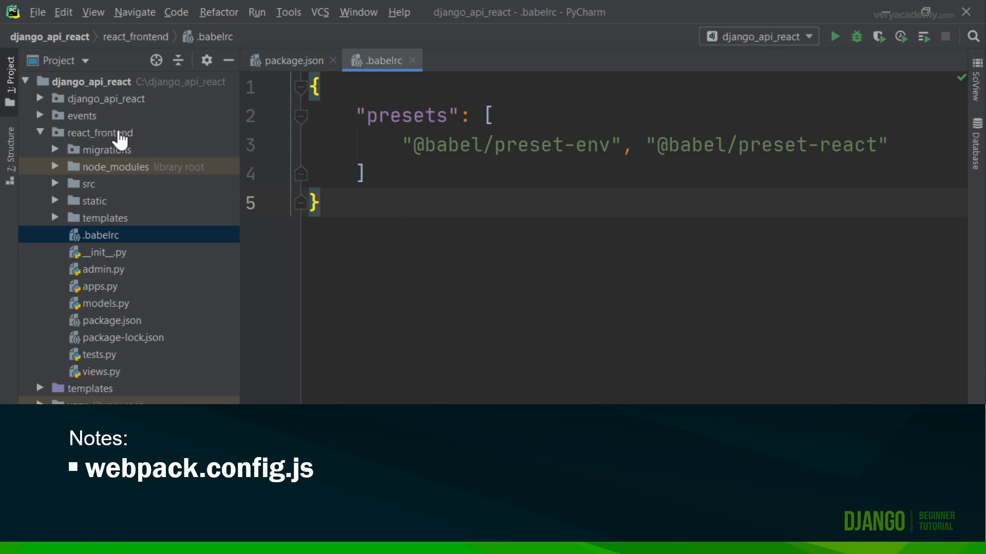
Start a new webpack.config.js file inside react_frontend for the babel-loader rule
{"action": "right_click", "coordinate": [106, 132]}
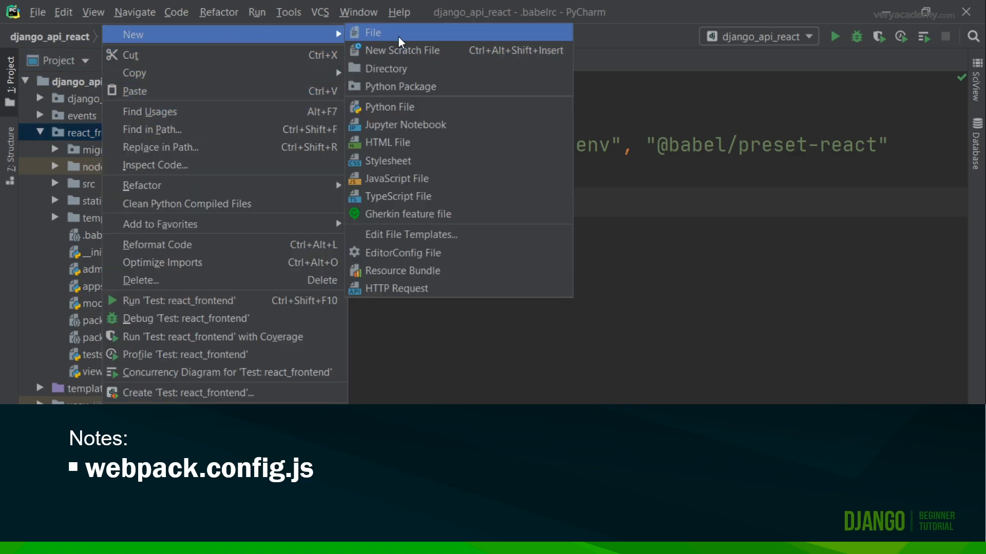
{"action": "left_click", "coordinate": [373, 32]}
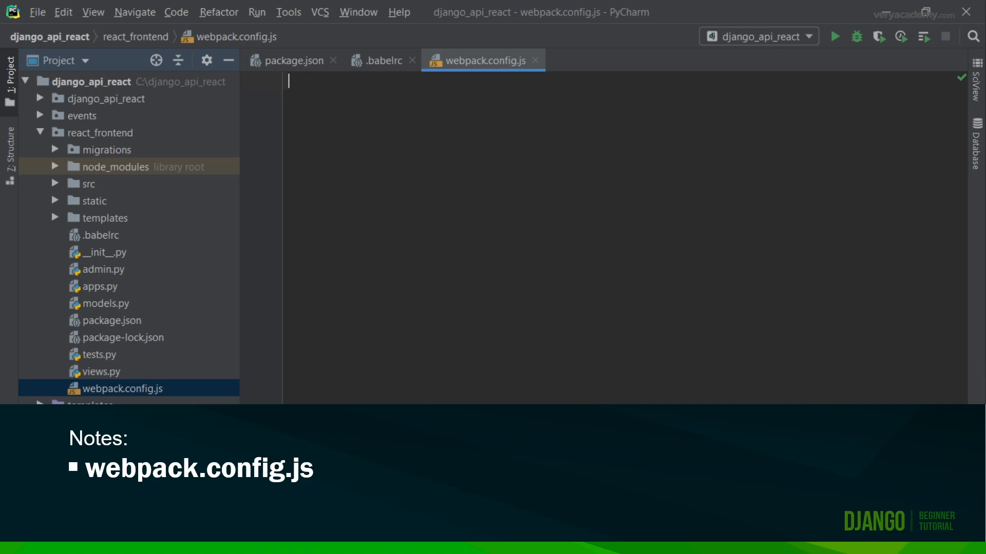
{"action": "mouse_move", "coordinate": [189, 346]}
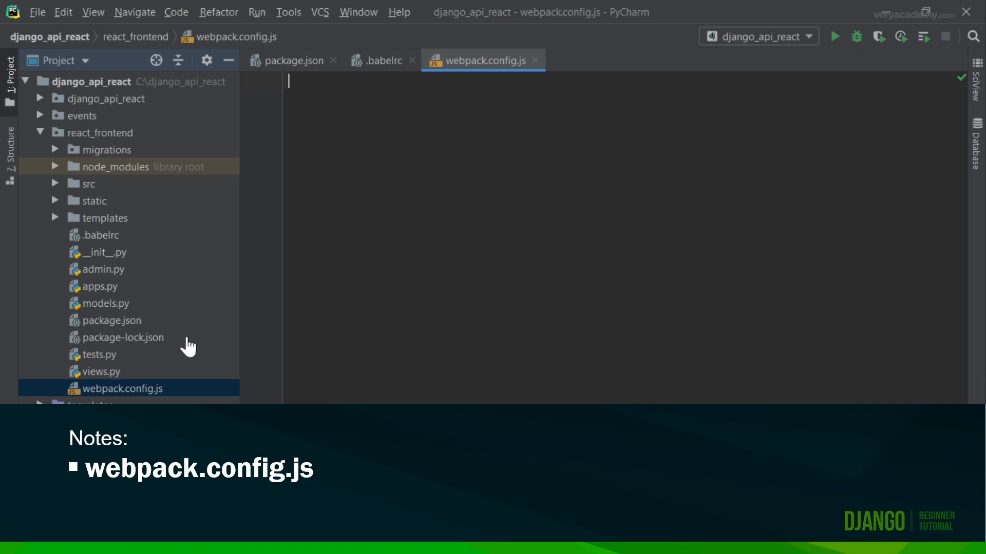
{"action": "mouse_move", "coordinate": [384, 104]}
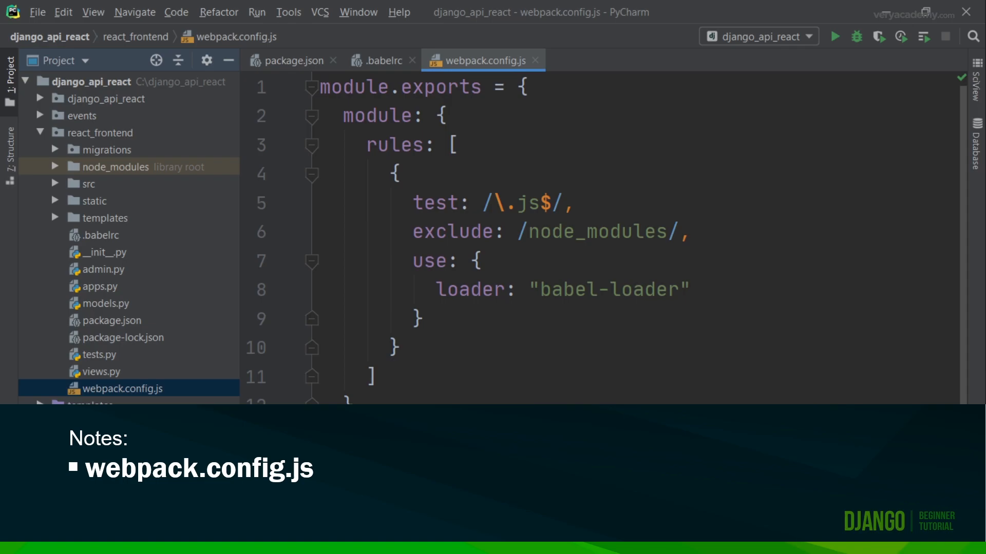
Define an index view in views.py rendering 'react_frontend/index.html' and expand the templates folder
{"action": "left_click", "coordinate": [99, 372]}
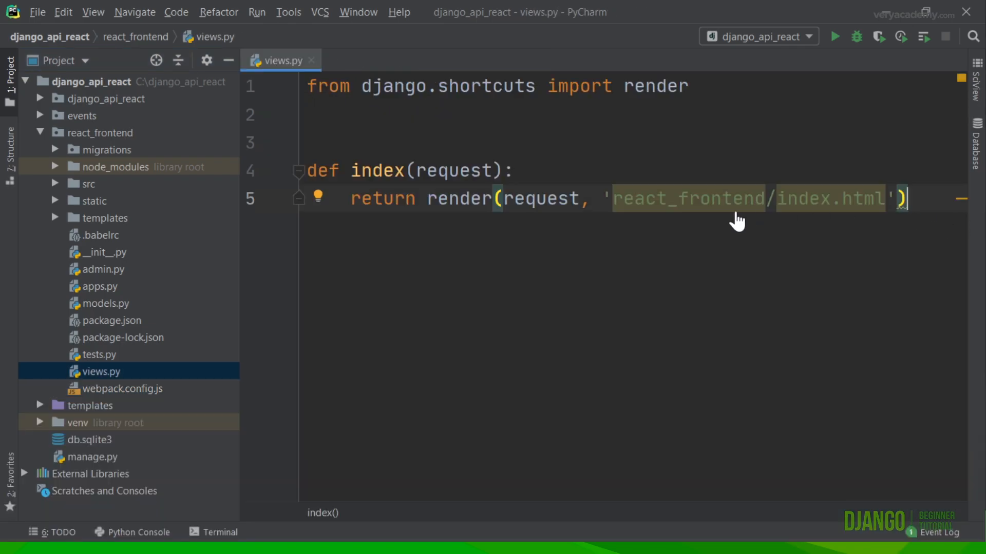
{"action": "mouse_move", "coordinate": [145, 201]}
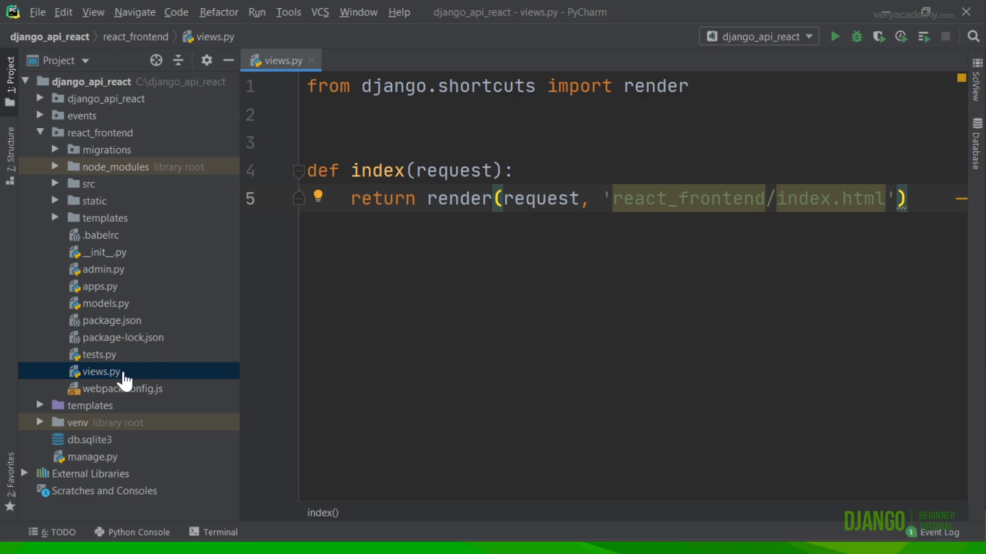
{"action": "mouse_move", "coordinate": [814, 217]}
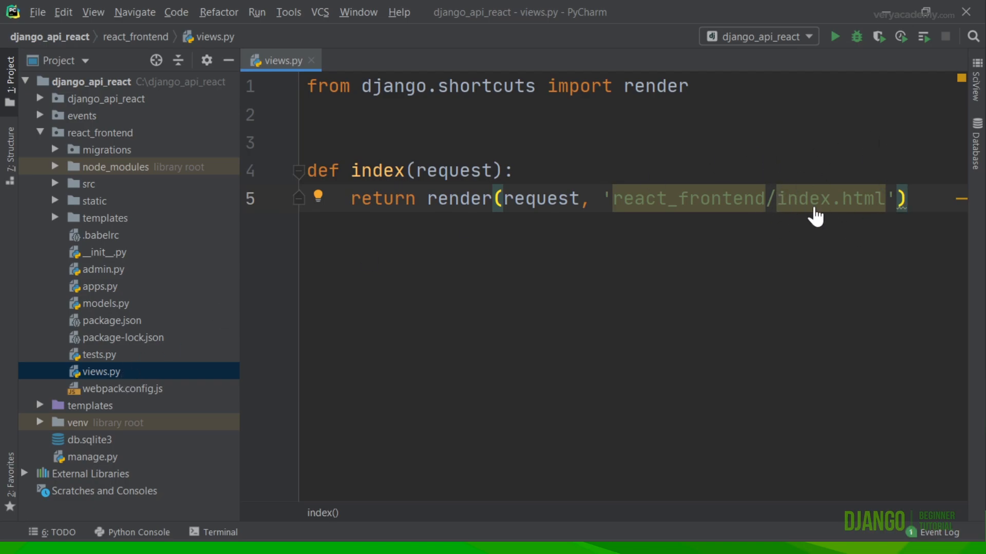
{"action": "mouse_move", "coordinate": [827, 244]}
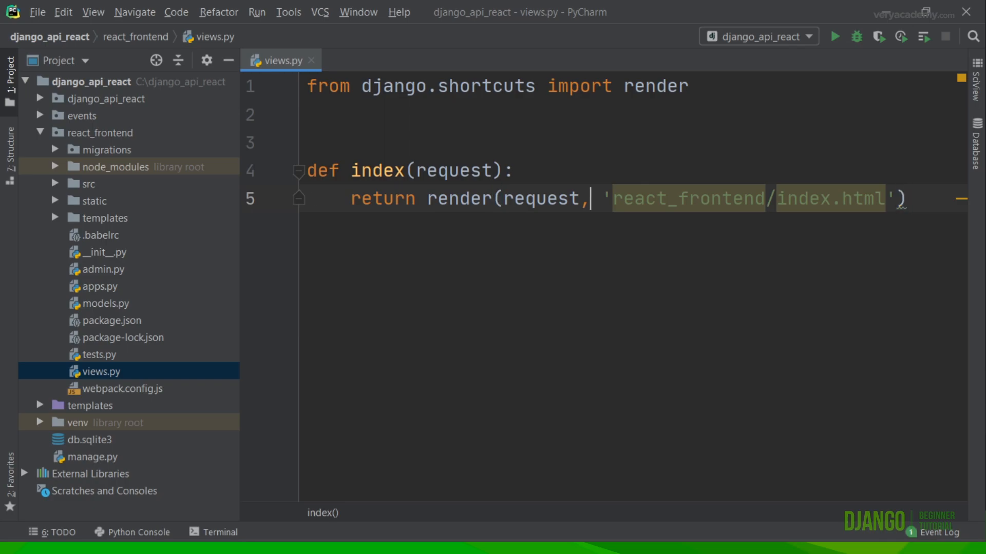
{"action": "double_click", "coordinate": [831, 198]}
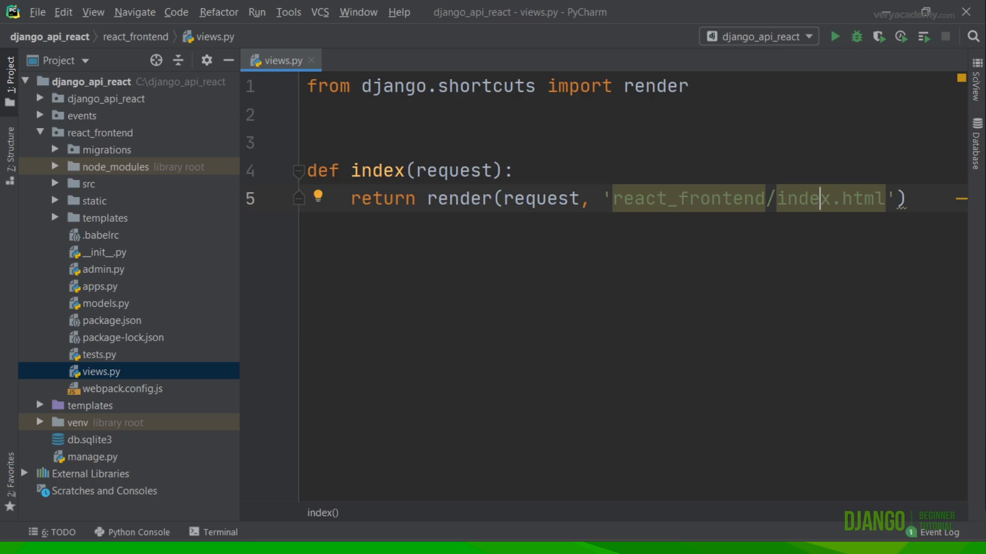
{"action": "left_click", "coordinate": [105, 218]}
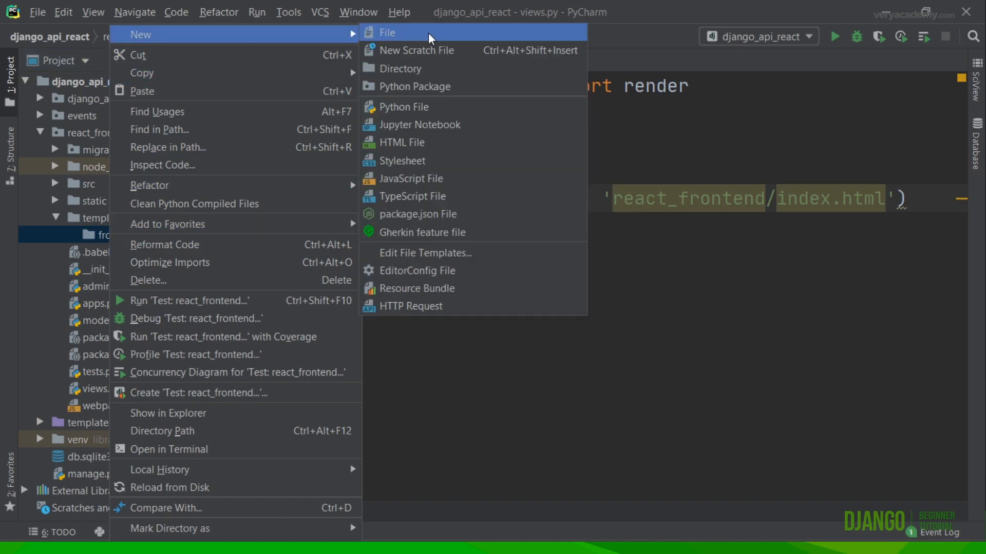
Create index.html under templates/frontend with an api div and a script loading frontend/main.js
{"action": "left_click", "coordinate": [388, 32]}
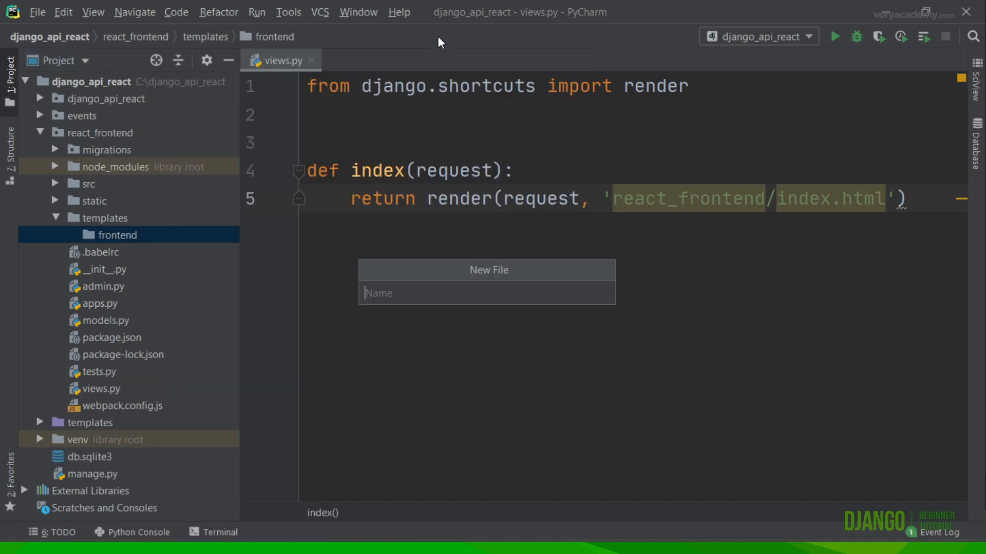
{"action": "type", "text": "index.h"}
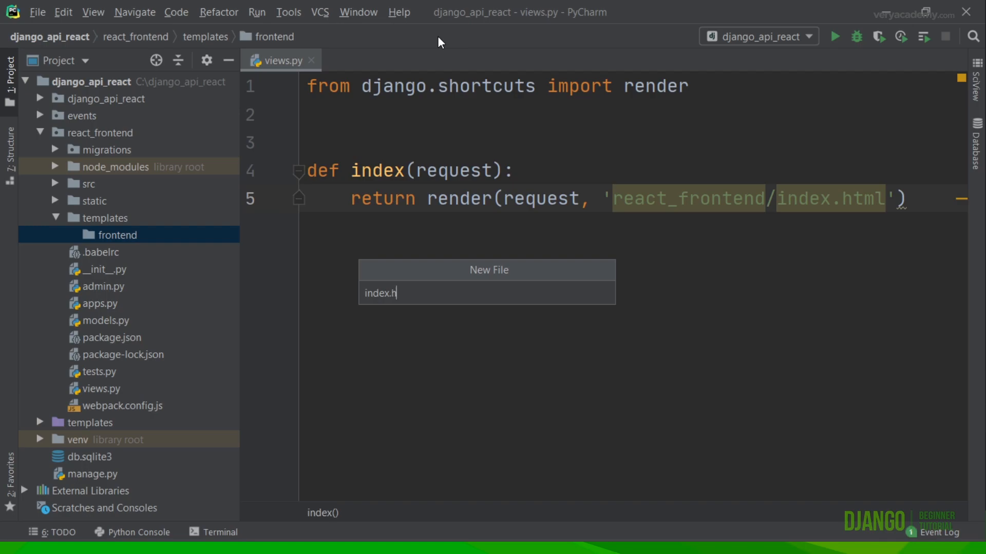
{"action": "type", "text": "tml"}
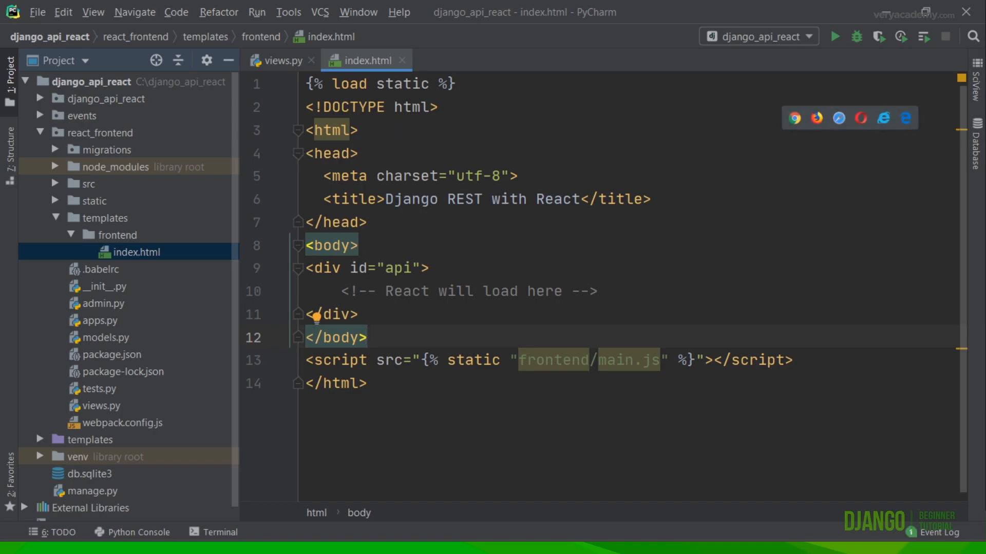
{"action": "left_click", "coordinate": [380, 83]}
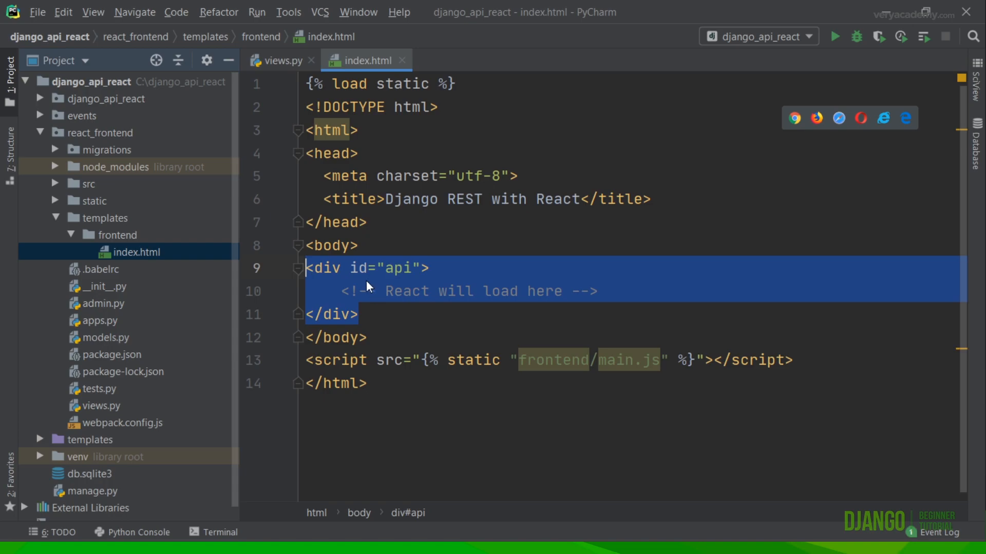
{"action": "mouse_move", "coordinate": [606, 301]}
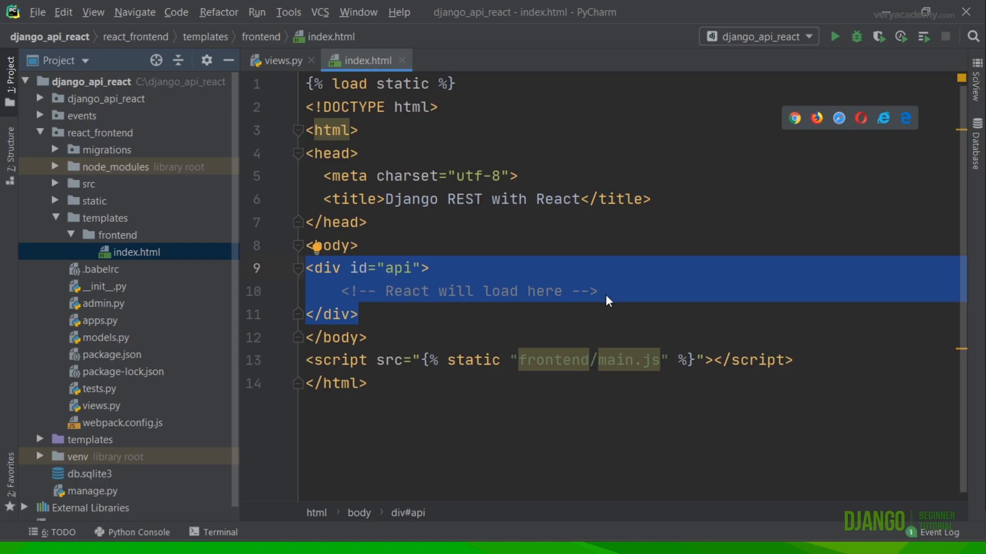
{"action": "left_click", "coordinate": [607, 291]}
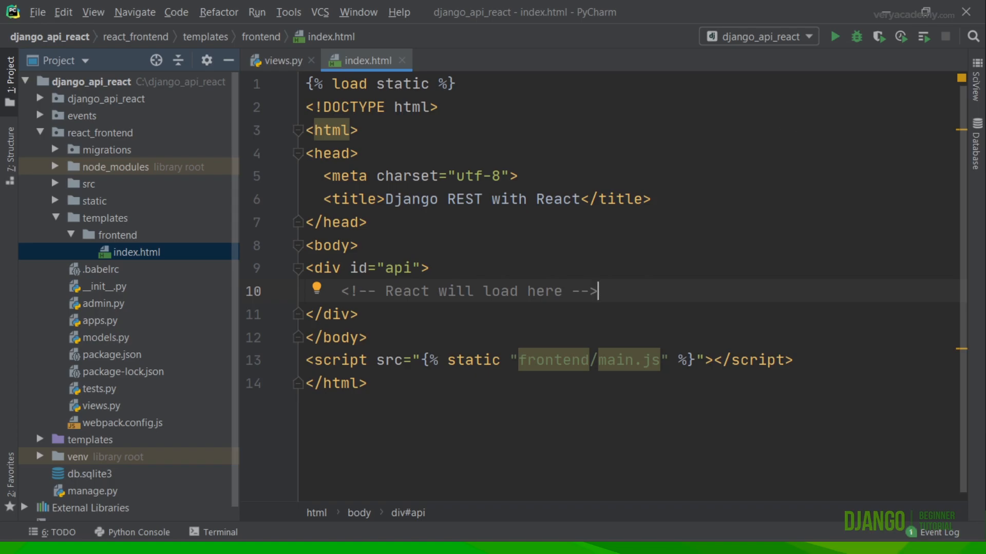
Check the dev script in package.json, then return to the index.html template
{"action": "left_click", "coordinate": [112, 354]}
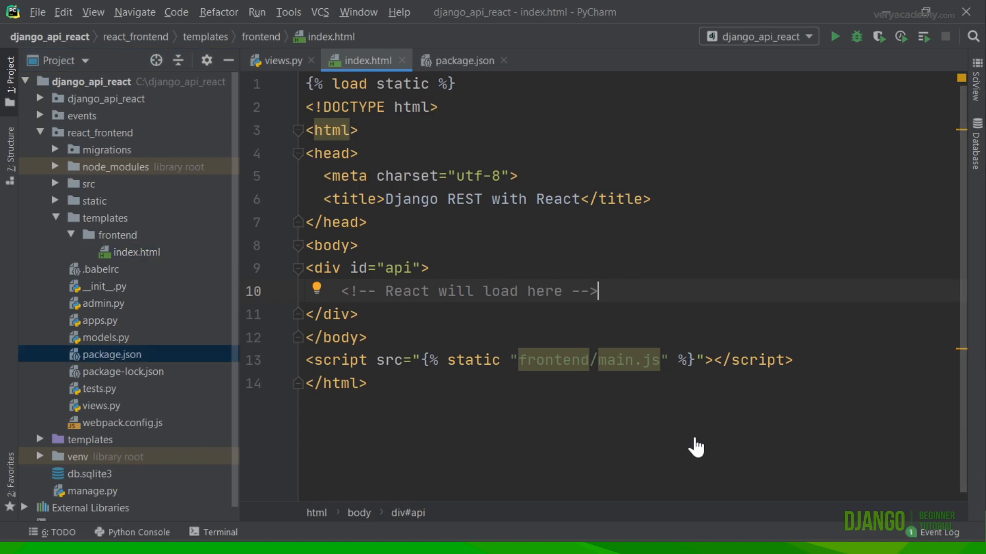
{"action": "mouse_move", "coordinate": [635, 385]}
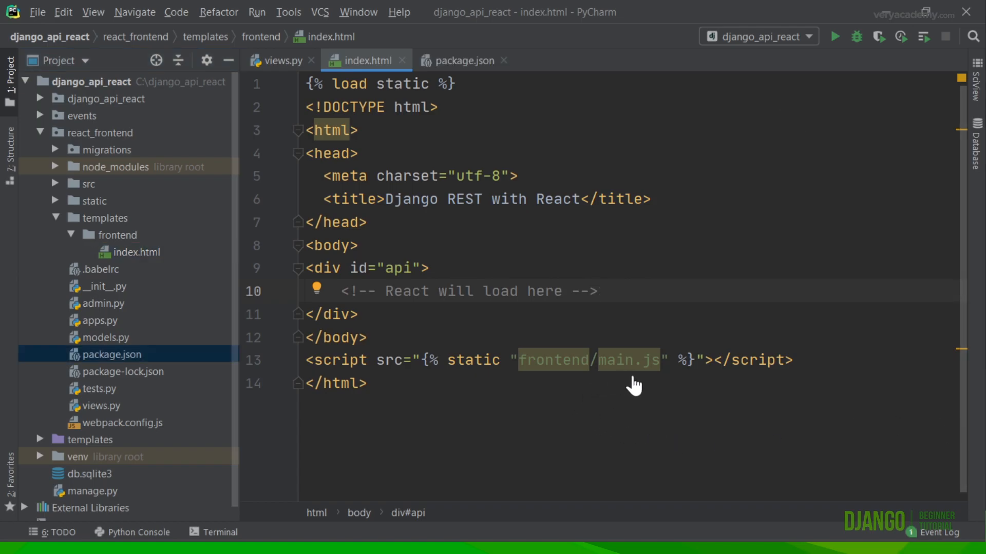
{"action": "mouse_move", "coordinate": [462, 61]}
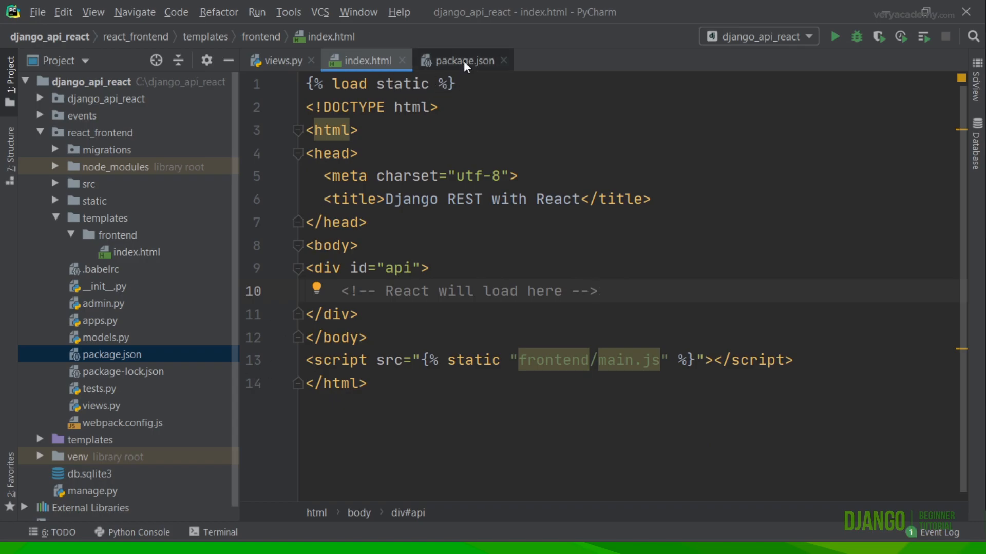
{"action": "left_click", "coordinate": [462, 61]}
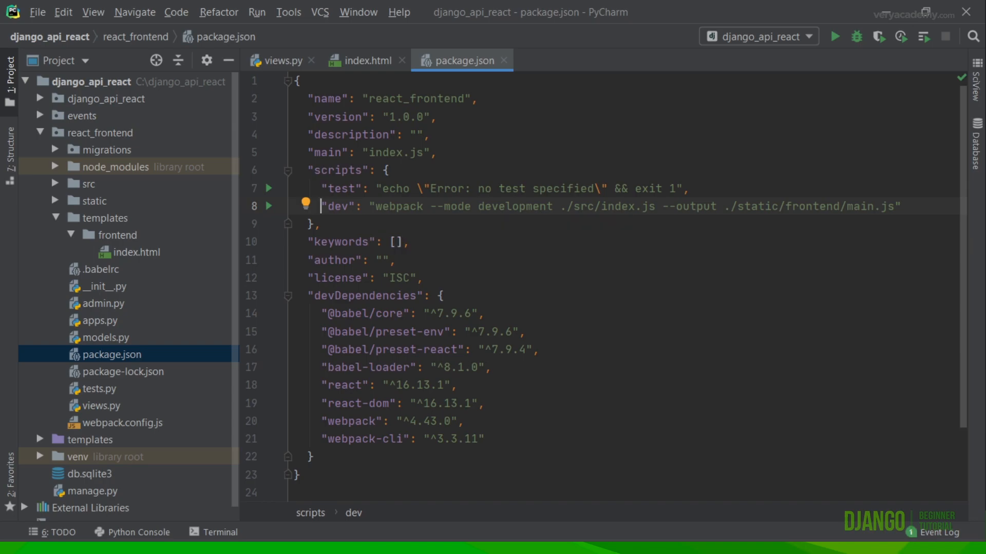
{"action": "mouse_move", "coordinate": [337, 205]}
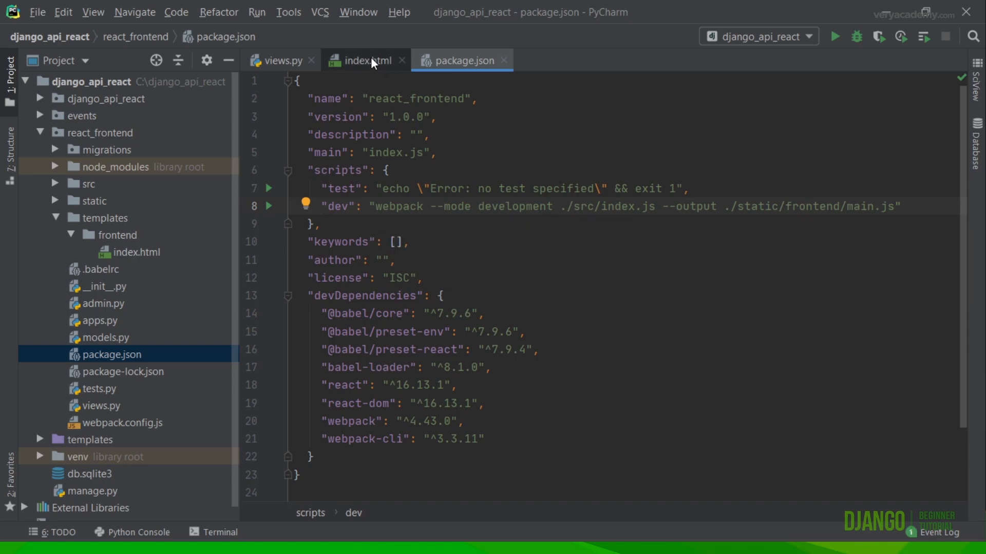
{"action": "left_click", "coordinate": [360, 61]}
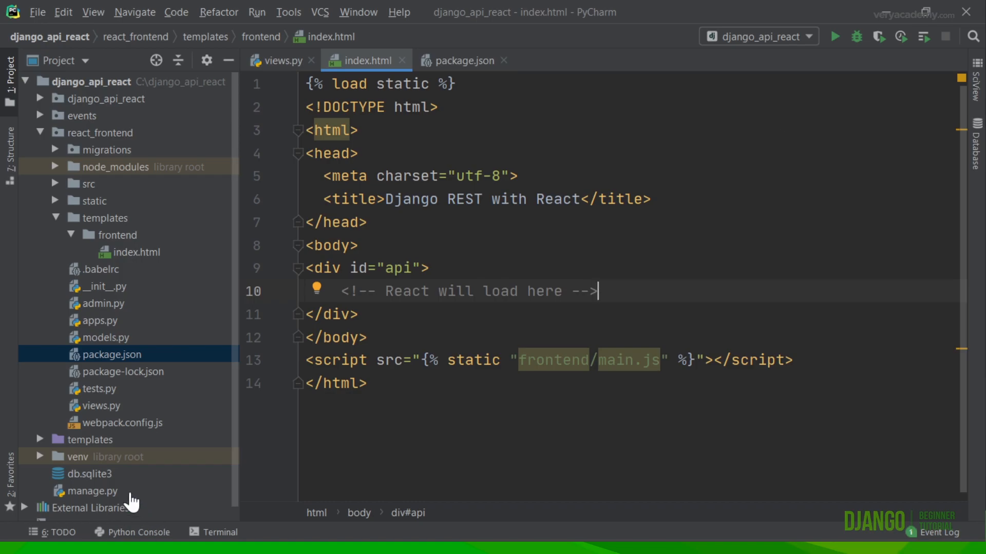
Add path('', include('react_frontend.urls')) to urlpatterns in the project urls.py
{"action": "left_click", "coordinate": [40, 132]}
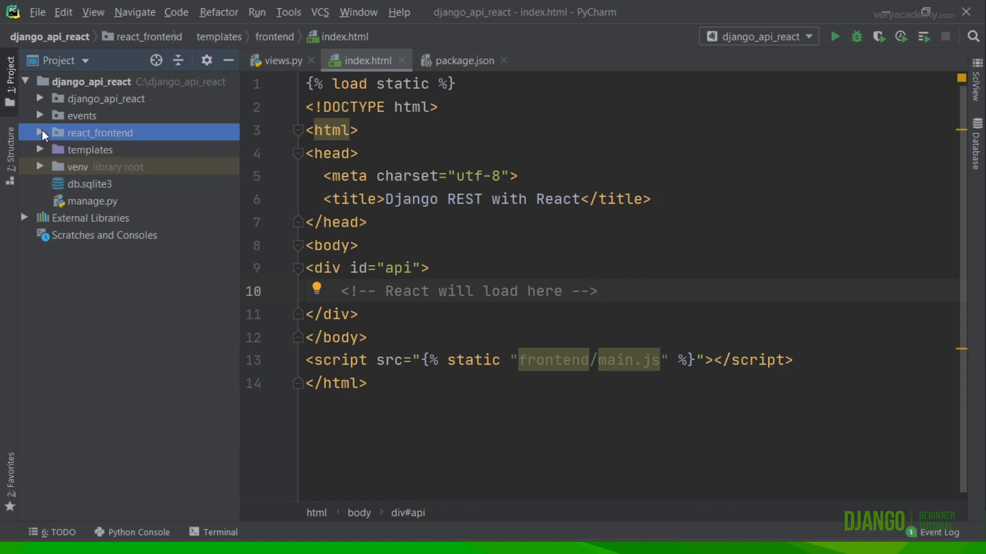
{"action": "left_click", "coordinate": [40, 98]}
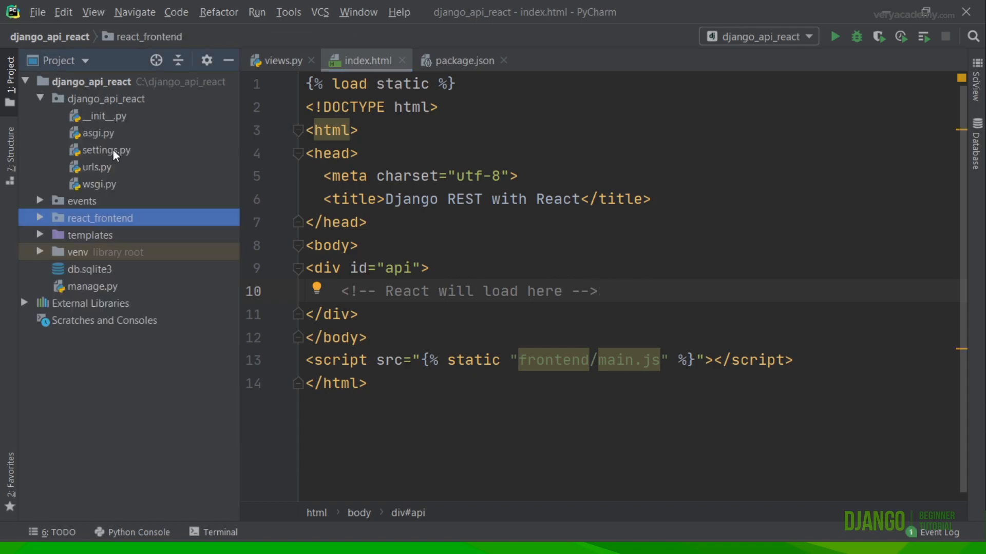
{"action": "mouse_move", "coordinate": [86, 198]}
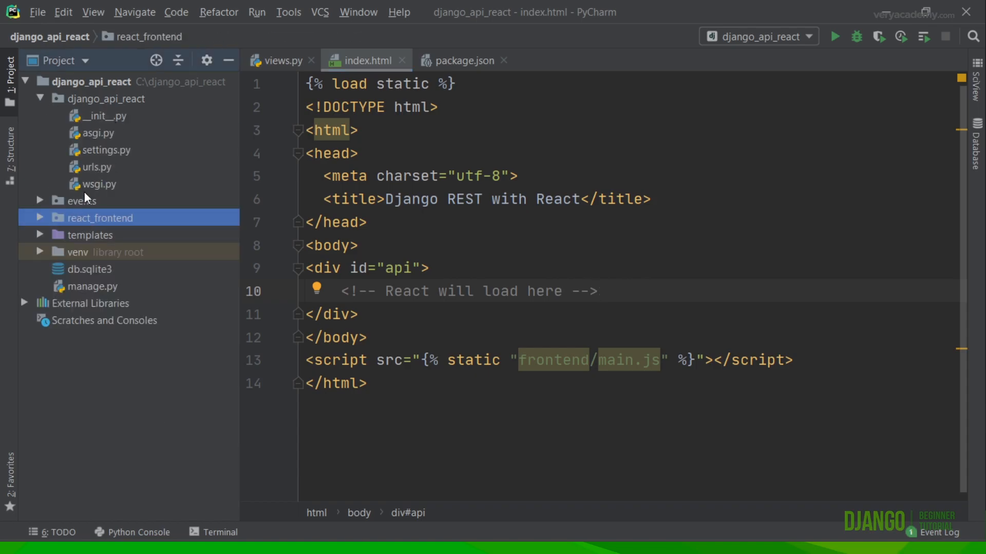
{"action": "mouse_move", "coordinate": [98, 170]}
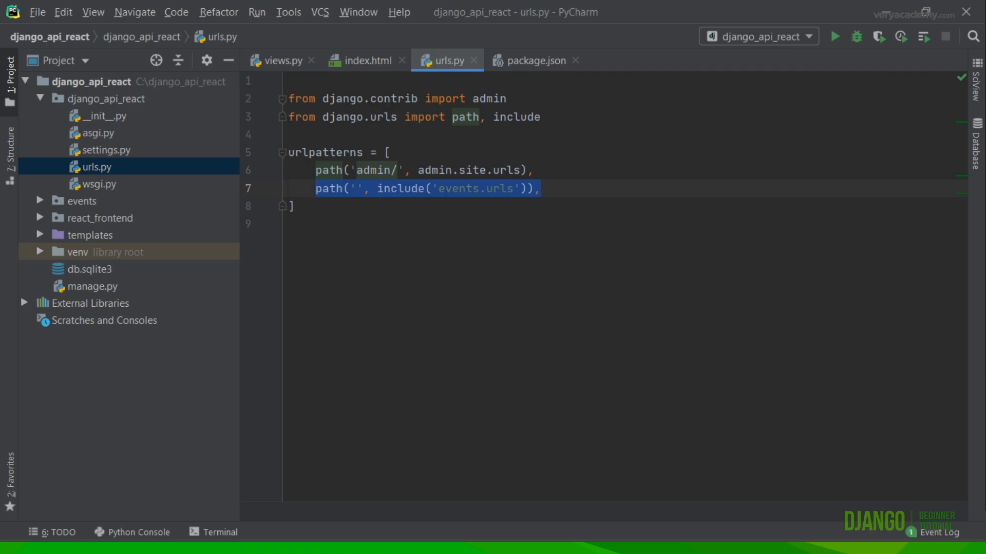
{"action": "left_click", "coordinate": [541, 189]}
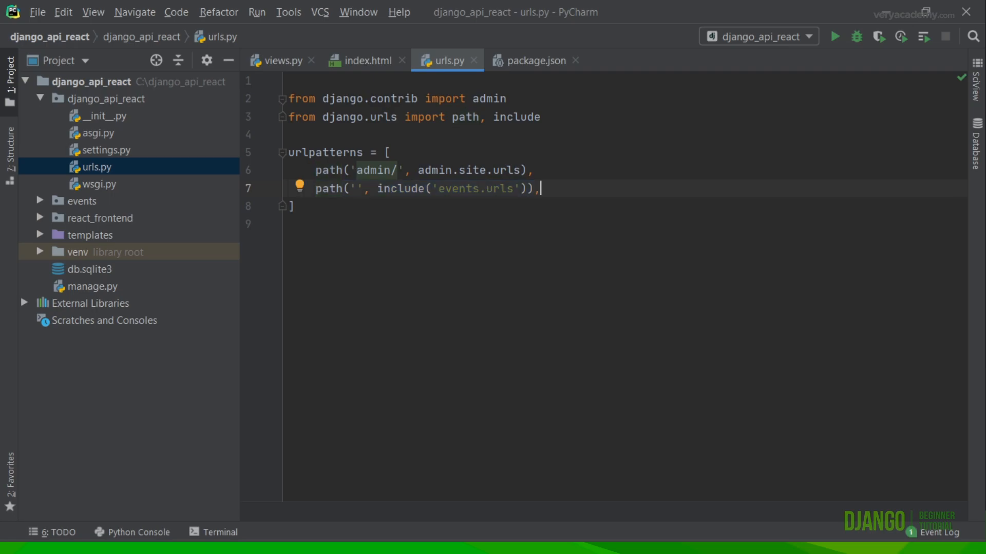
{"action": "type", "text": "path('', include('react_frontend.urls')),"}
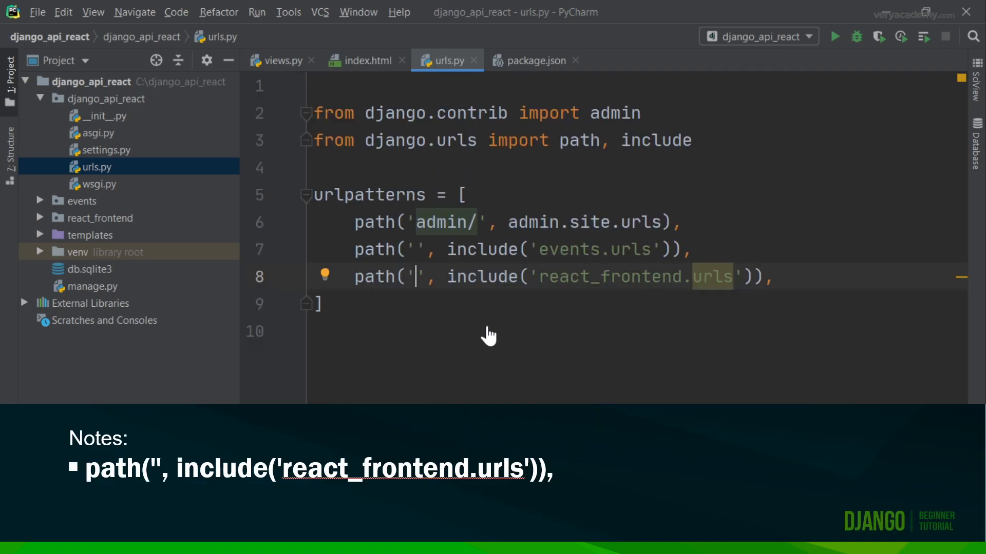
{"action": "mouse_move", "coordinate": [417, 285]}
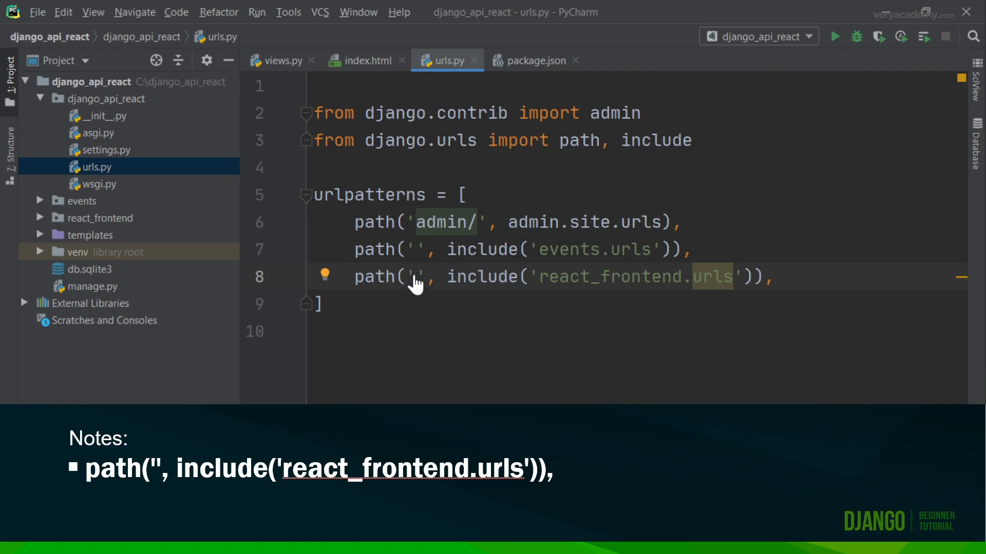
{"action": "mouse_move", "coordinate": [560, 283]}
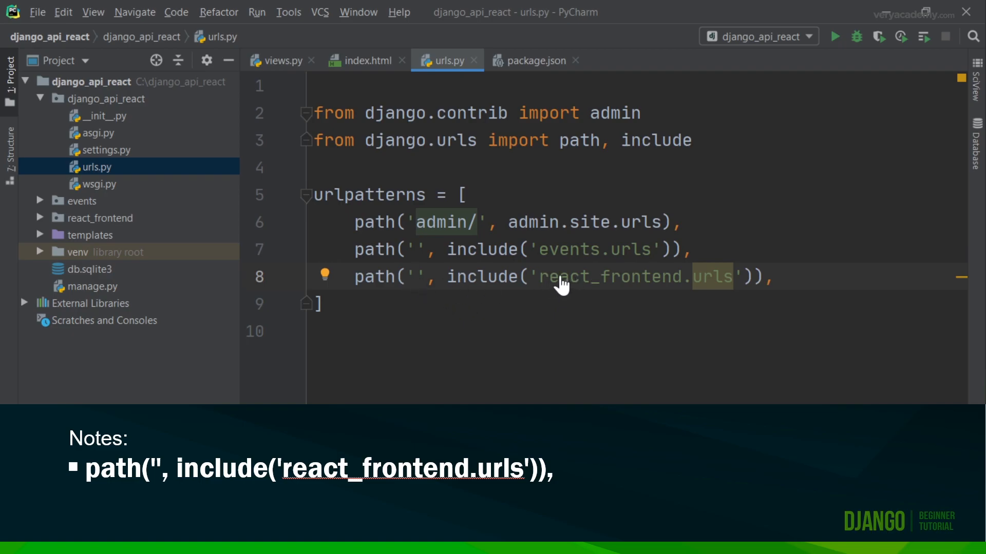
{"action": "mouse_move", "coordinate": [595, 305]}
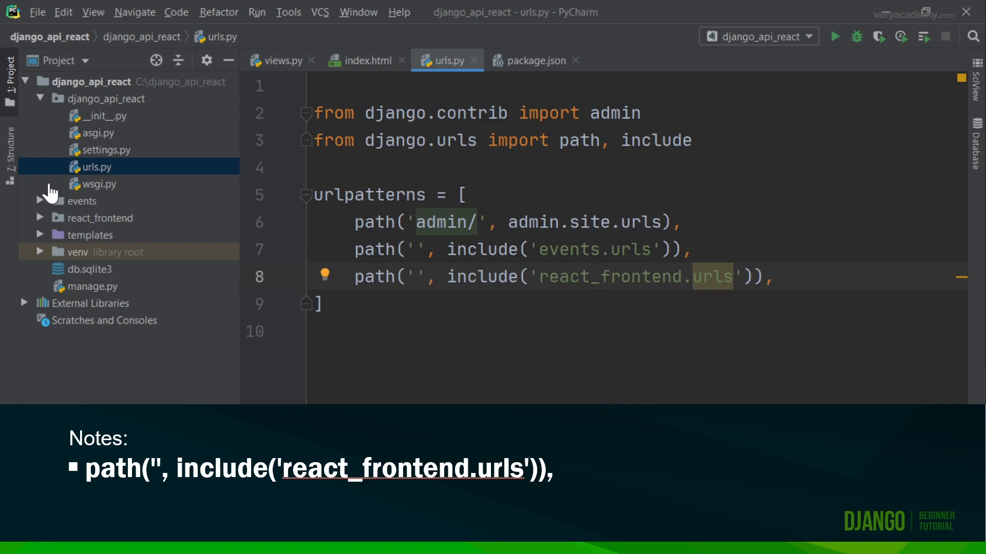
{"action": "mouse_move", "coordinate": [45, 100]}
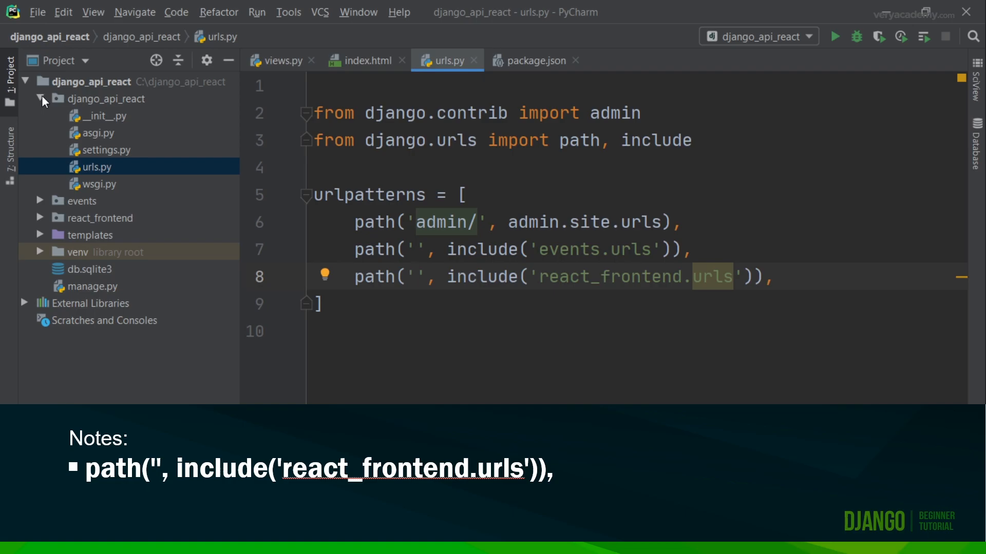
Create a urls.py in react_frontend and review its urlpatterns routing the empty path to views.index
{"action": "left_click", "coordinate": [40, 98]}
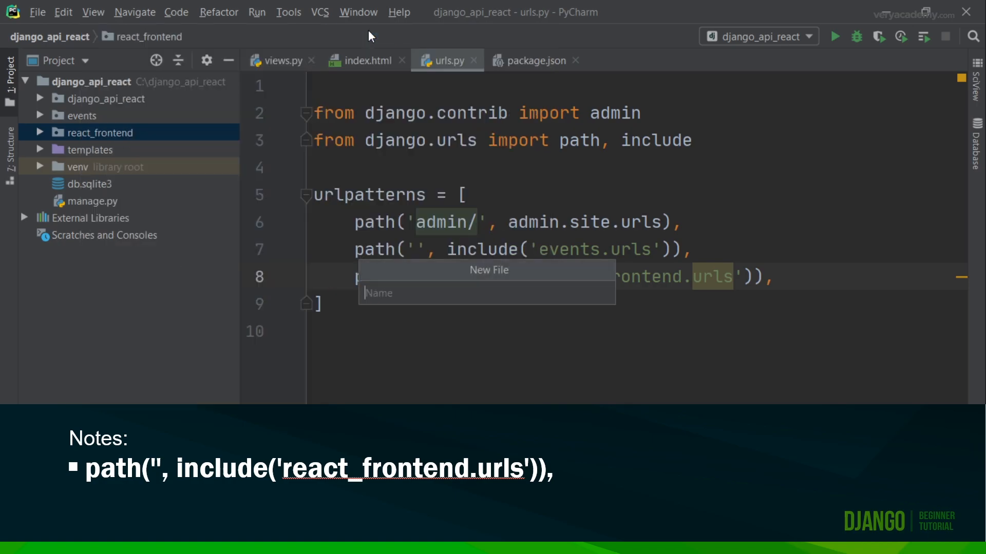
{"action": "type", "text": "url"}
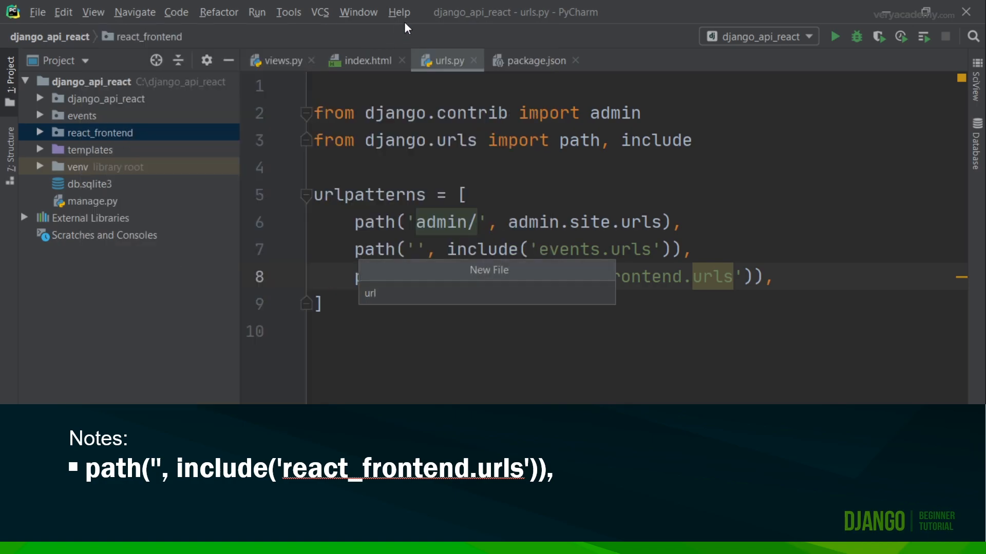
{"action": "type", "text": "rls.pyu"}
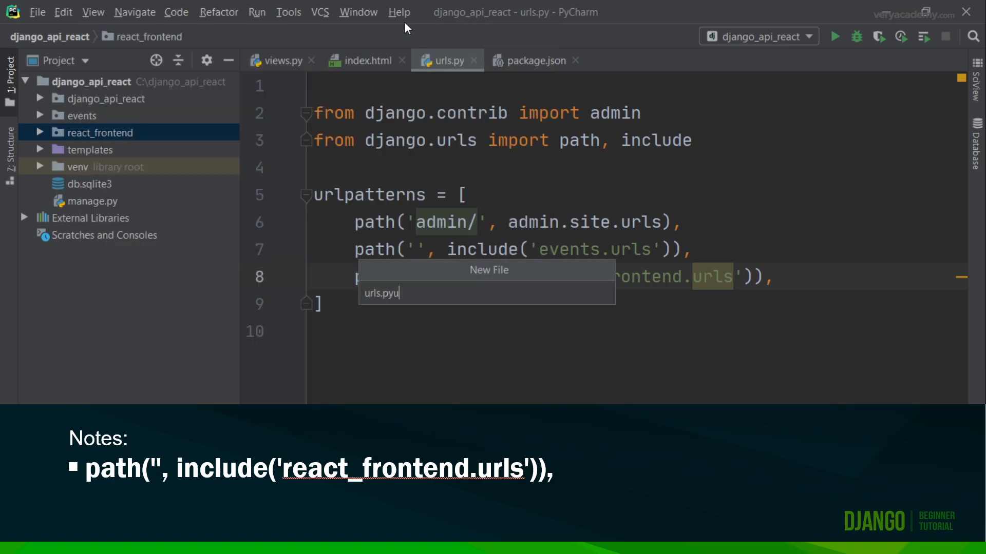
{"action": "key", "text": "Backspace"}
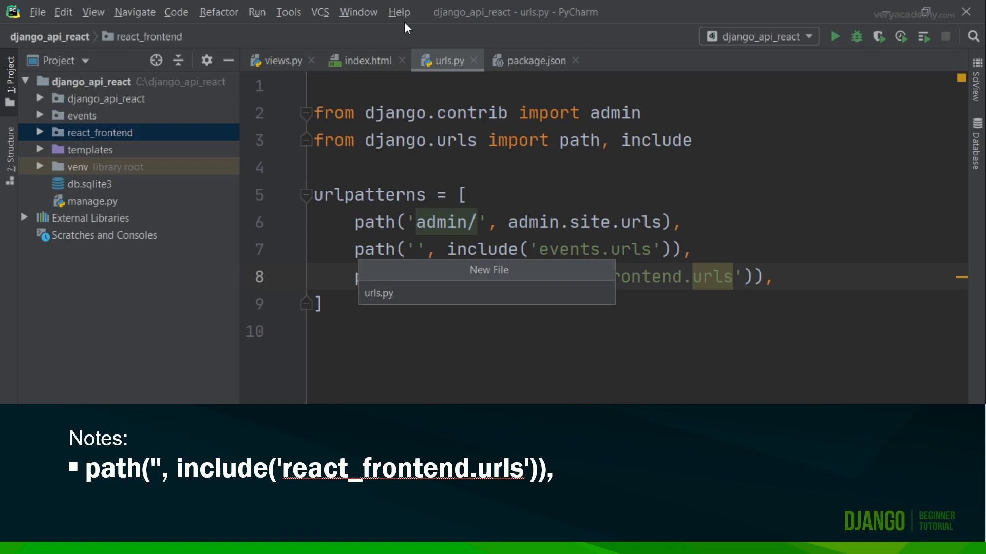
{"action": "left_click", "coordinate": [378, 293]}
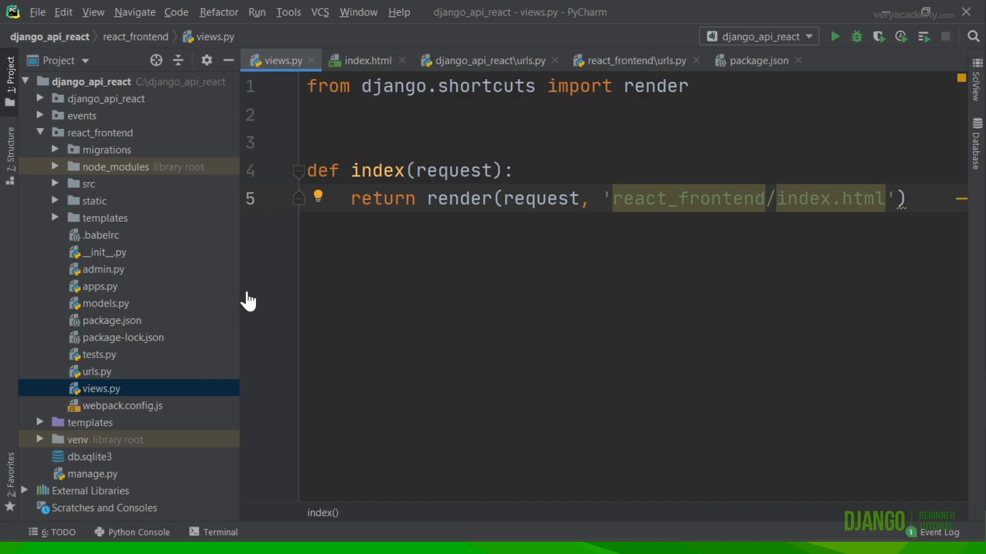
{"action": "mouse_move", "coordinate": [387, 186]}
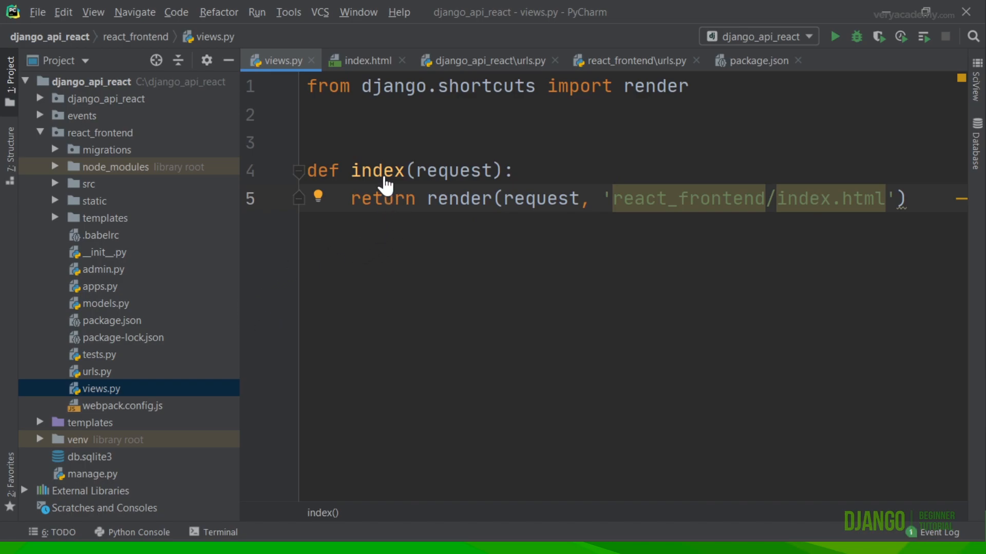
{"action": "mouse_move", "coordinate": [372, 202]}
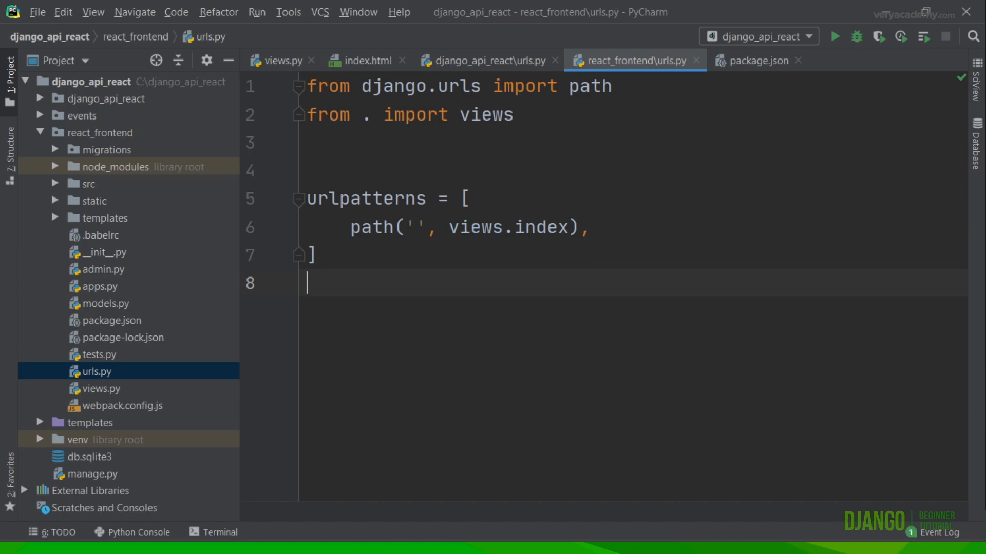
{"action": "left_click", "coordinate": [83, 184]}
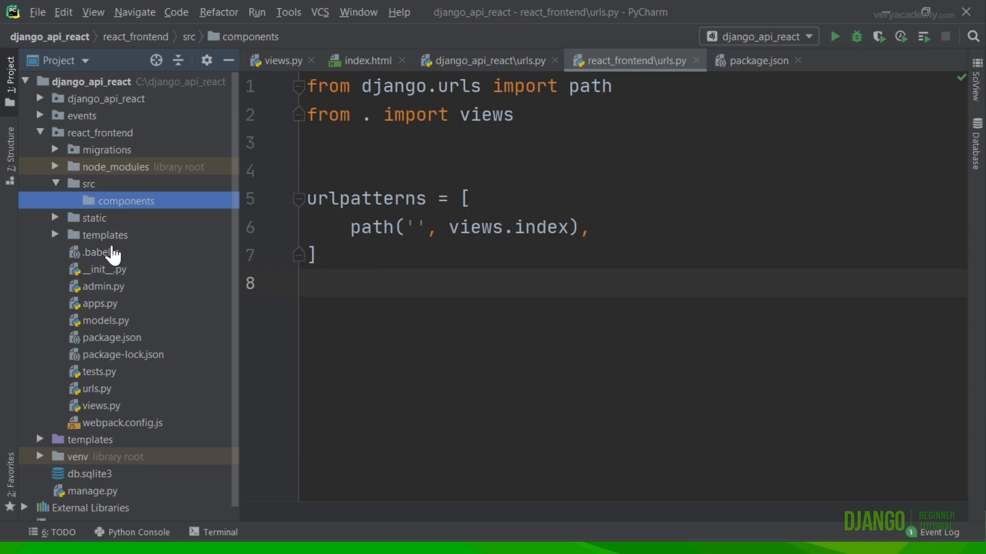
{"action": "mouse_move", "coordinate": [117, 216]}
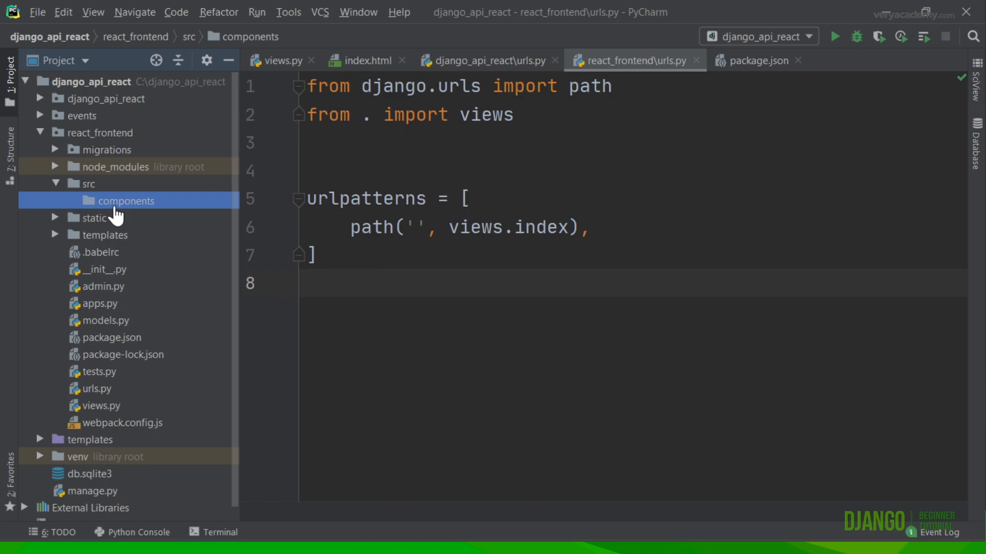
{"action": "mouse_move", "coordinate": [119, 207]}
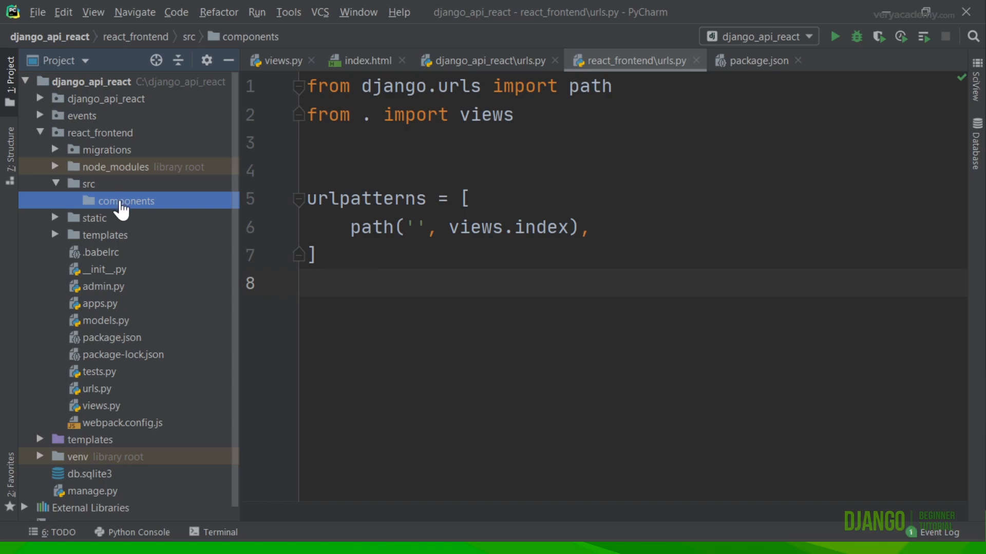
{"action": "mouse_move", "coordinate": [93, 198]}
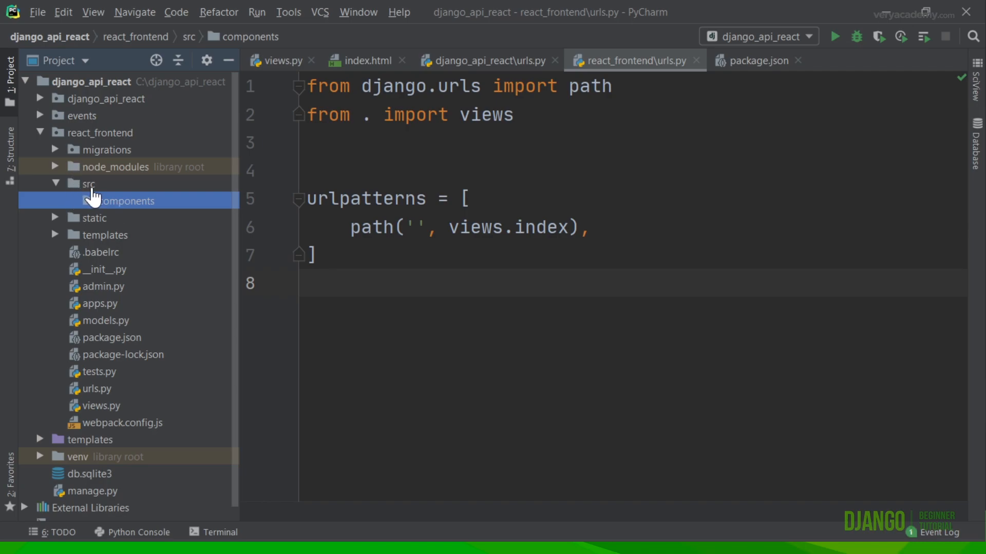
{"action": "mouse_move", "coordinate": [124, 168]}
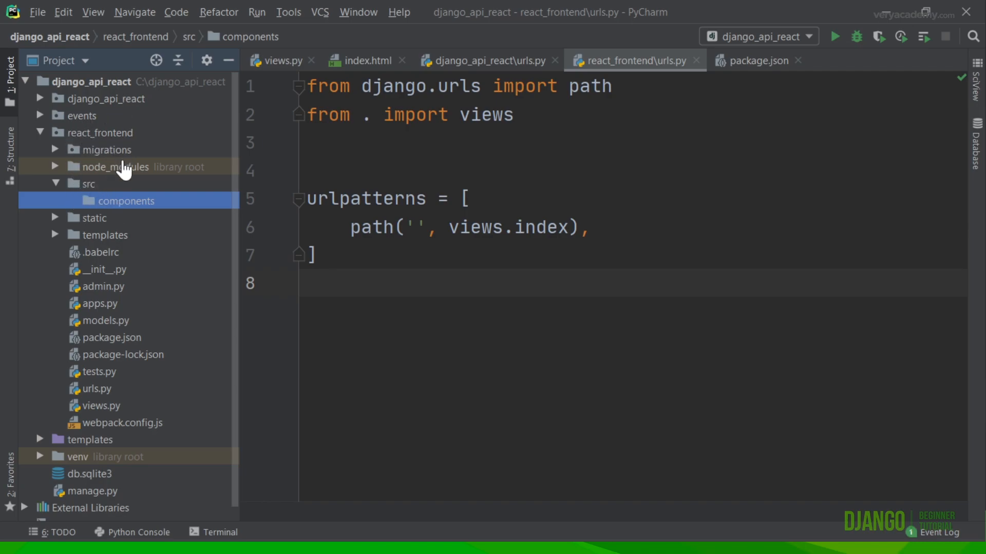
{"action": "mouse_move", "coordinate": [101, 208]}
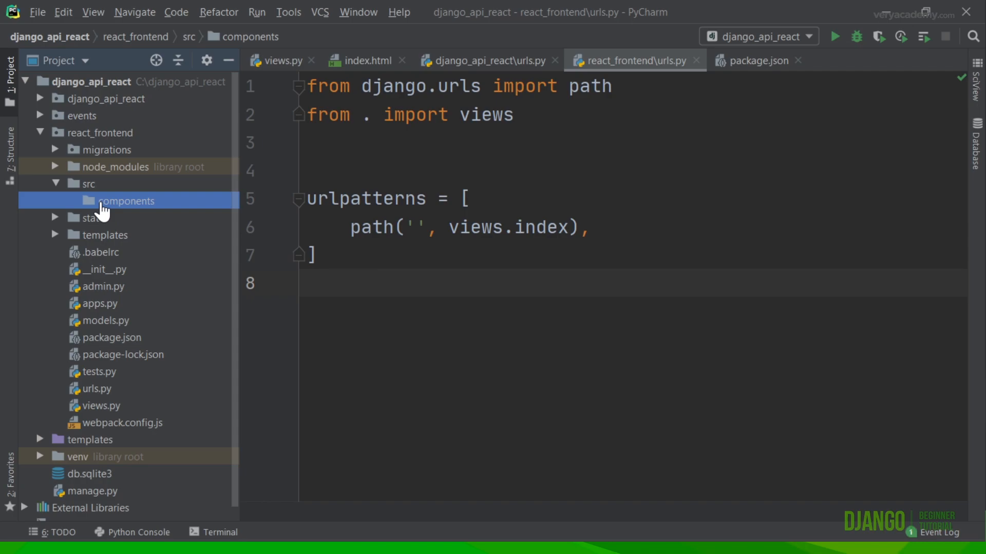
{"action": "mouse_move", "coordinate": [116, 205]}
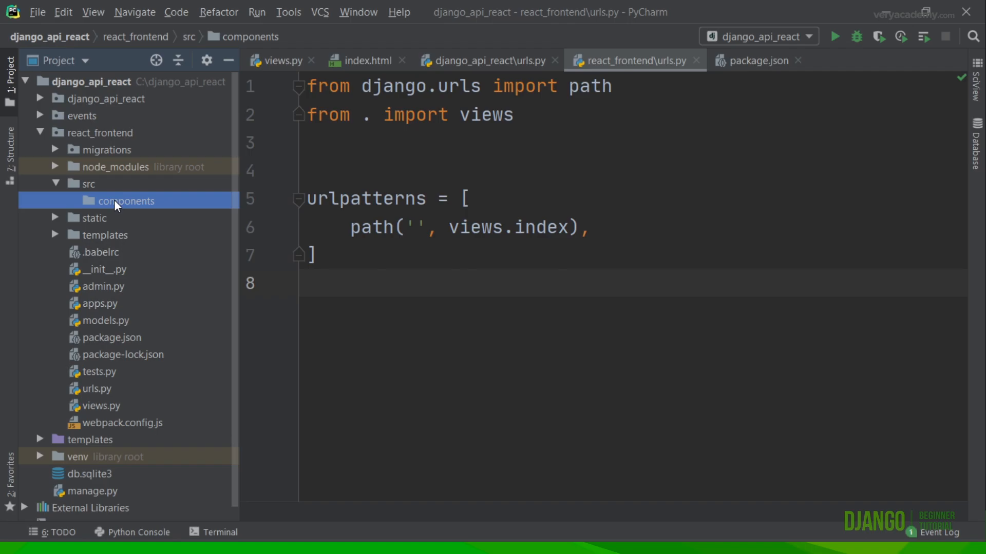
Create a new App.js file inside the src/components folder
{"action": "right_click", "coordinate": [126, 200]}
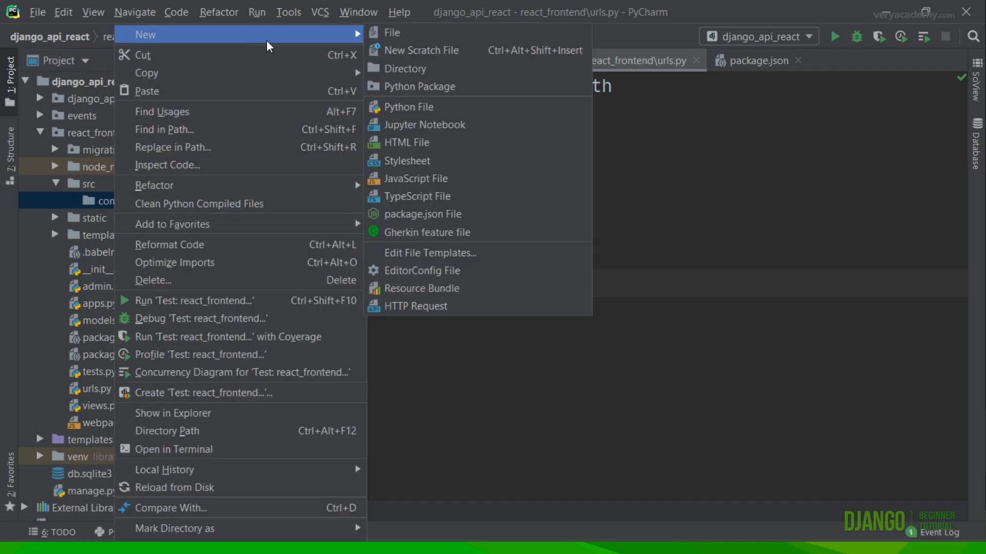
{"action": "left_click", "coordinate": [392, 32]}
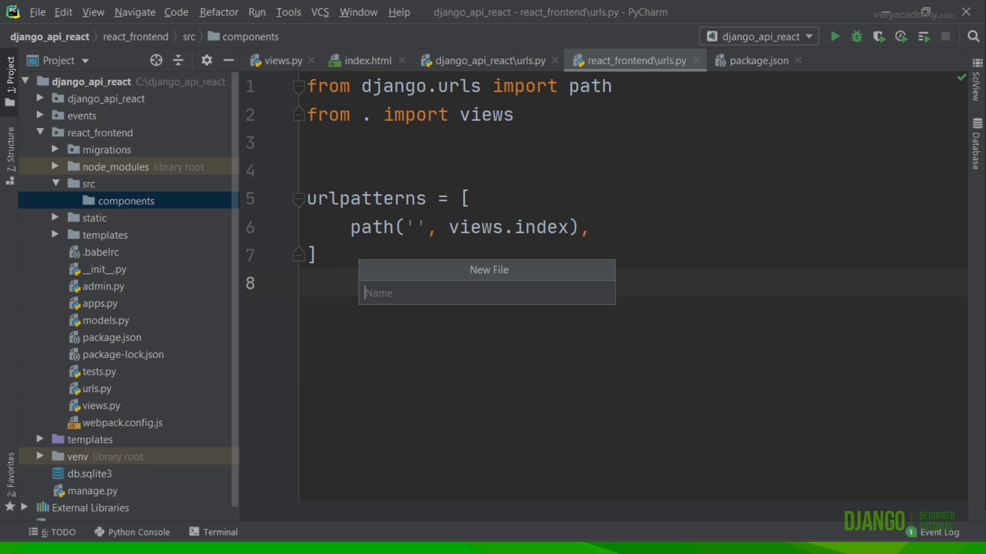
{"action": "type", "text": "App"}
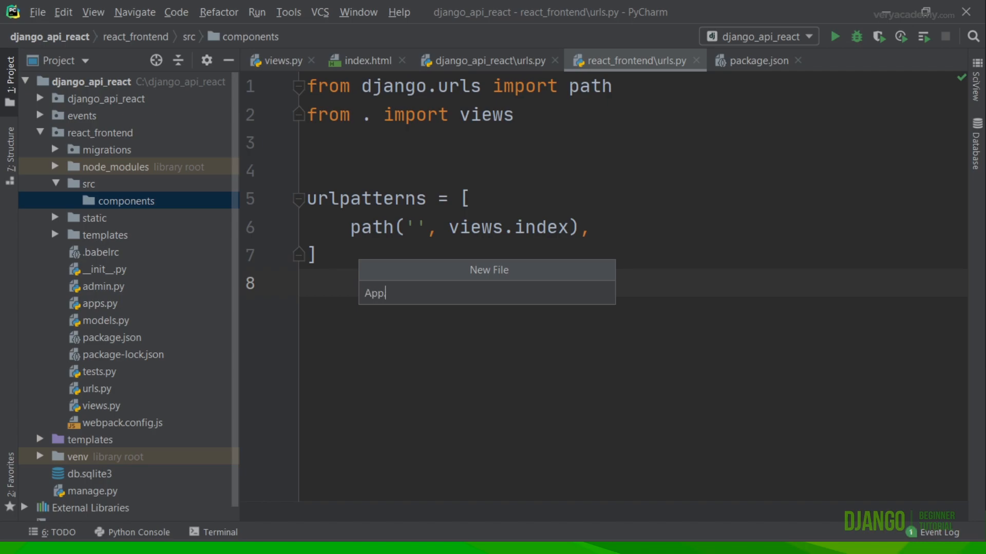
{"action": "type", "text": "js"}
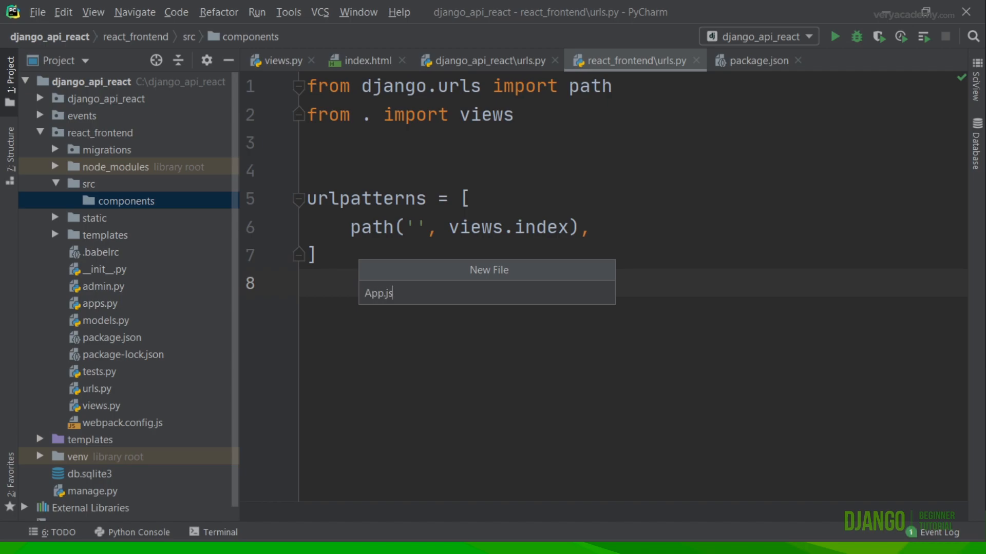
{"action": "key", "text": "Return"}
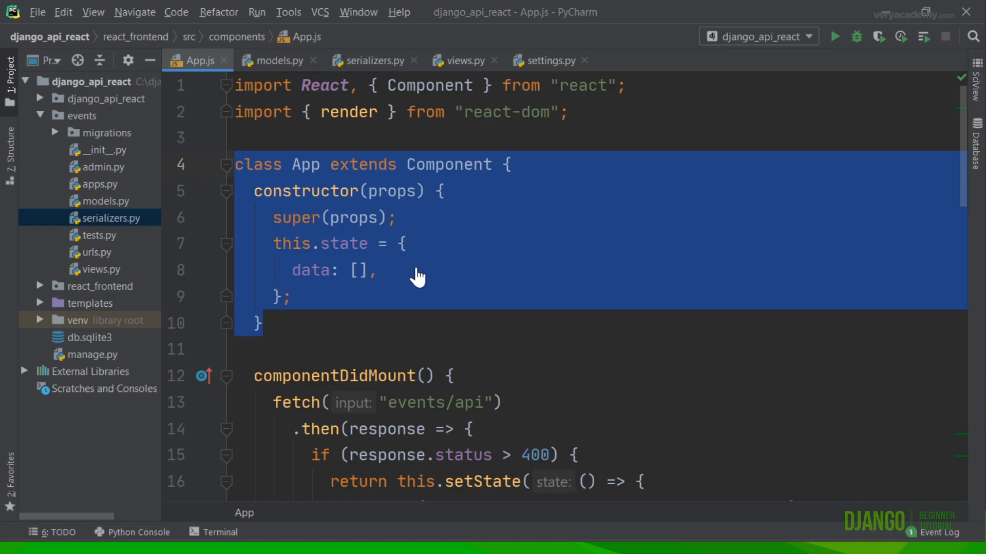
{"action": "mouse_move", "coordinate": [376, 329]}
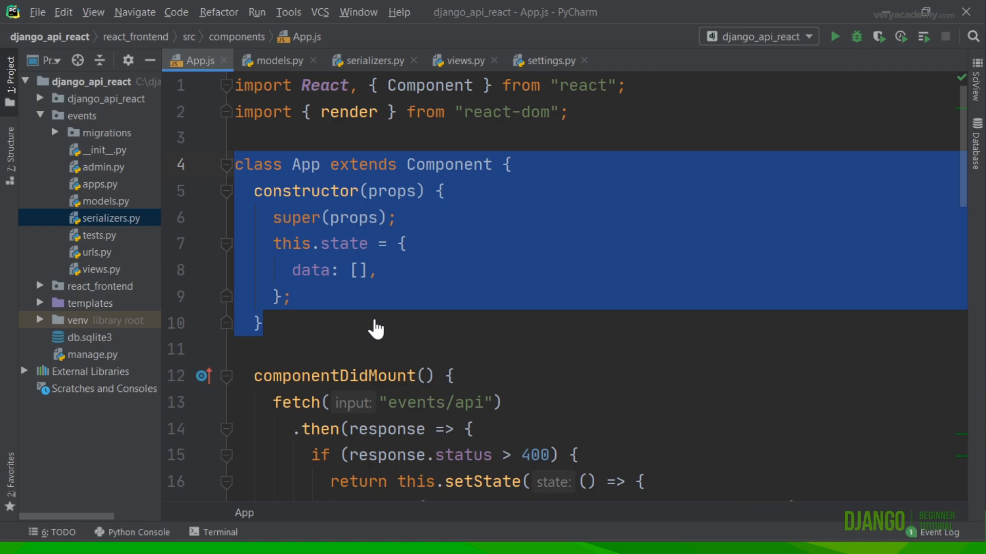
{"action": "mouse_move", "coordinate": [408, 310]}
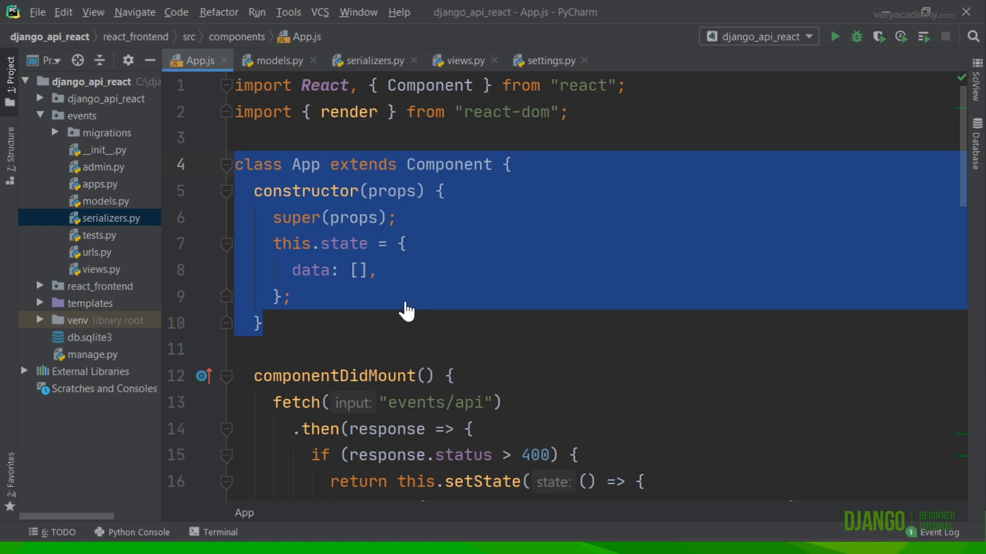
Review the pasted App component's componentDidMount fetch of events/api and its render map of titles and details
{"action": "scroll", "scroll_direction": "down", "scroll_amount": 3}
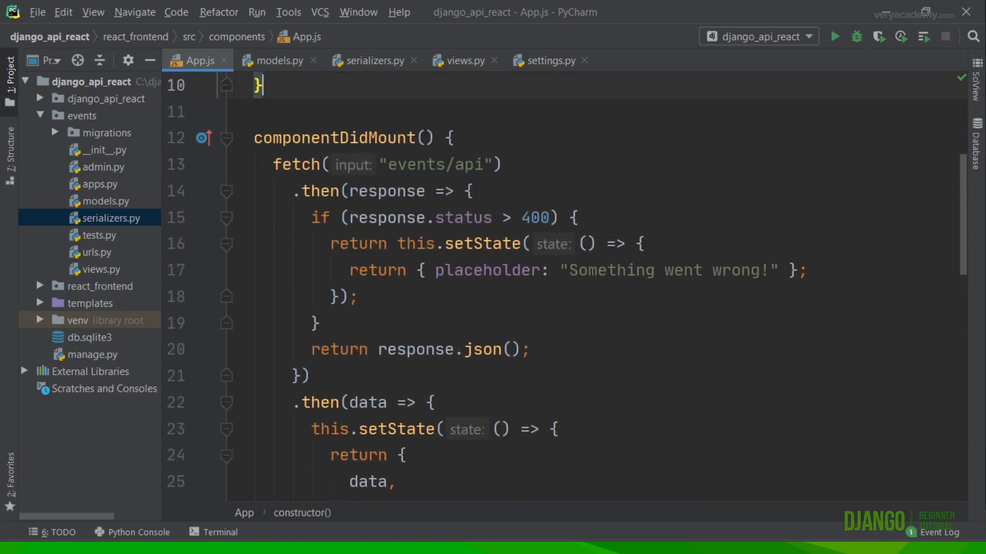
{"action": "mouse_move", "coordinate": [337, 138]}
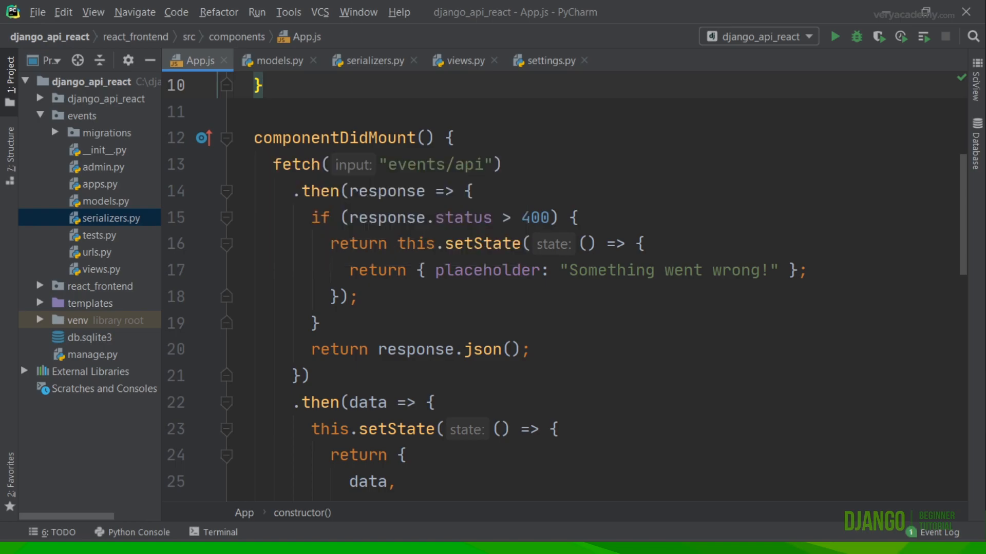
{"action": "double_click", "coordinate": [433, 164]}
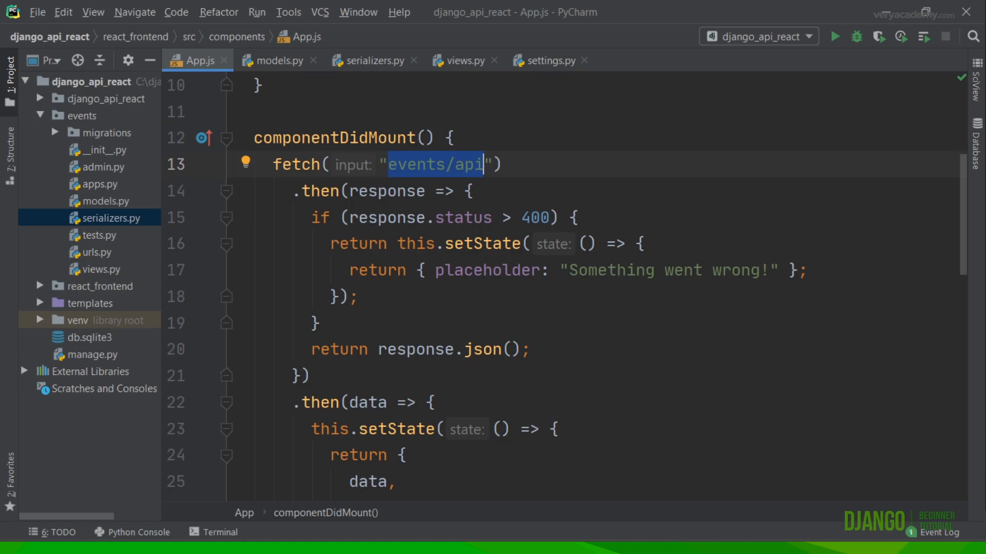
{"action": "scroll", "scroll_direction": "down", "scroll_amount": 3}
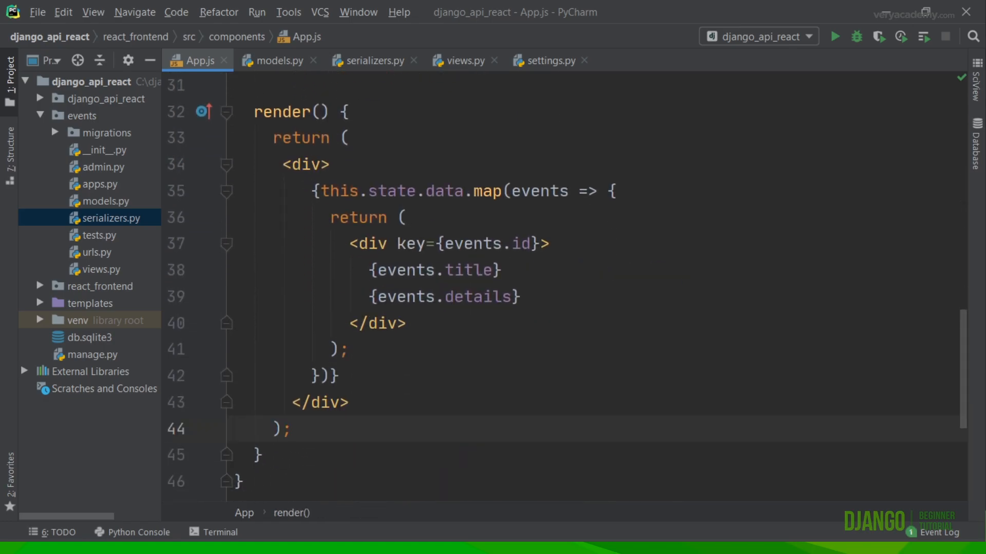
{"action": "mouse_move", "coordinate": [401, 331]}
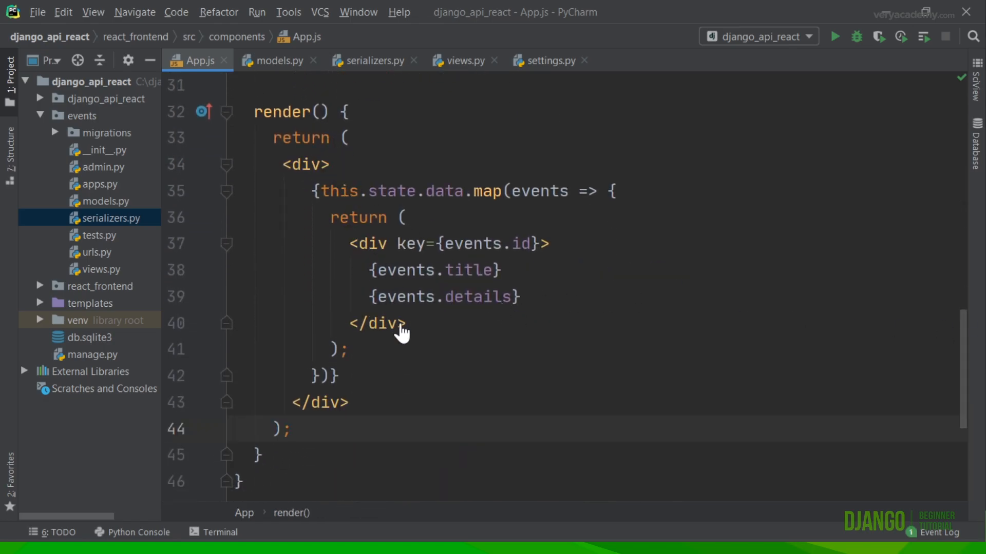
{"action": "mouse_move", "coordinate": [462, 290]}
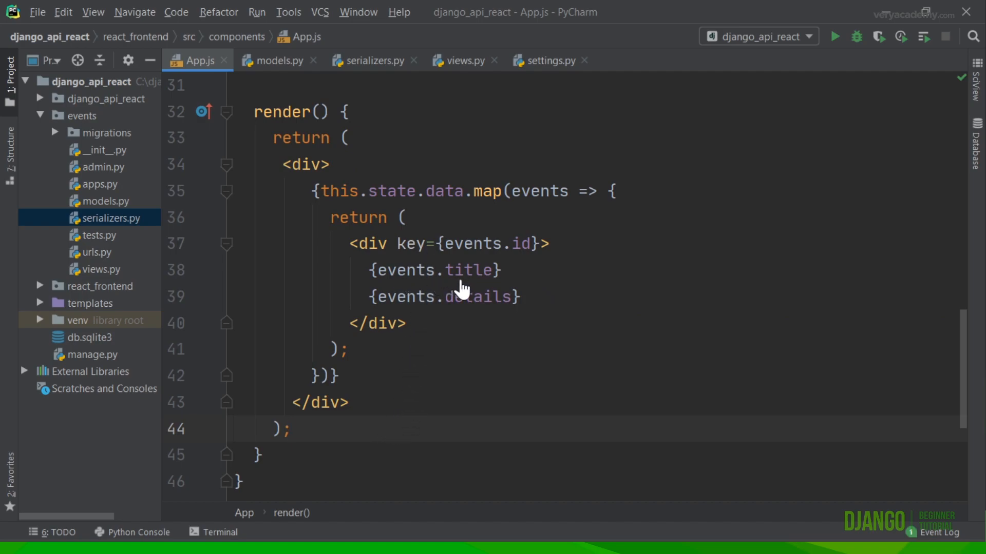
{"action": "mouse_move", "coordinate": [479, 308]}
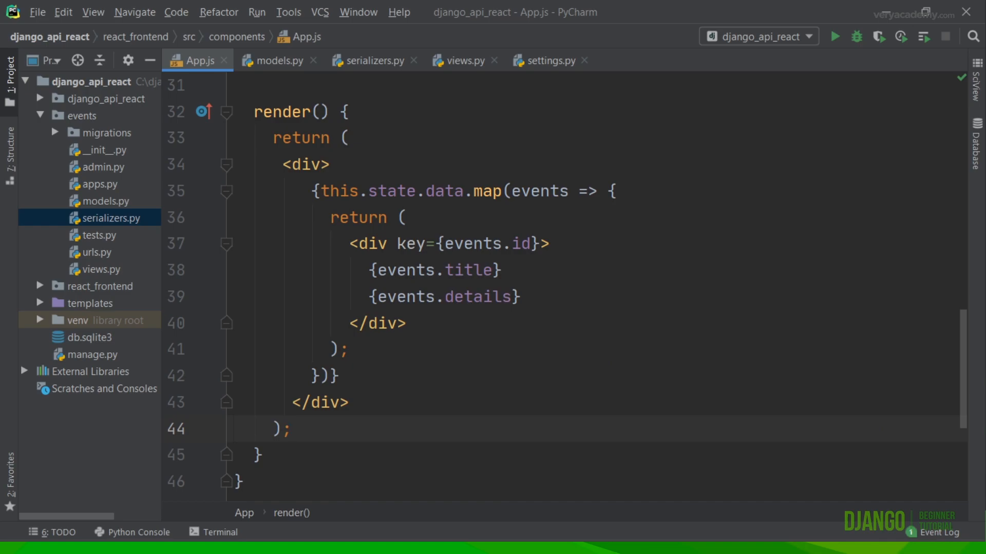
{"action": "scroll", "scroll_direction": "up", "scroll_amount": 3}
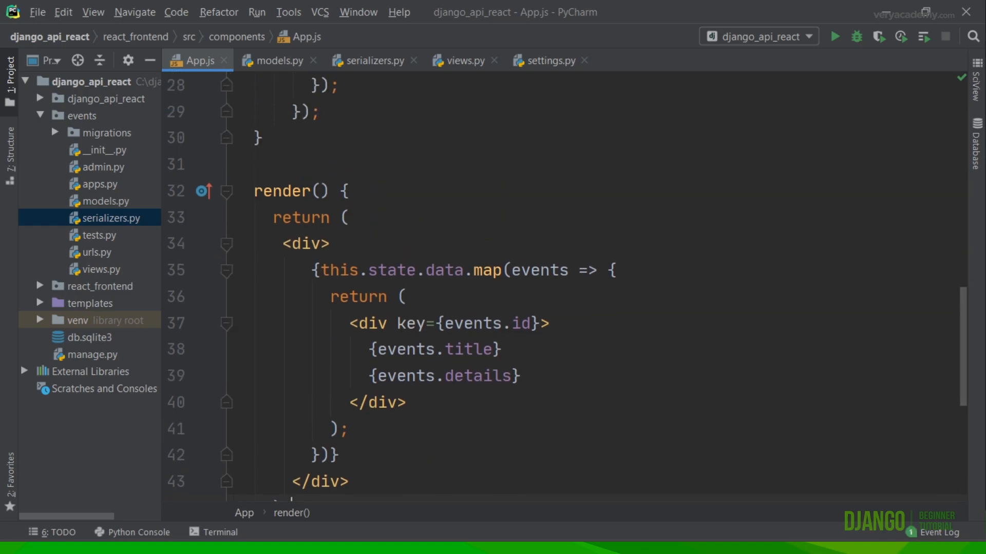
{"action": "mouse_move", "coordinate": [95, 144]}
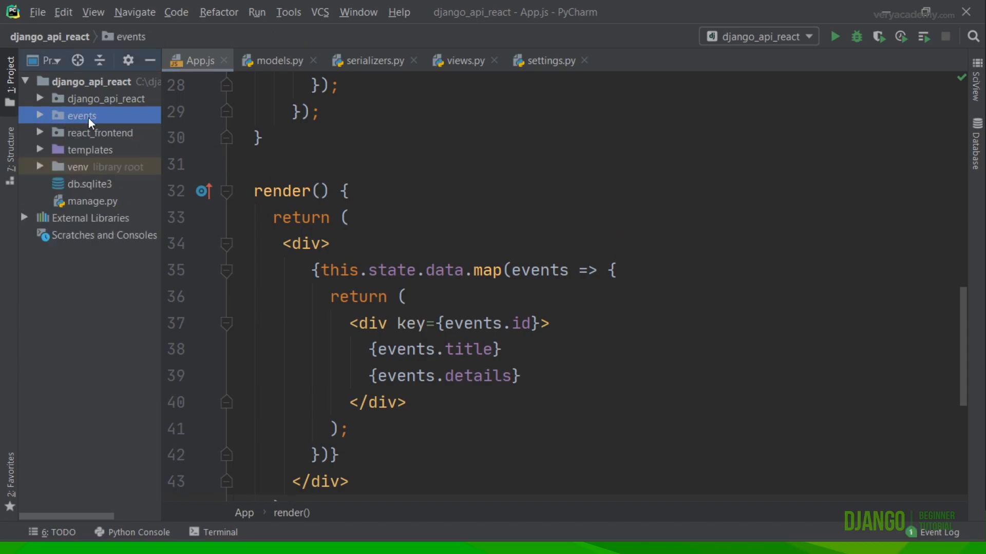
{"action": "mouse_move", "coordinate": [39, 101]}
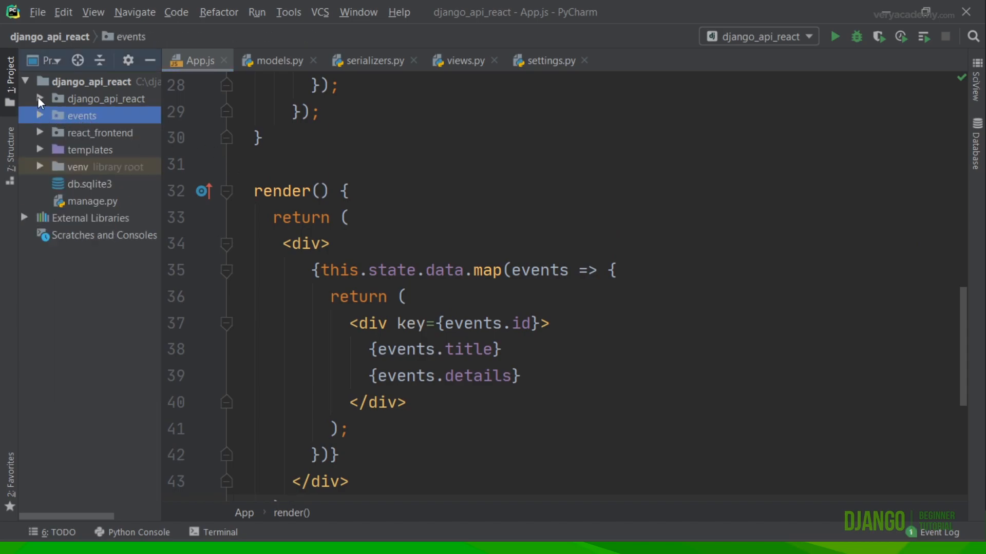
Check settings.py INSTALLED_APPS lists 'react_frontend' and expand the react_frontend app folder
{"action": "left_click", "coordinate": [40, 99]}
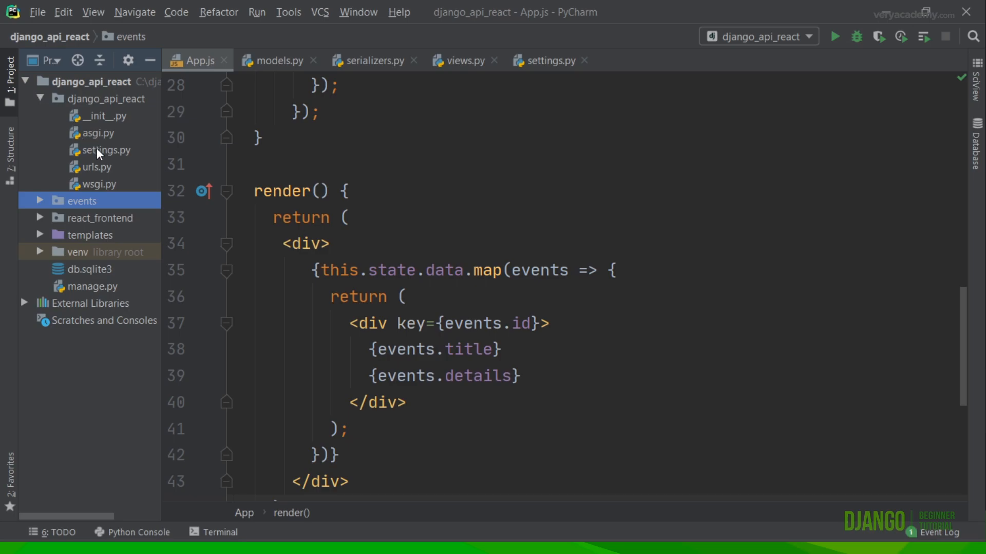
{"action": "left_click", "coordinate": [106, 149]}
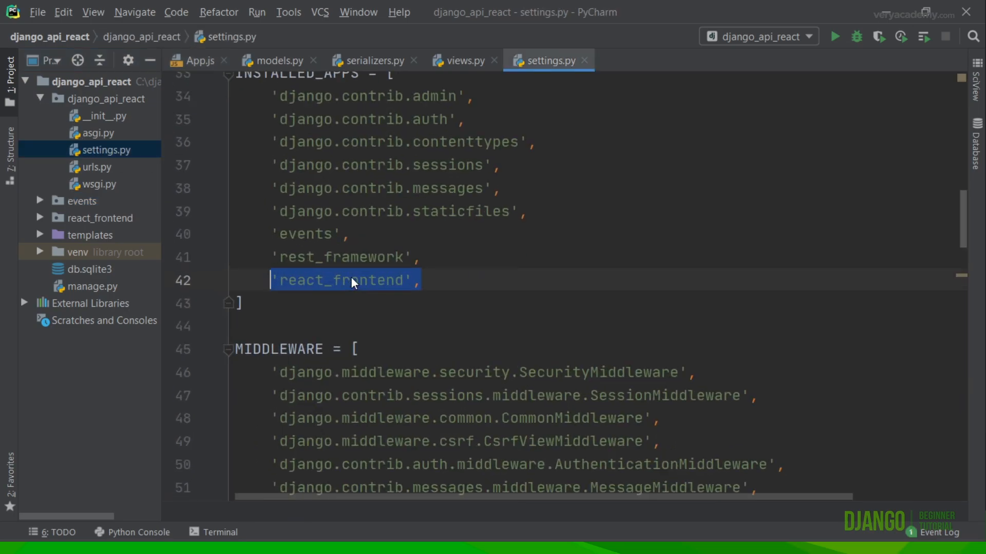
{"action": "scroll", "scroll_direction": "up", "scroll_amount": 3}
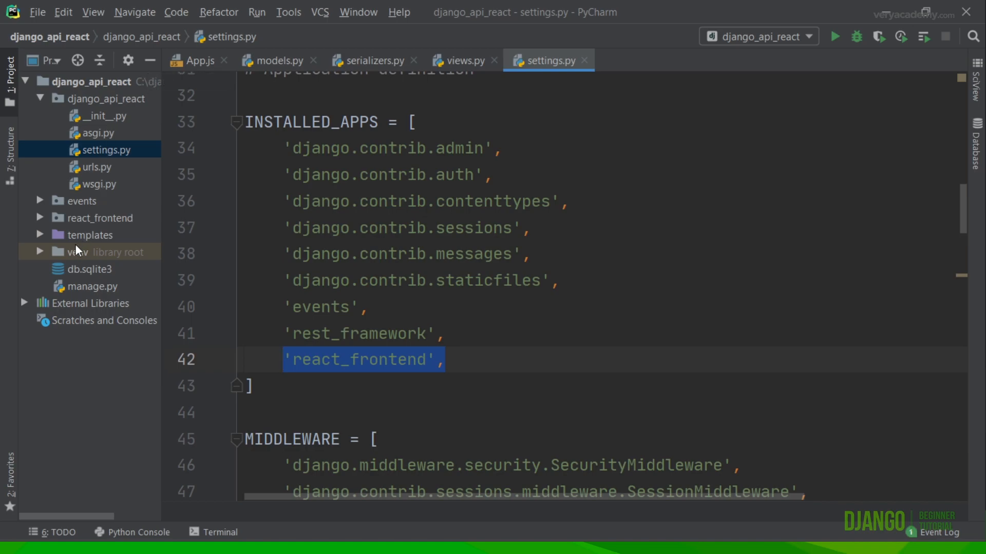
{"action": "mouse_move", "coordinate": [41, 220]}
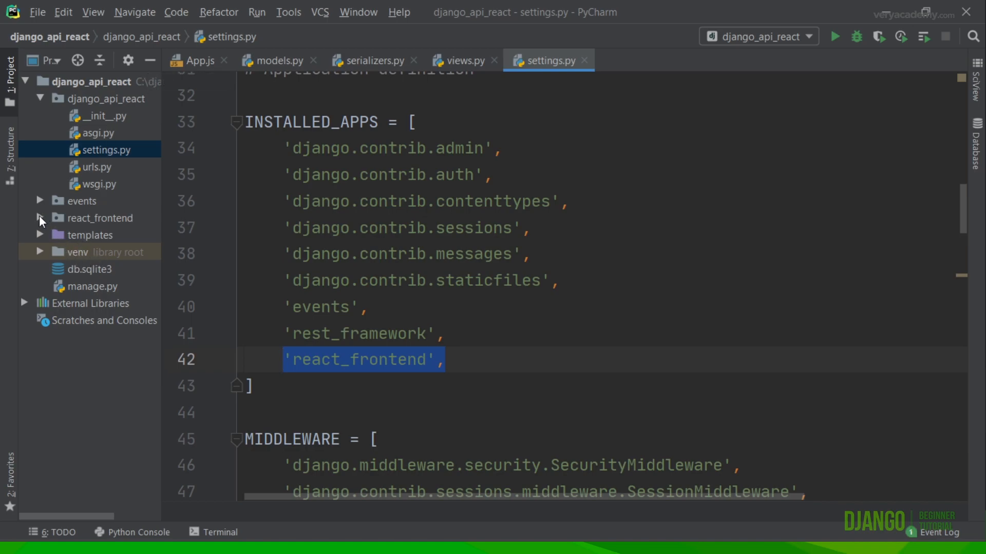
{"action": "left_click", "coordinate": [40, 218]}
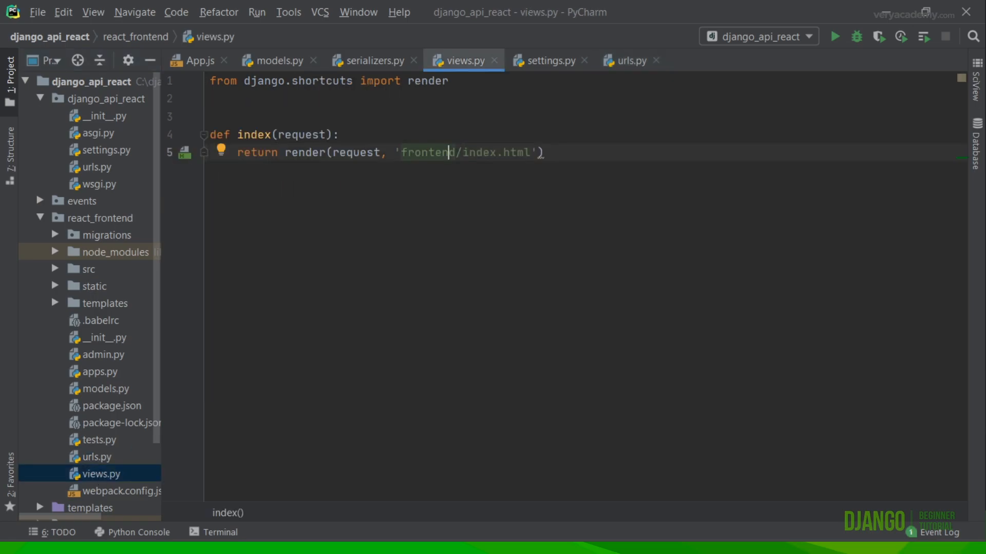
Highlight 'frontend' in the index view's render path and expand react_frontend's templates folder
{"action": "double_click", "coordinate": [423, 152]}
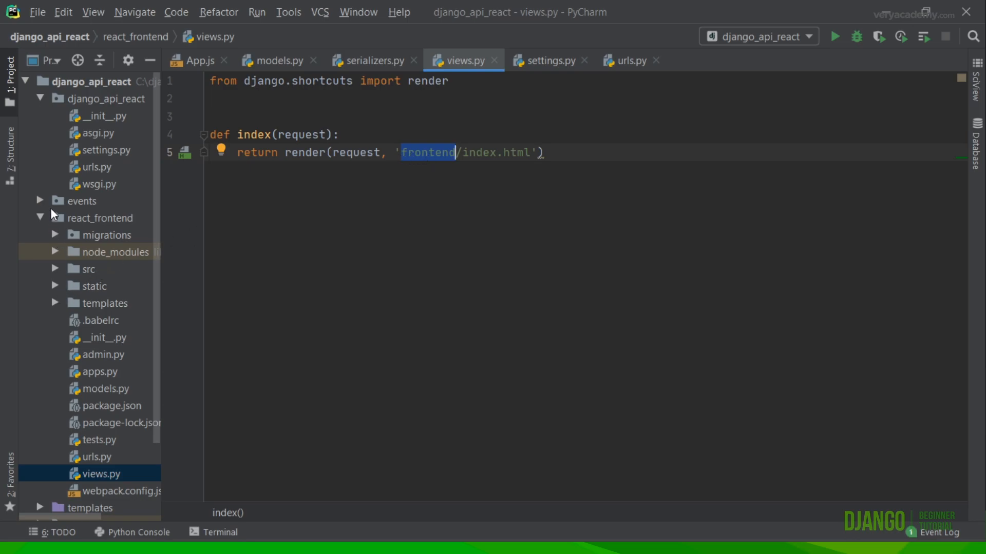
{"action": "mouse_move", "coordinate": [111, 314]}
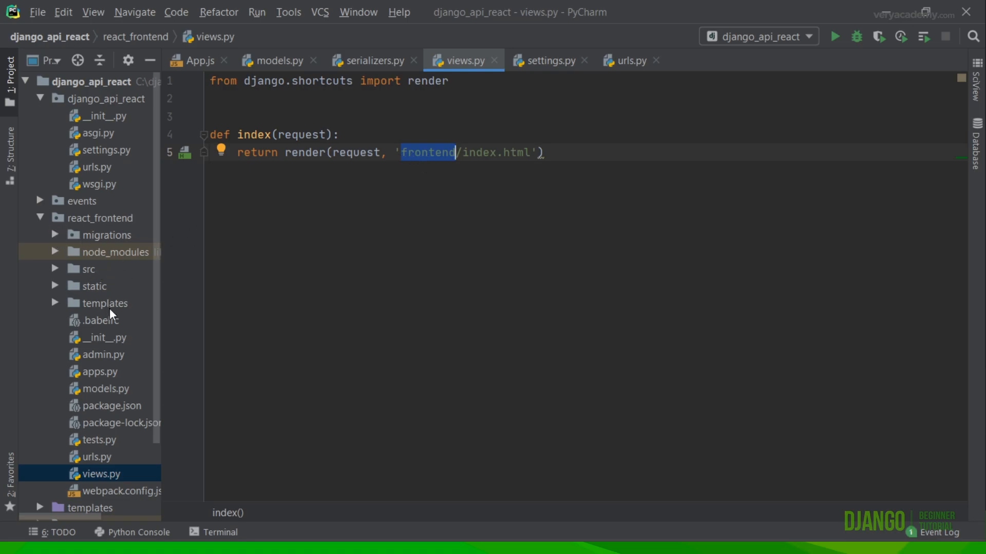
{"action": "scroll", "scroll_direction": "down", "scroll_amount": 3}
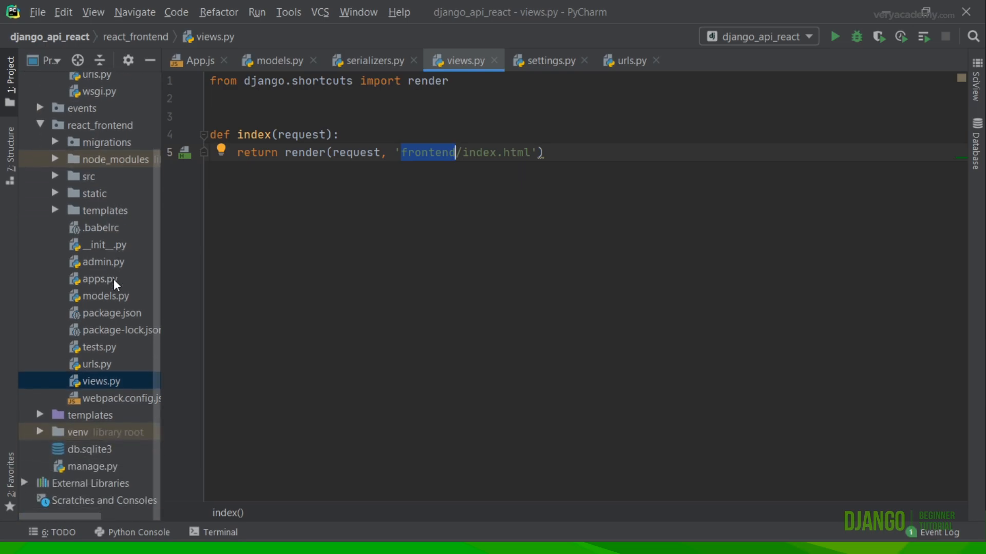
{"action": "scroll", "scroll_direction": "up", "scroll_amount": 3}
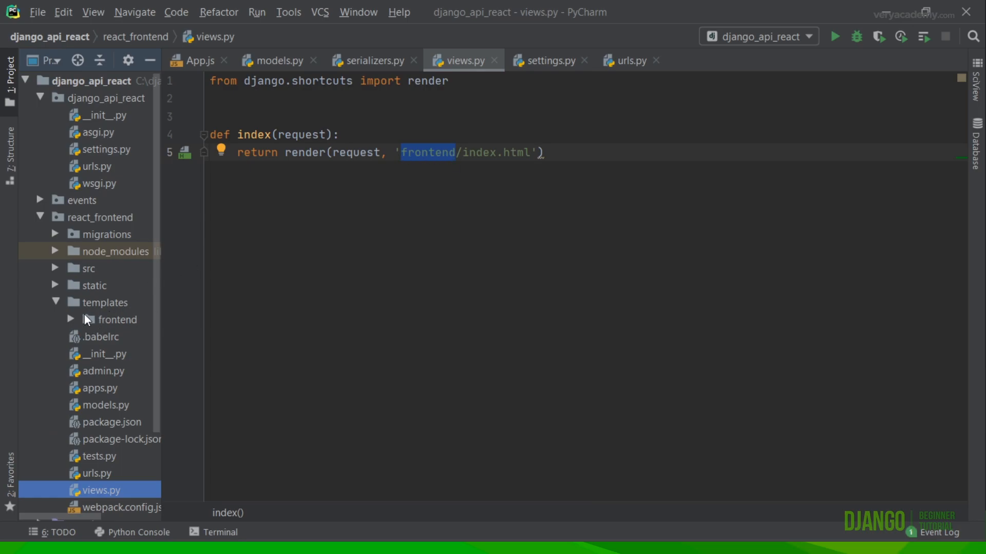
{"action": "left_click", "coordinate": [71, 321]}
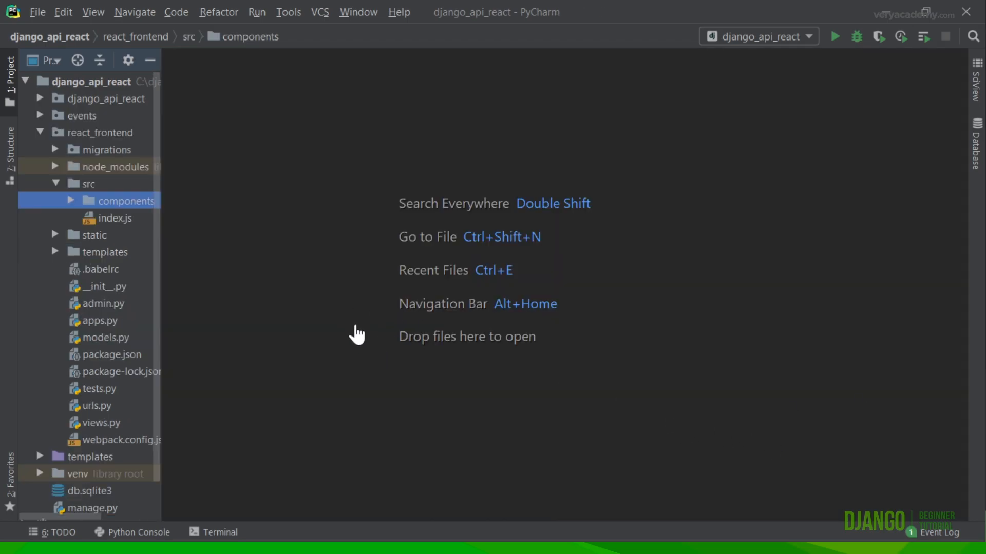
{"action": "mouse_move", "coordinate": [319, 283]}
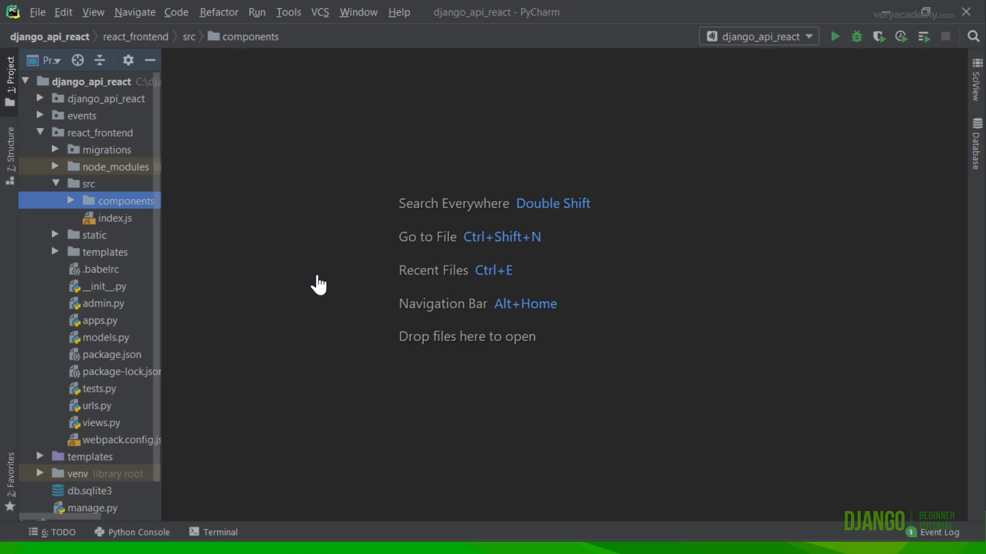
{"action": "mouse_move", "coordinate": [75, 146]}
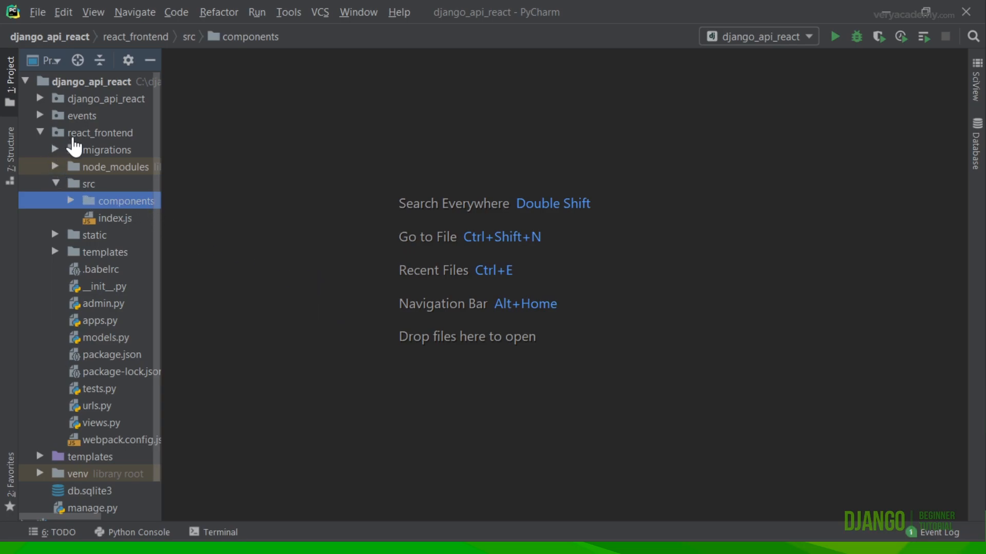
{"action": "mouse_move", "coordinate": [114, 231]}
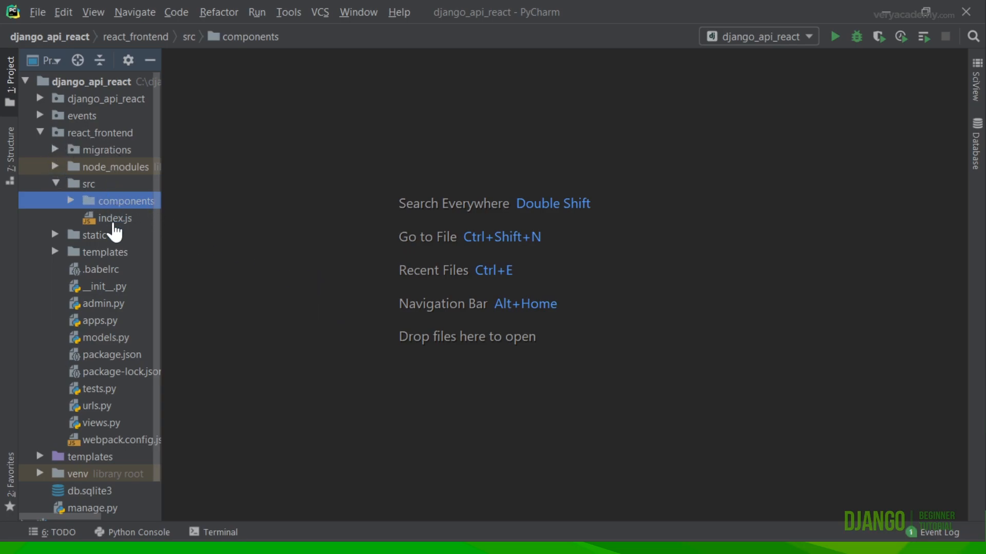
{"action": "mouse_move", "coordinate": [85, 201]}
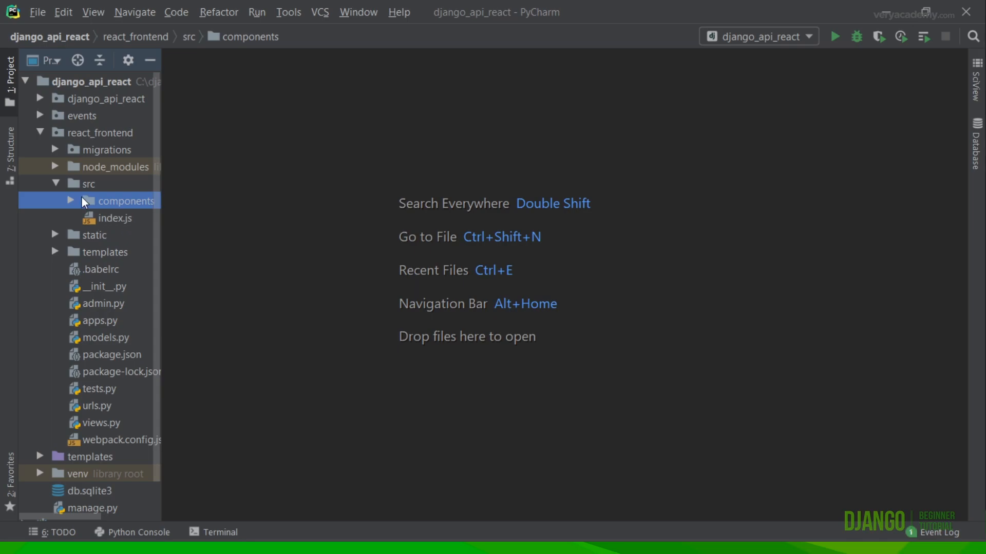
Open src/index.js, which imports App from ./components/App
{"action": "left_click", "coordinate": [114, 218]}
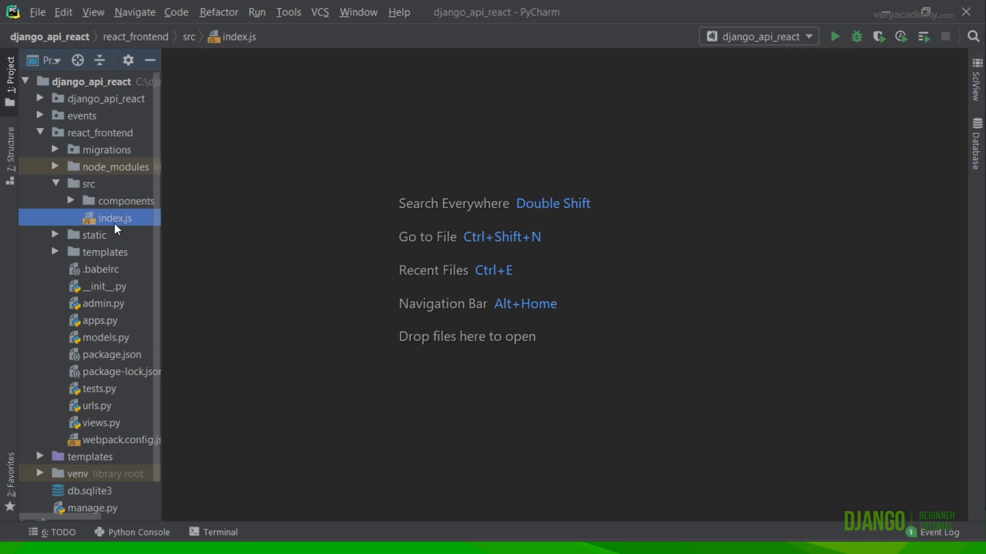
{"action": "mouse_move", "coordinate": [114, 227]}
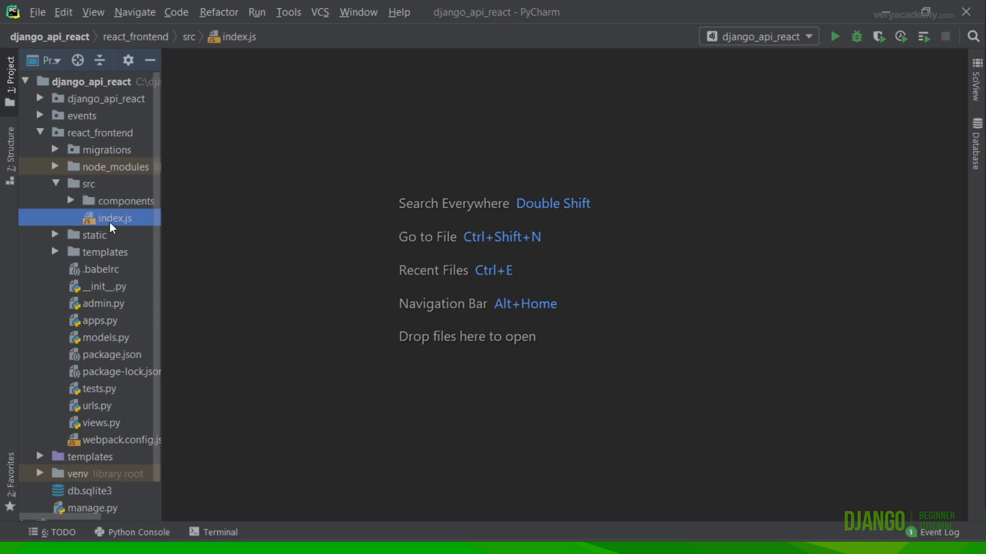
{"action": "double_click", "coordinate": [115, 218]}
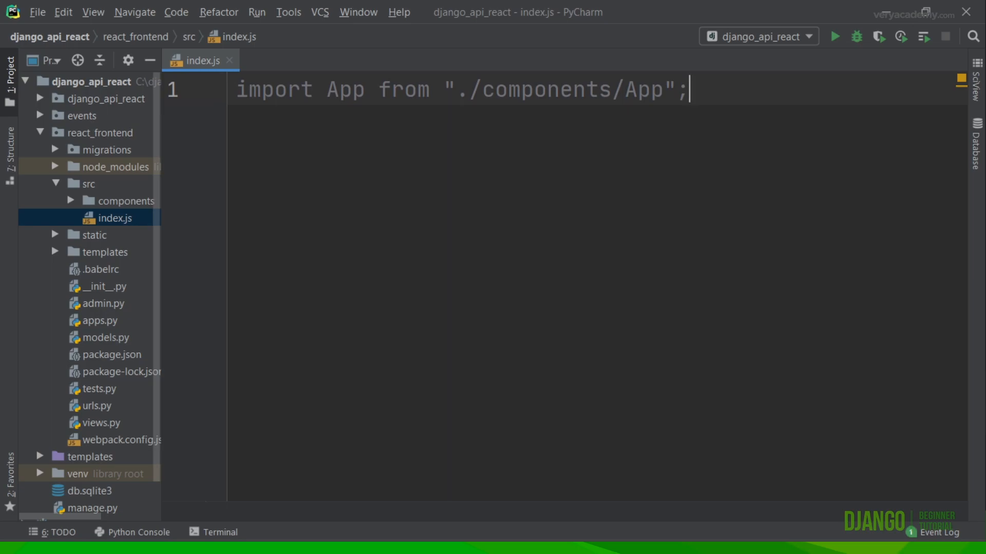
{"action": "mouse_move", "coordinate": [209, 197]}
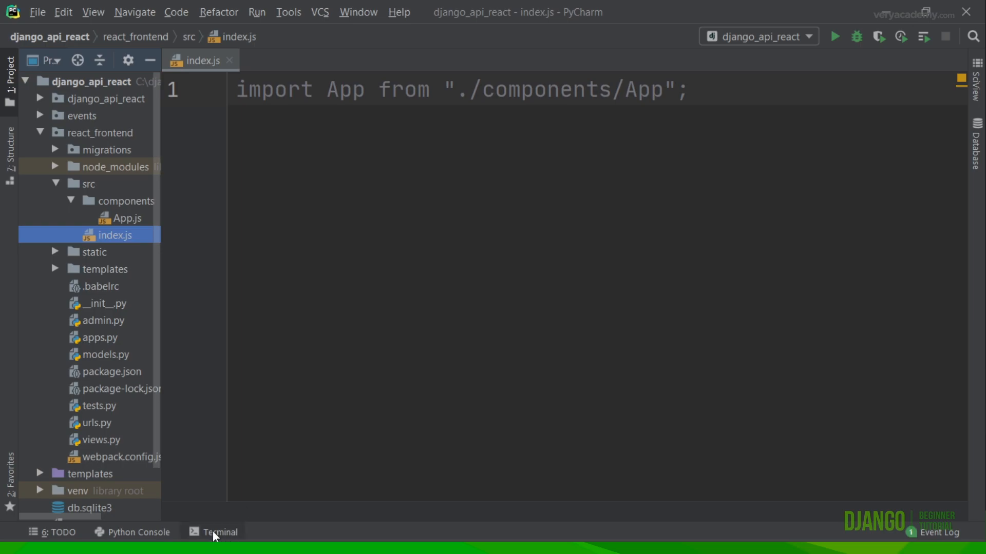
Run npm run dev in the terminal to rebuild the React bundle with webpack
{"action": "left_click", "coordinate": [219, 533]}
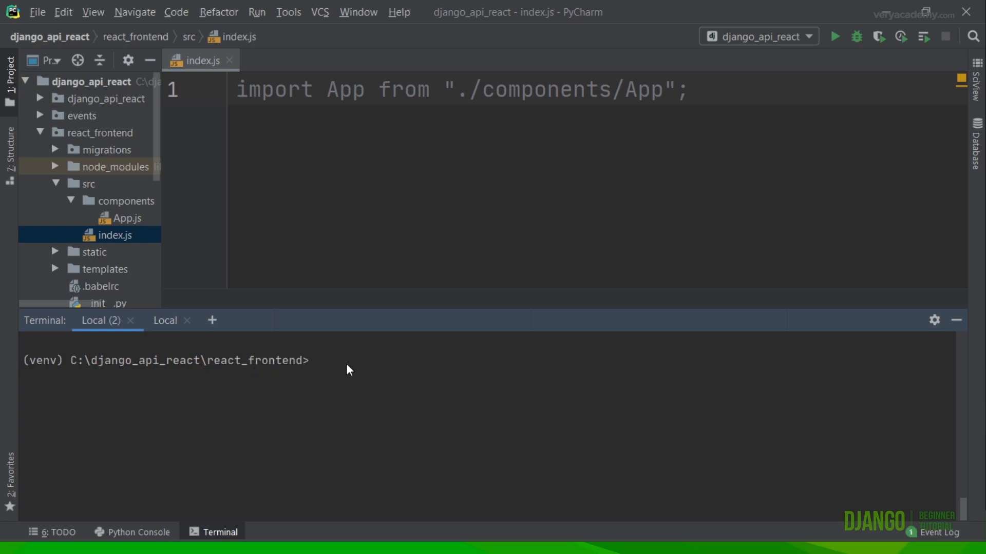
{"action": "type", "text": "np"}
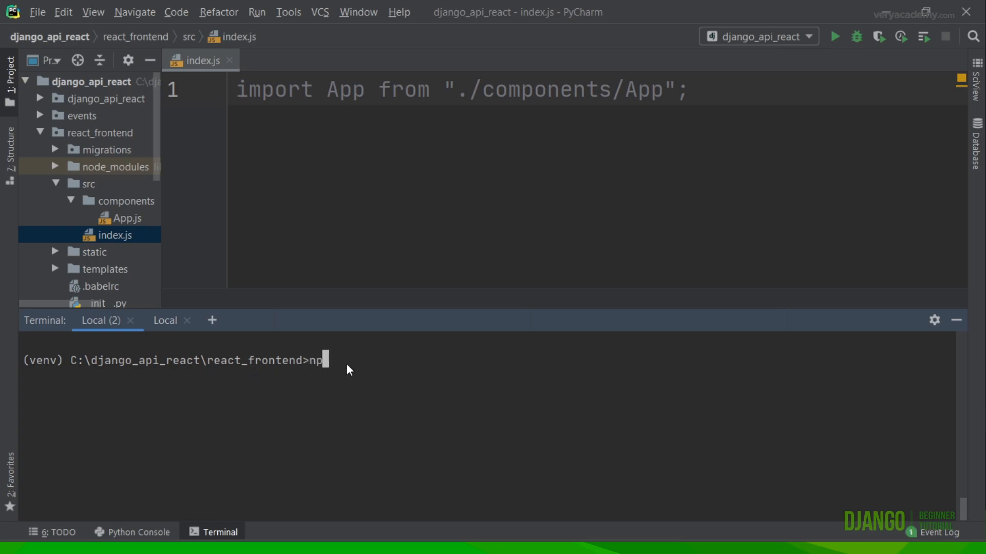
{"action": "type", "text": "m run"}
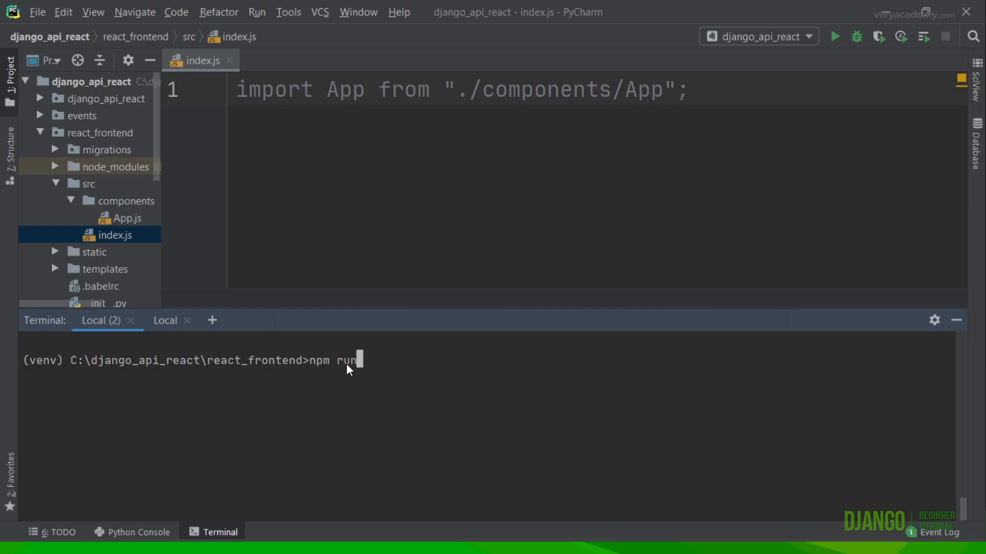
{"action": "type", "text": "dev"}
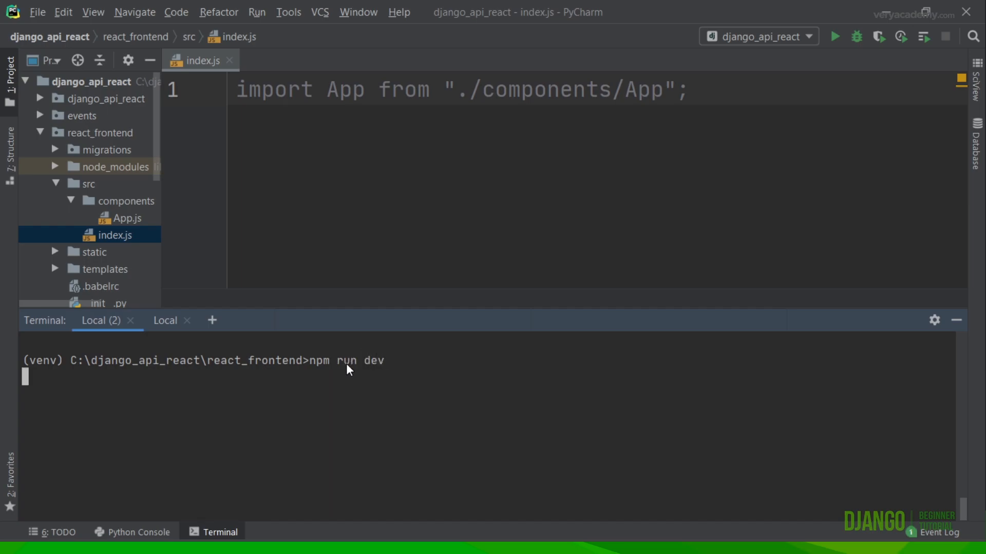
{"action": "key", "text": "Return"}
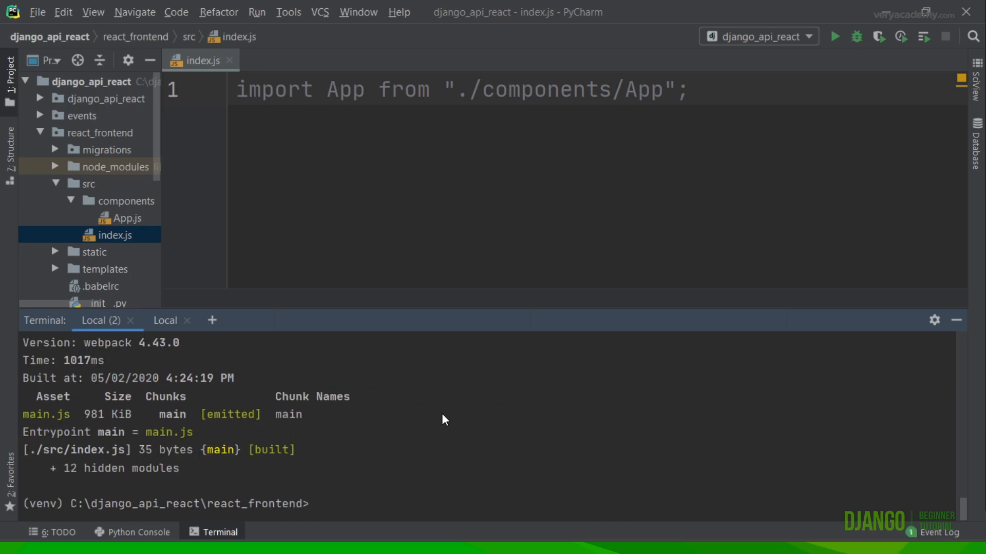
Start the Django server with py manage.py runserver and load 127.0.0.1:8000/events/api/ in Chrome
{"action": "left_click", "coordinate": [165, 320]}
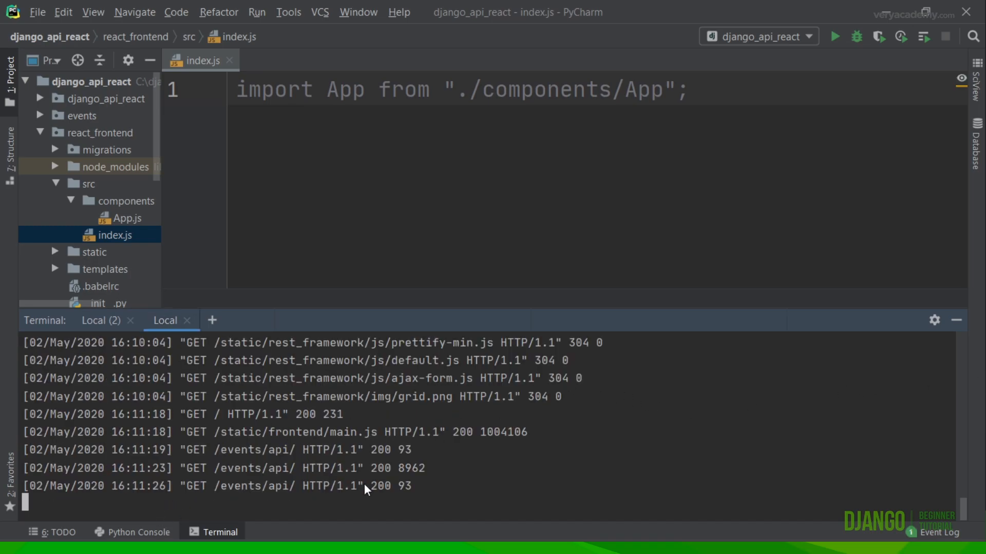
{"action": "mouse_move", "coordinate": [432, 504]}
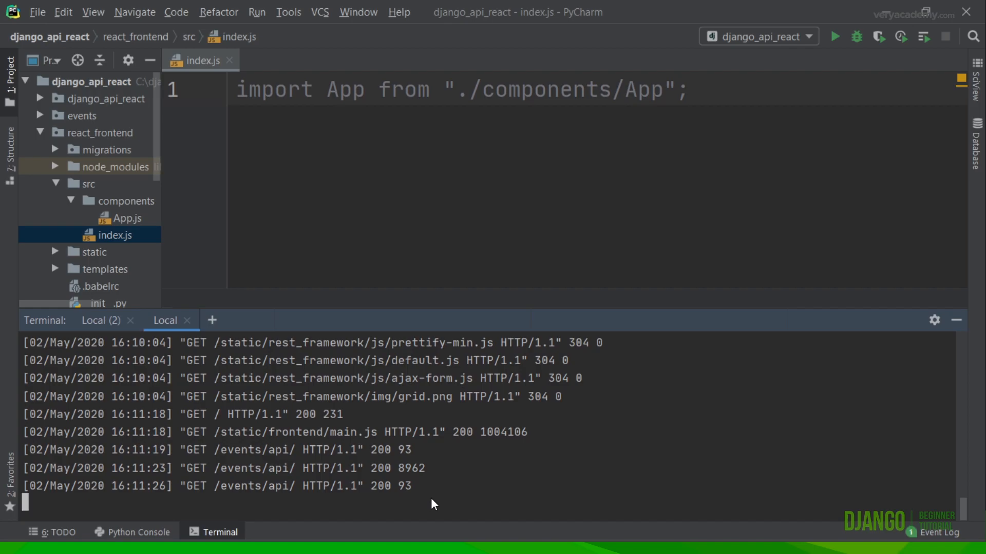
{"action": "type", "text": "py manage.py runserver"}
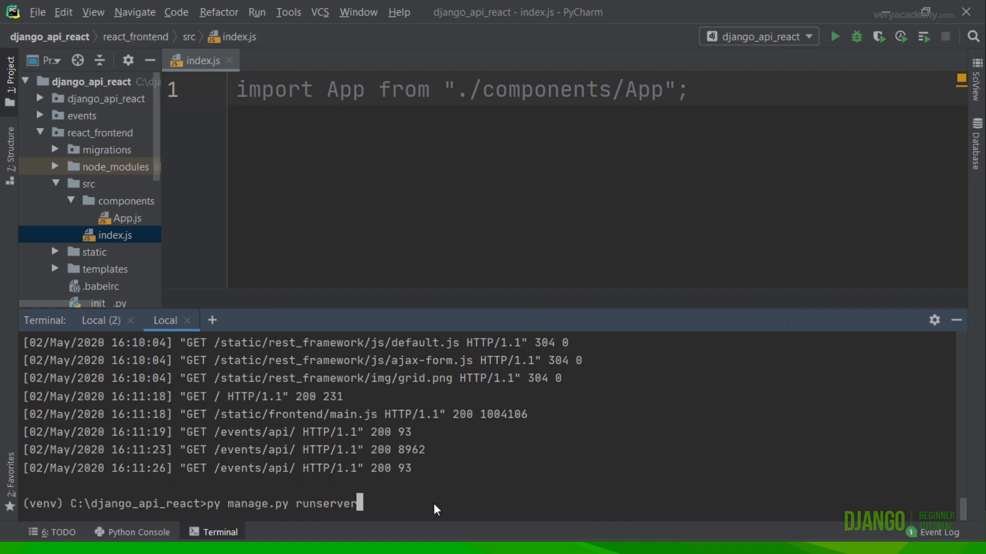
{"action": "key", "text": "Return"}
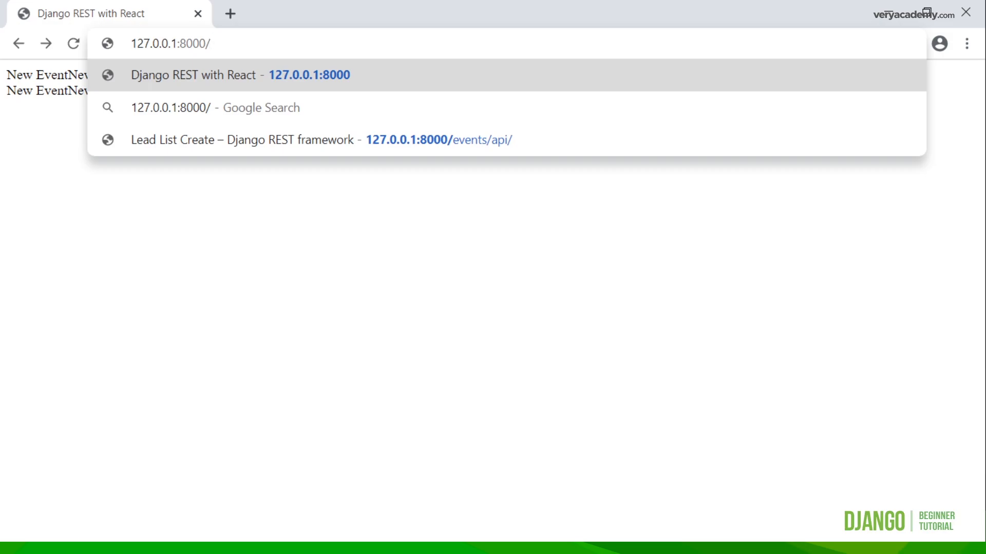
{"action": "left_click", "coordinate": [320, 140]}
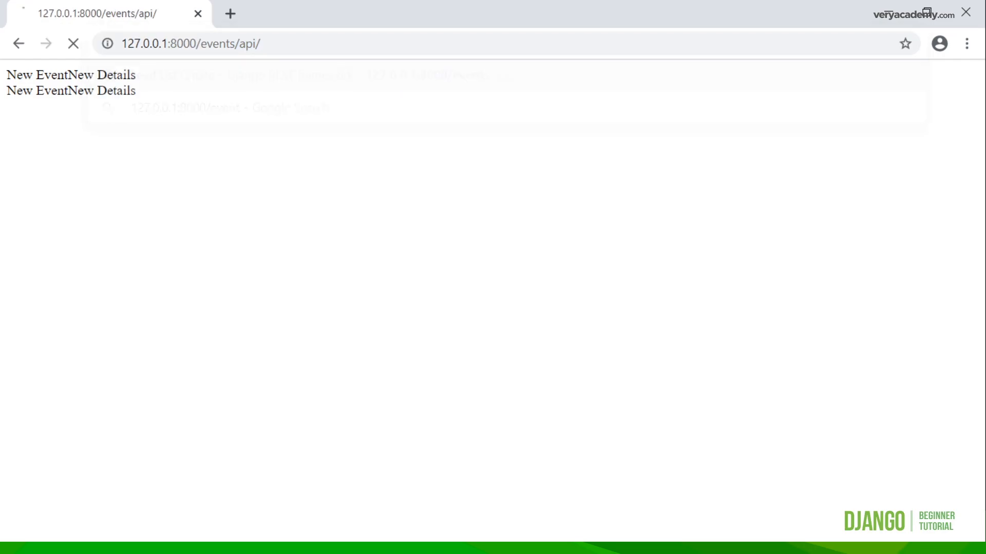